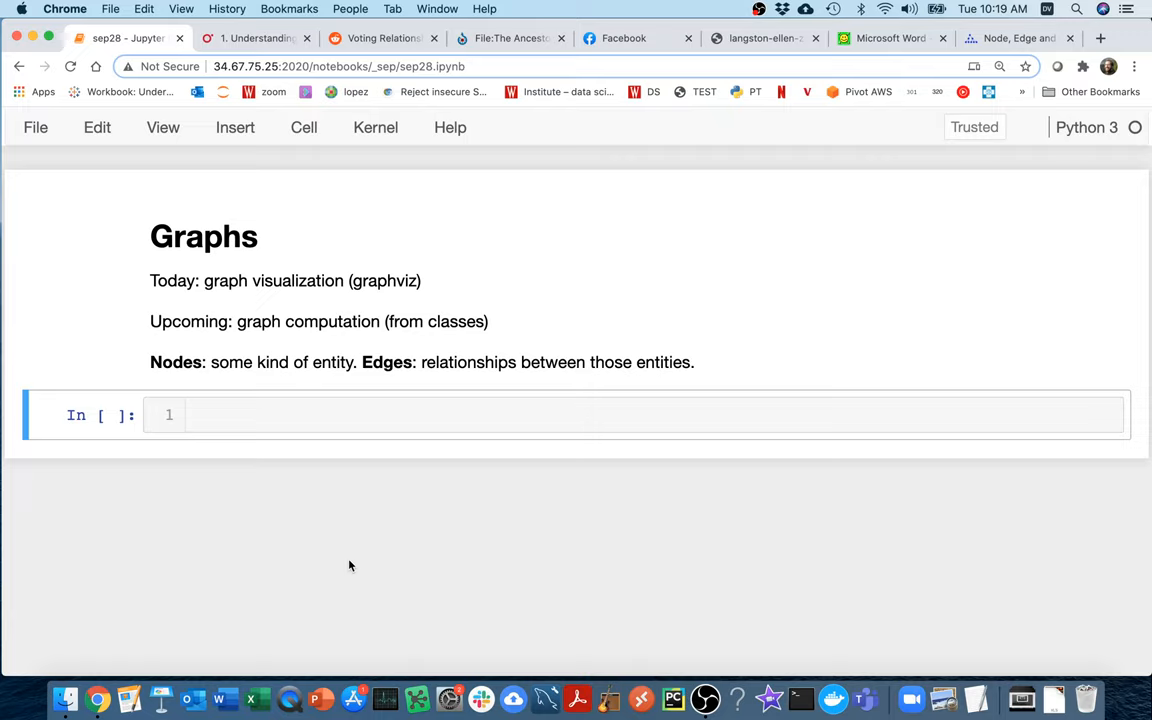
{"action": "mouse_move", "coordinate": [344, 556]}
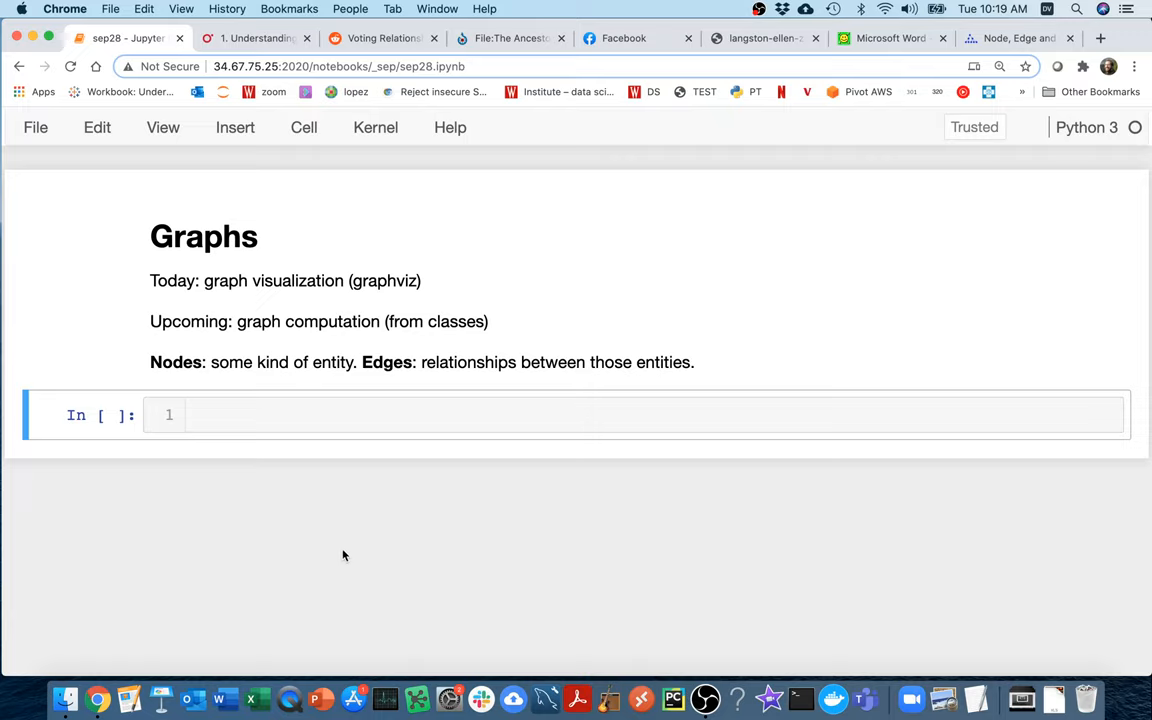
{"action": "mouse_move", "coordinate": [151, 361]}
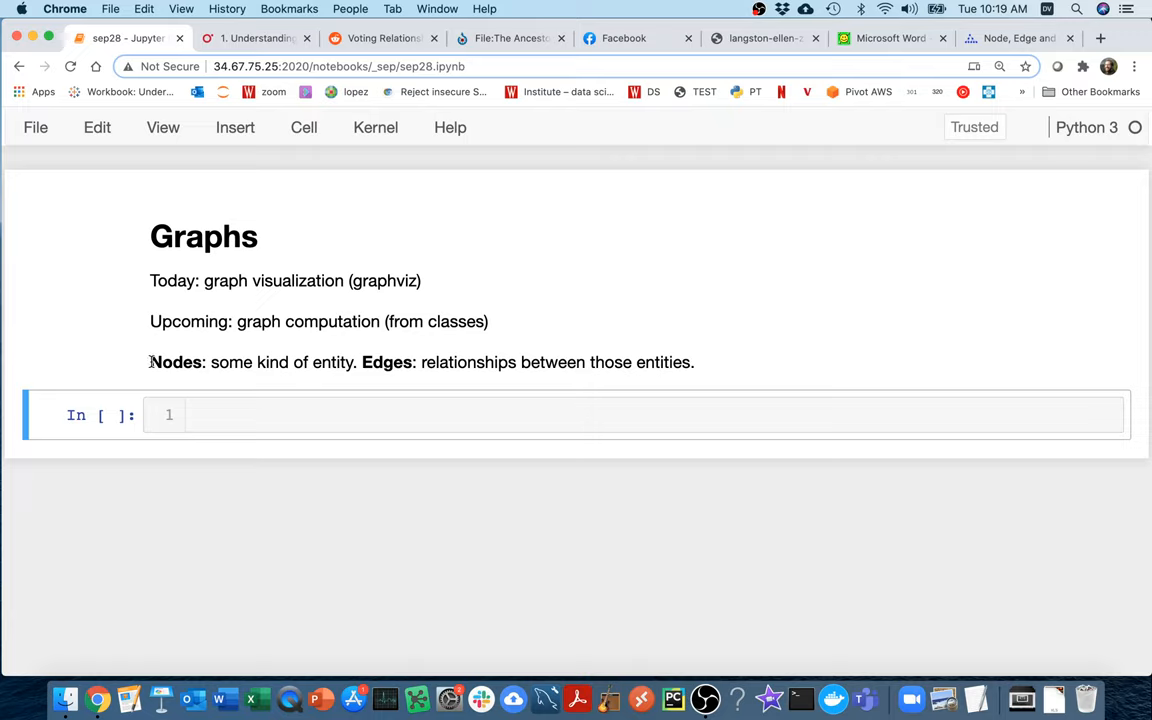
Highlight the Nodes and Edges definitions, then show the Git Pocket Guide commit graph figure
{"action": "left_click_drag", "start_coordinate": [150, 362], "coordinate": [353, 362]}
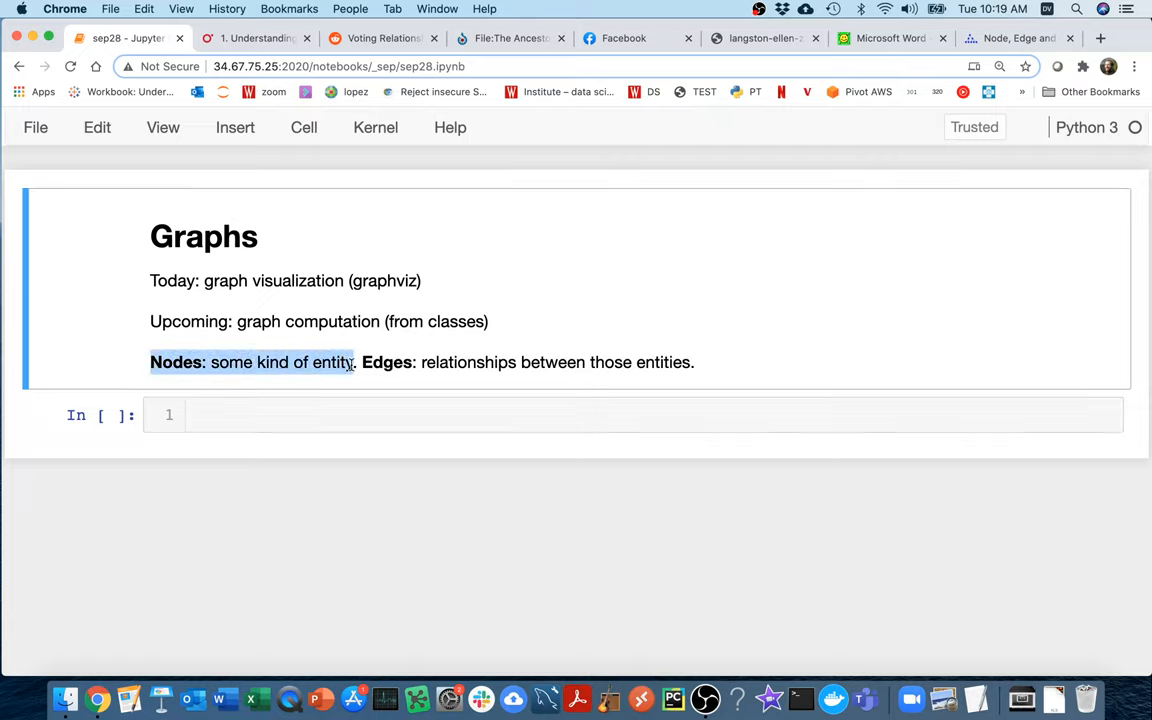
{"action": "mouse_move", "coordinate": [383, 531]}
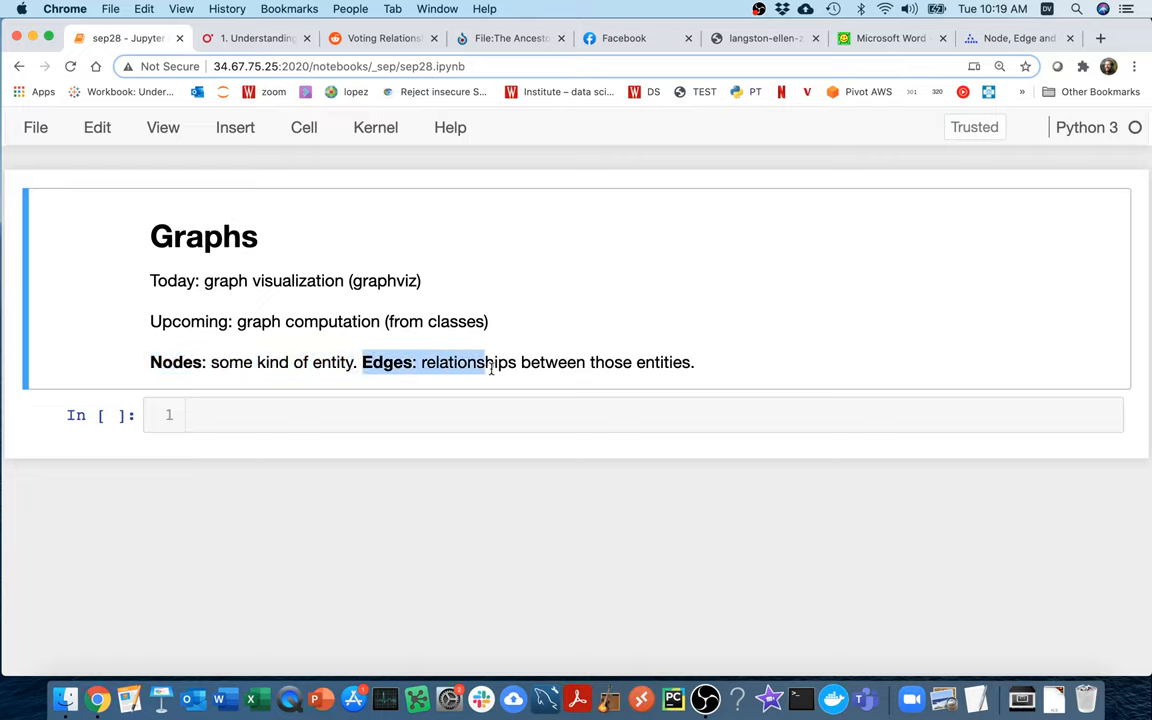
{"action": "left_click_drag", "start_coordinate": [490, 362], "coordinate": [695, 362]}
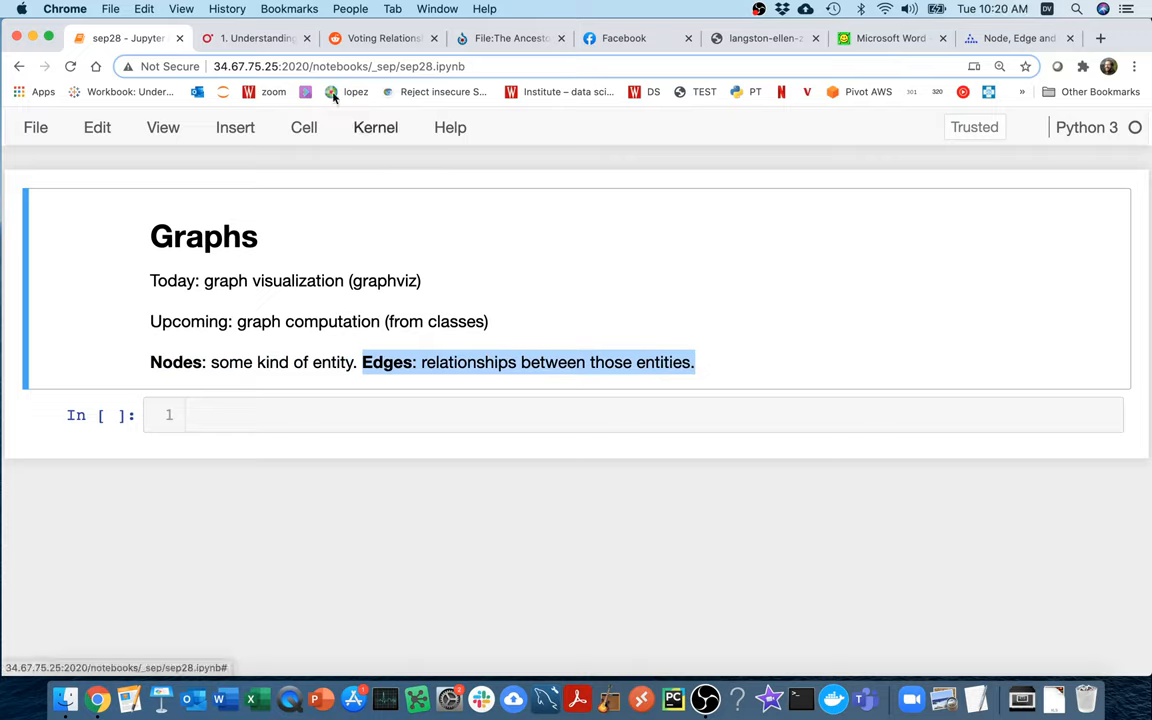
{"action": "left_click", "coordinate": [256, 38]}
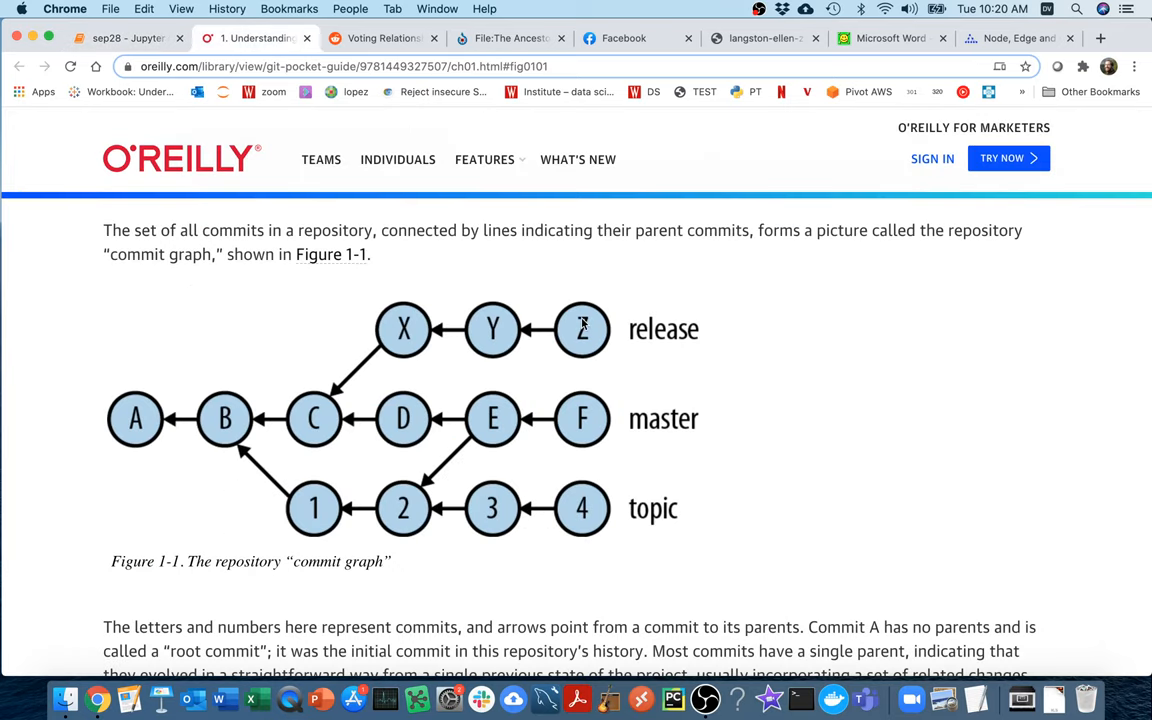
{"action": "mouse_move", "coordinate": [970, 480]}
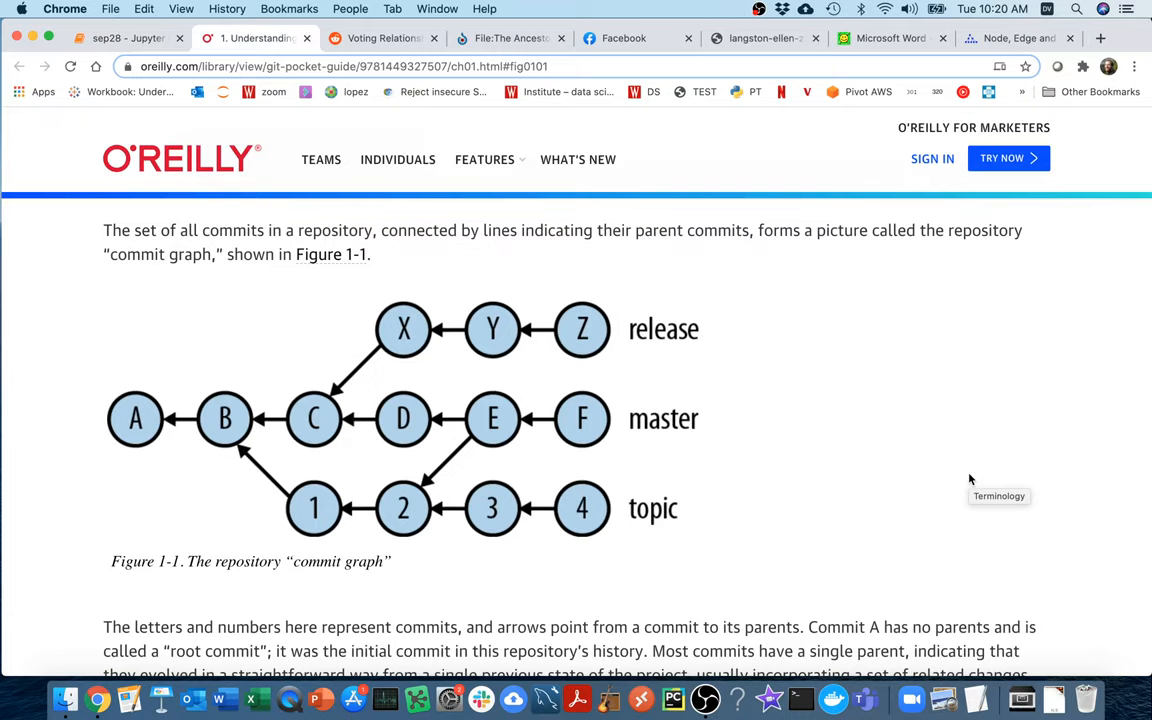
{"action": "mouse_move", "coordinate": [884, 432]}
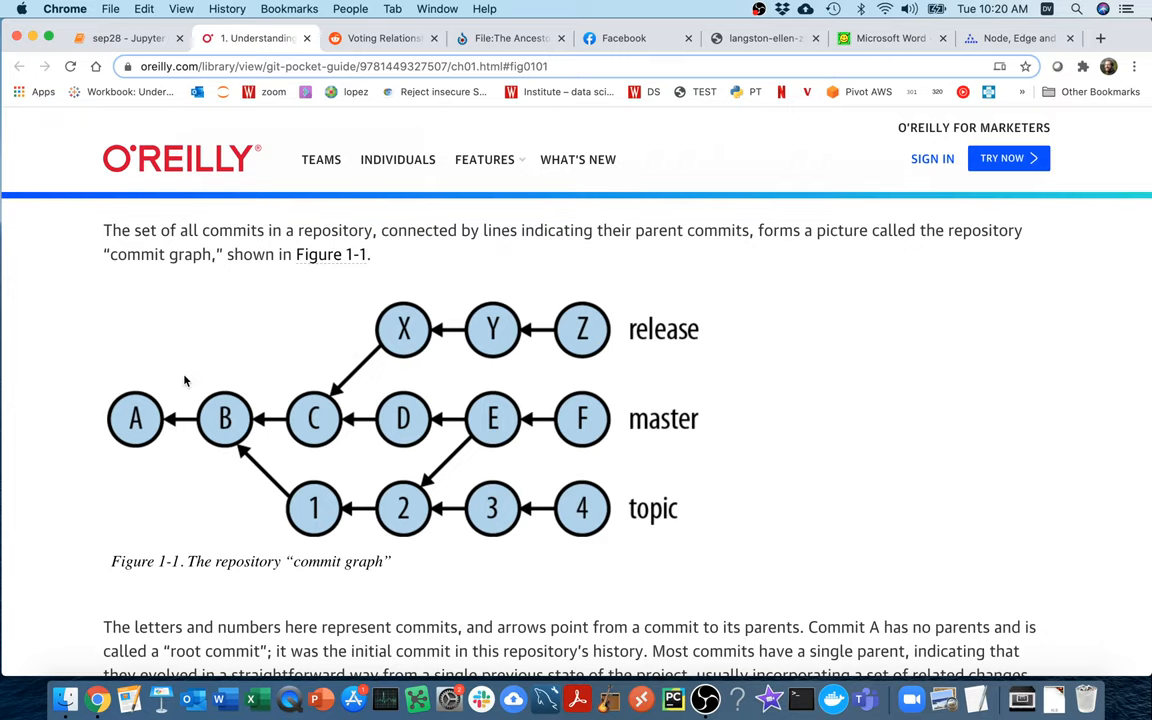
{"action": "mouse_move", "coordinate": [388, 87]}
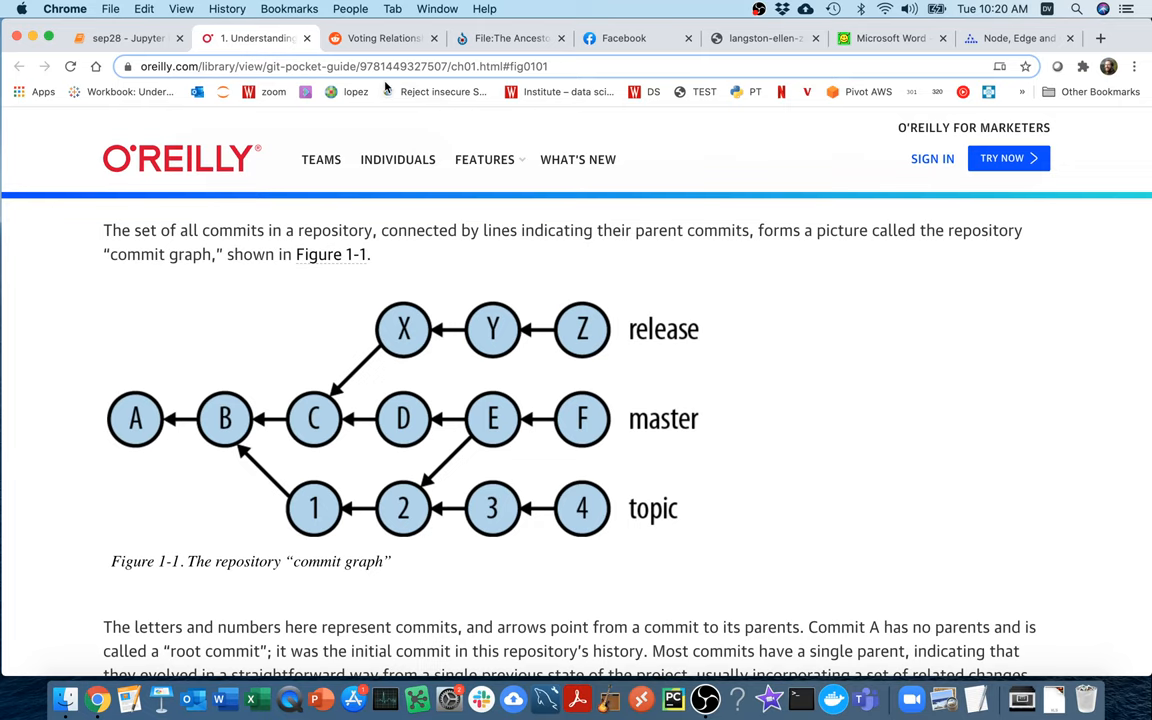
Show the r/dataisbeautiful senators voting relationships post and scroll to its network image
{"action": "left_click", "coordinate": [383, 38]}
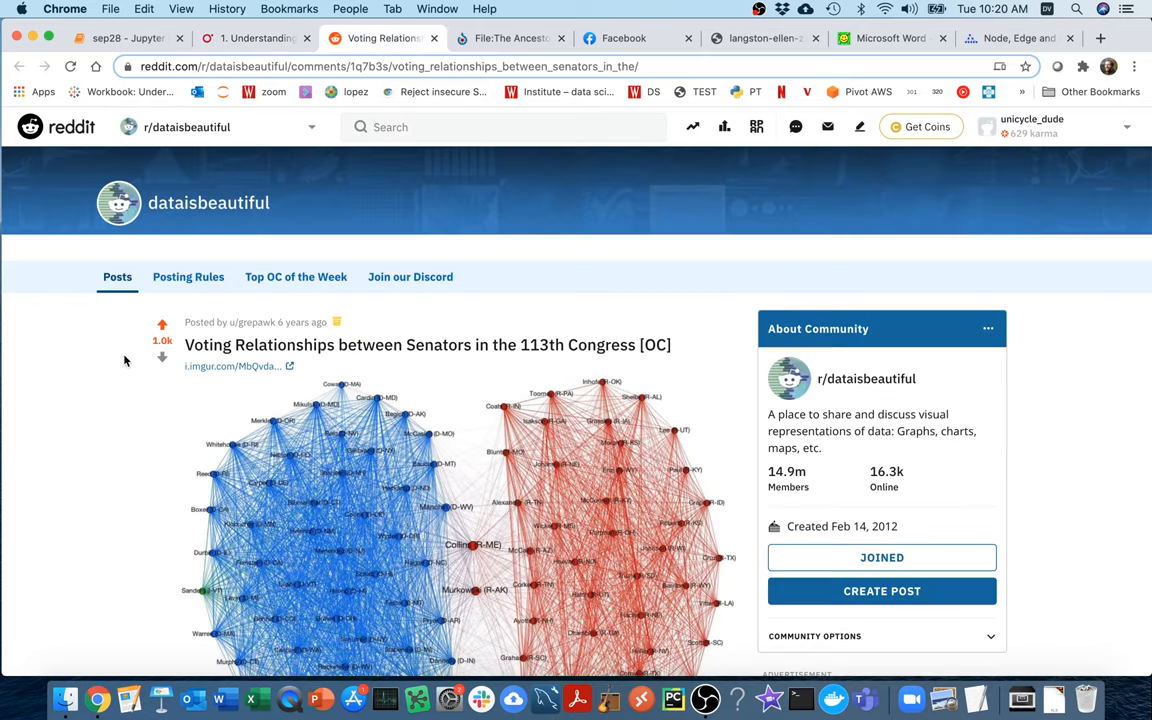
{"action": "scroll", "scroll_direction": "down", "scroll_amount": 3}
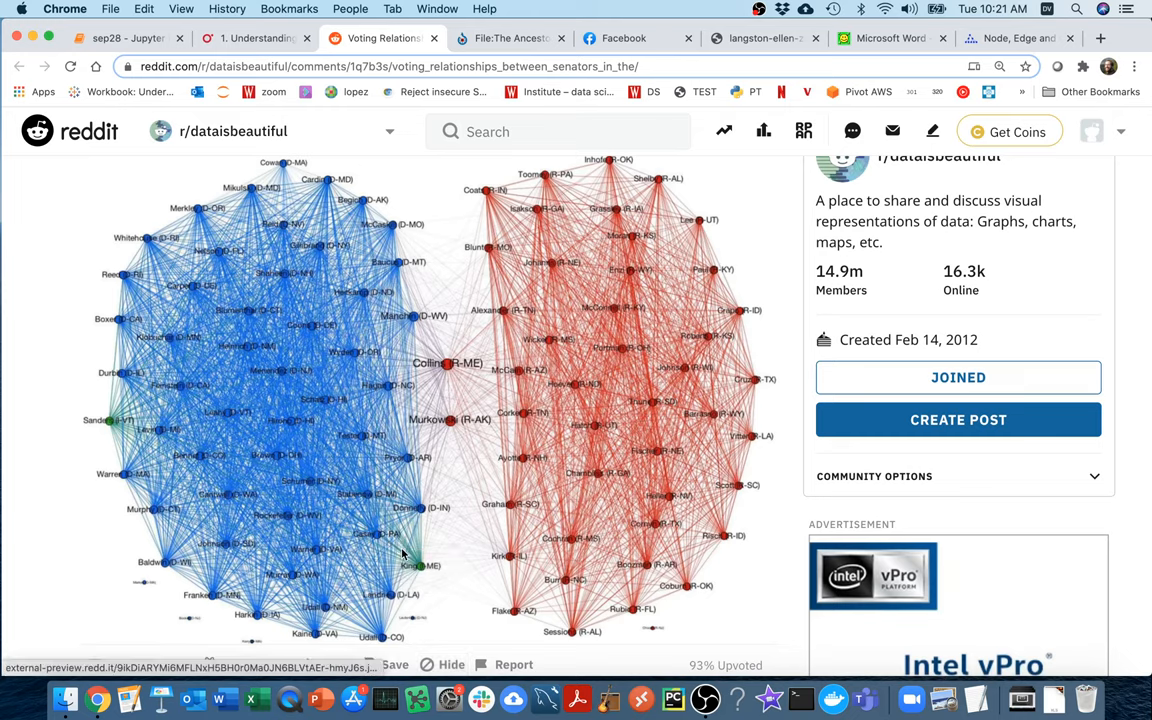
{"action": "mouse_move", "coordinate": [500, 505]}
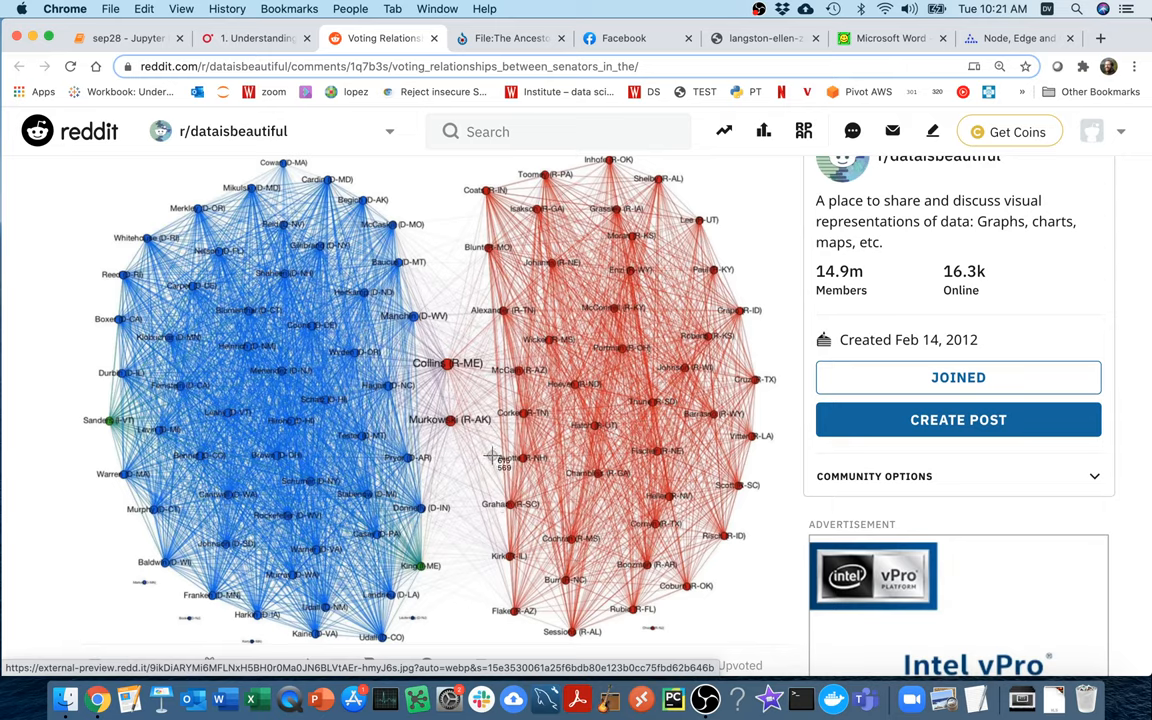
{"action": "mouse_move", "coordinate": [417, 482]}
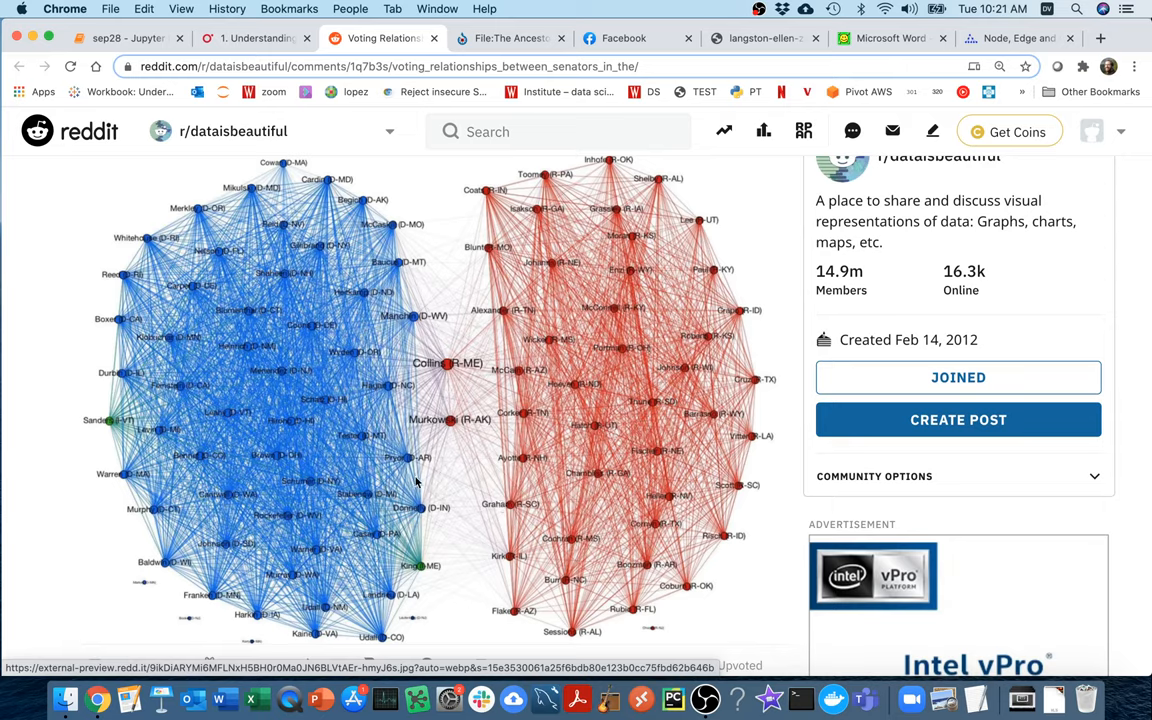
{"action": "mouse_move", "coordinate": [410, 330]}
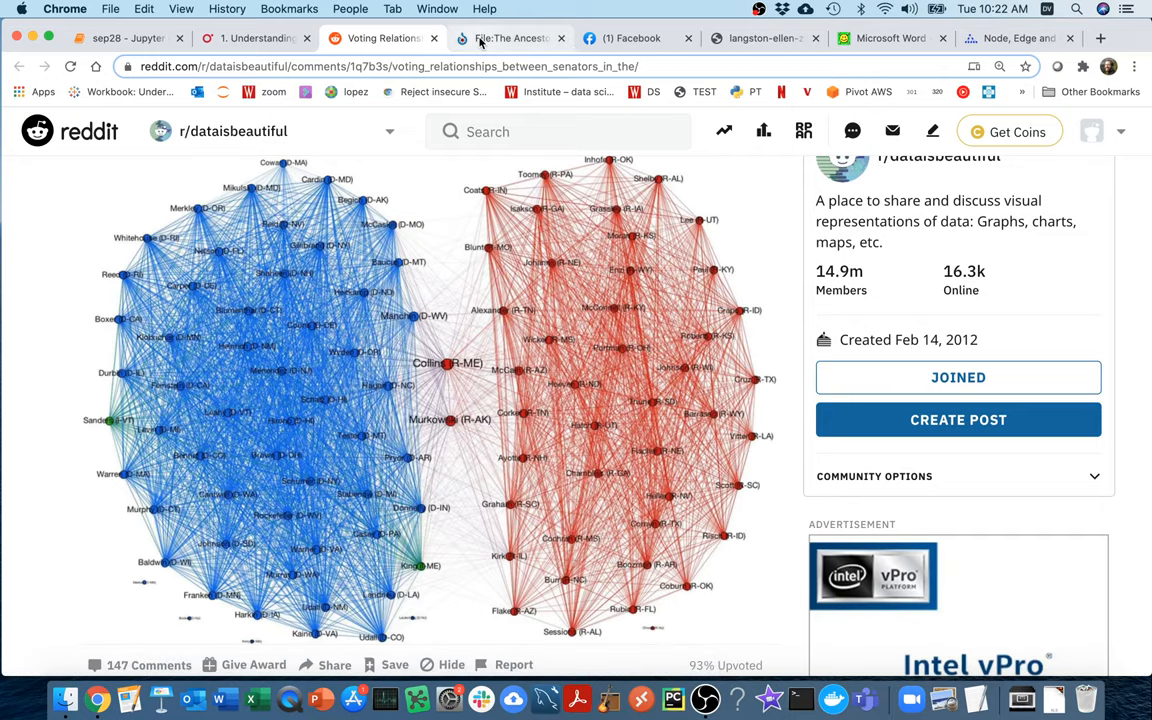
Show the 'The Ancestors Tale' Commons page and scroll to the mammal phylogenetic tree
{"action": "left_click", "coordinate": [510, 38]}
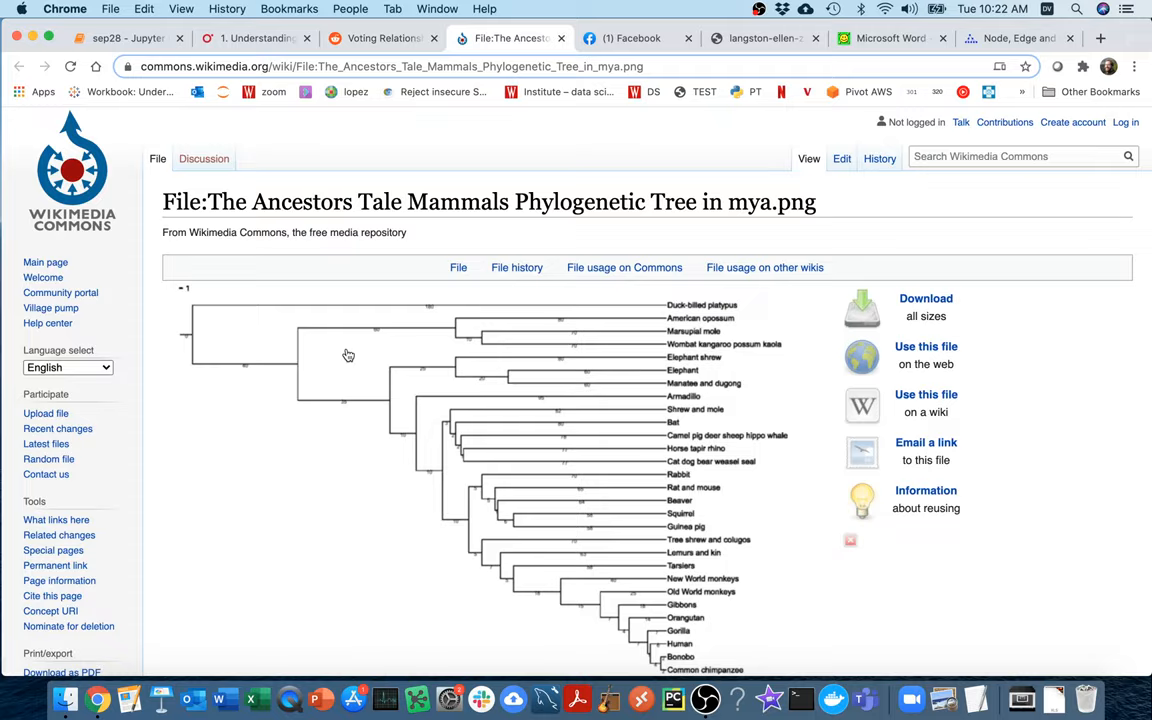
{"action": "scroll", "scroll_direction": "down", "scroll_amount": 3}
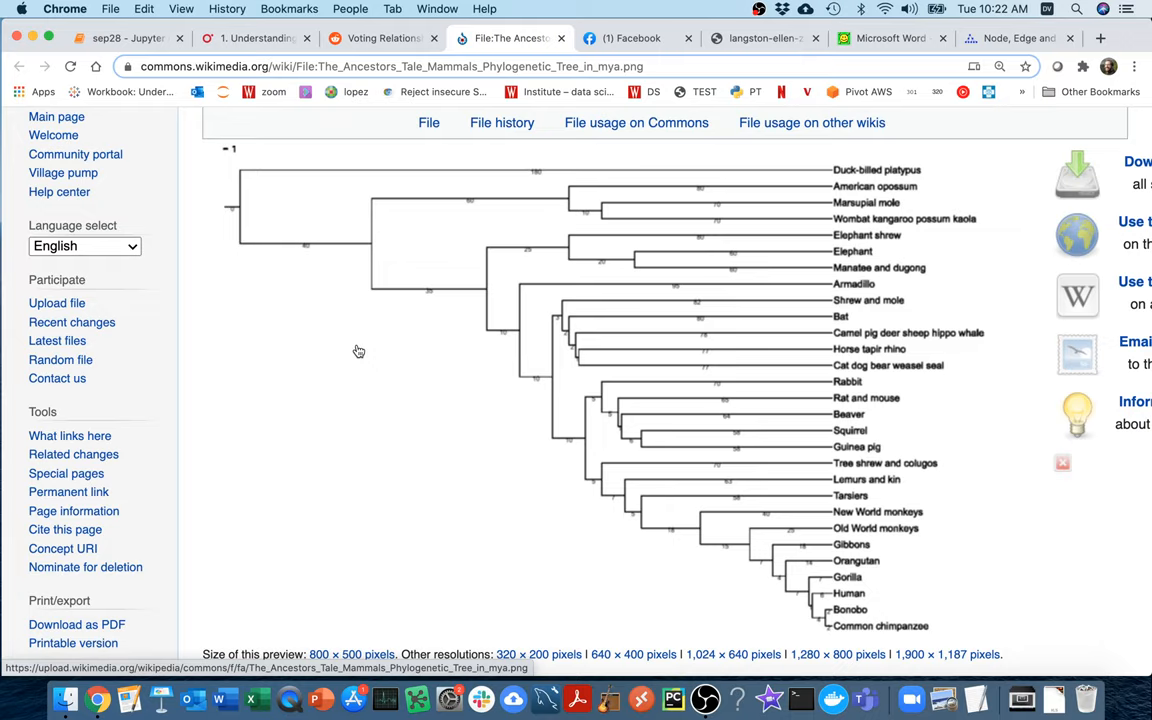
{"action": "mouse_move", "coordinate": [854, 396]}
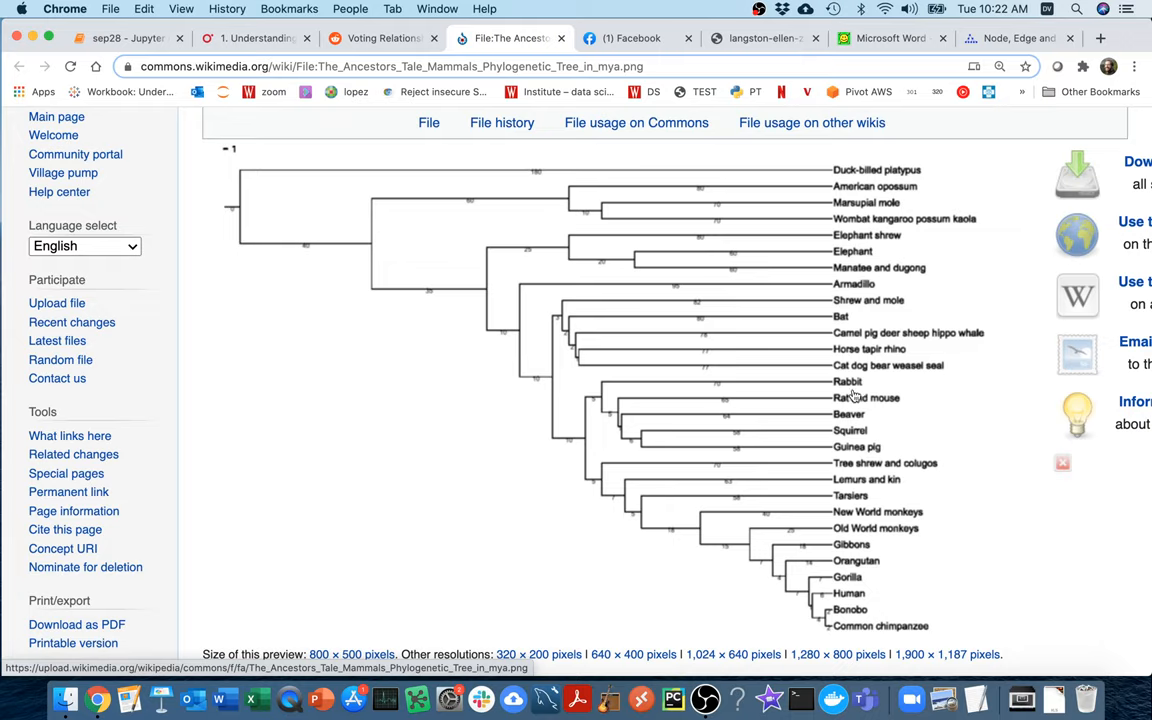
{"action": "mouse_move", "coordinate": [1002, 152]}
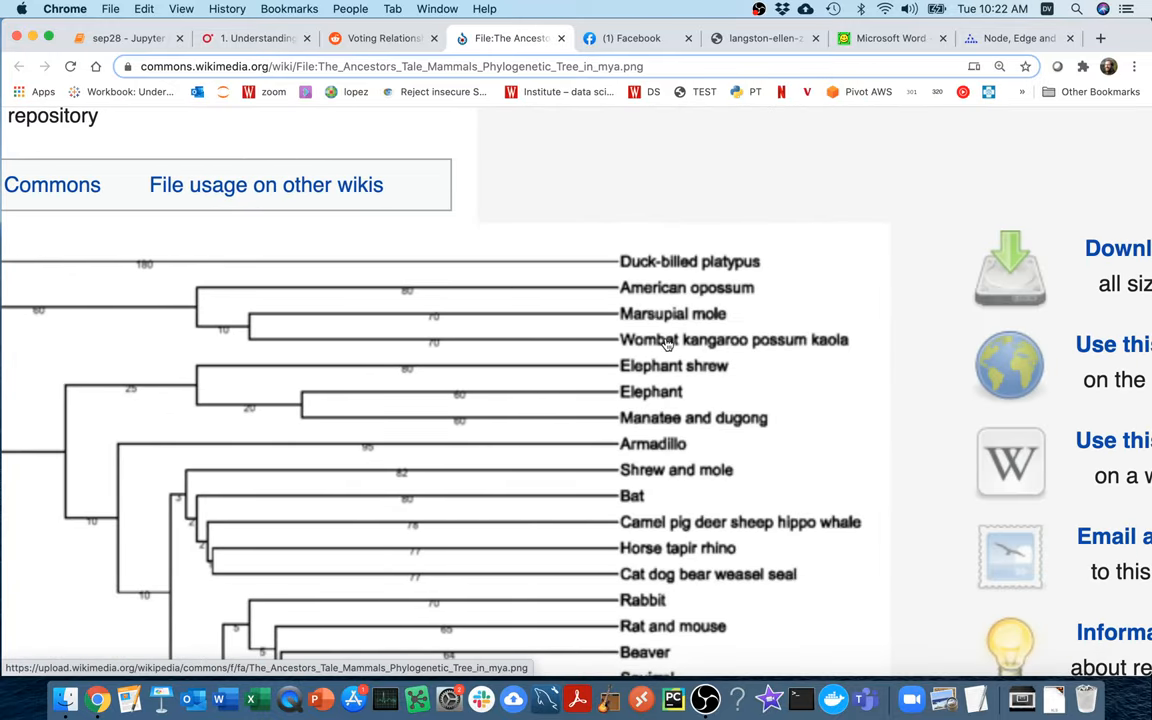
{"action": "mouse_move", "coordinate": [765, 351]}
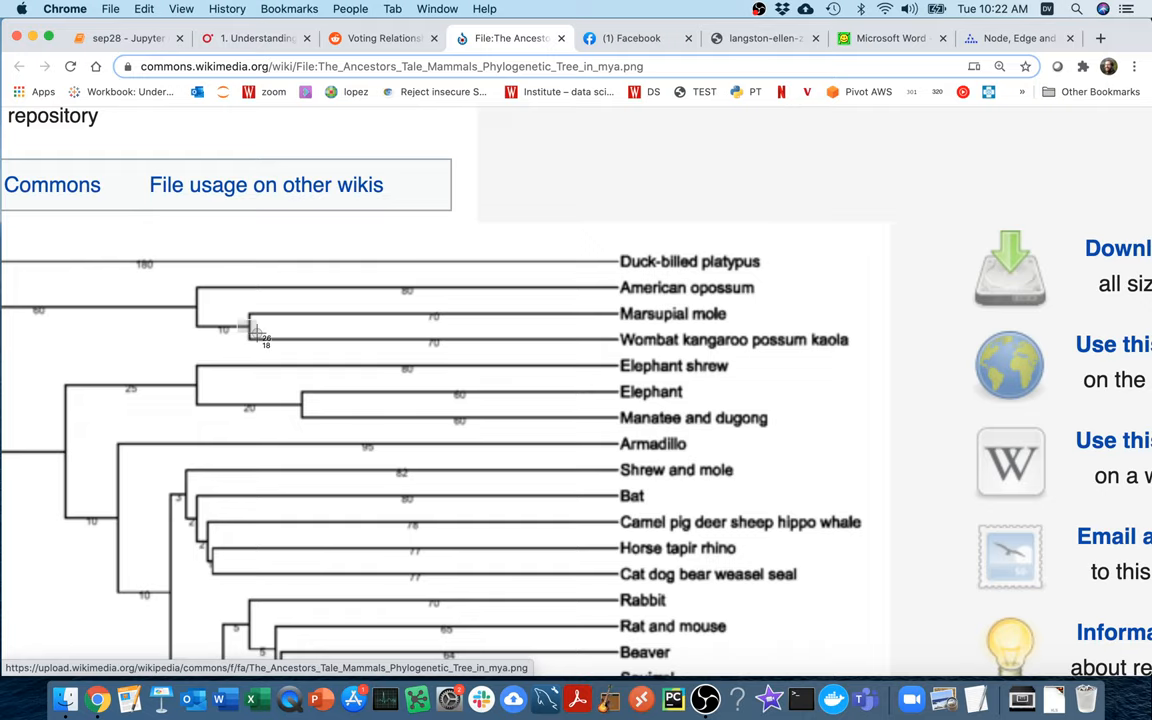
{"action": "mouse_move", "coordinate": [258, 337]}
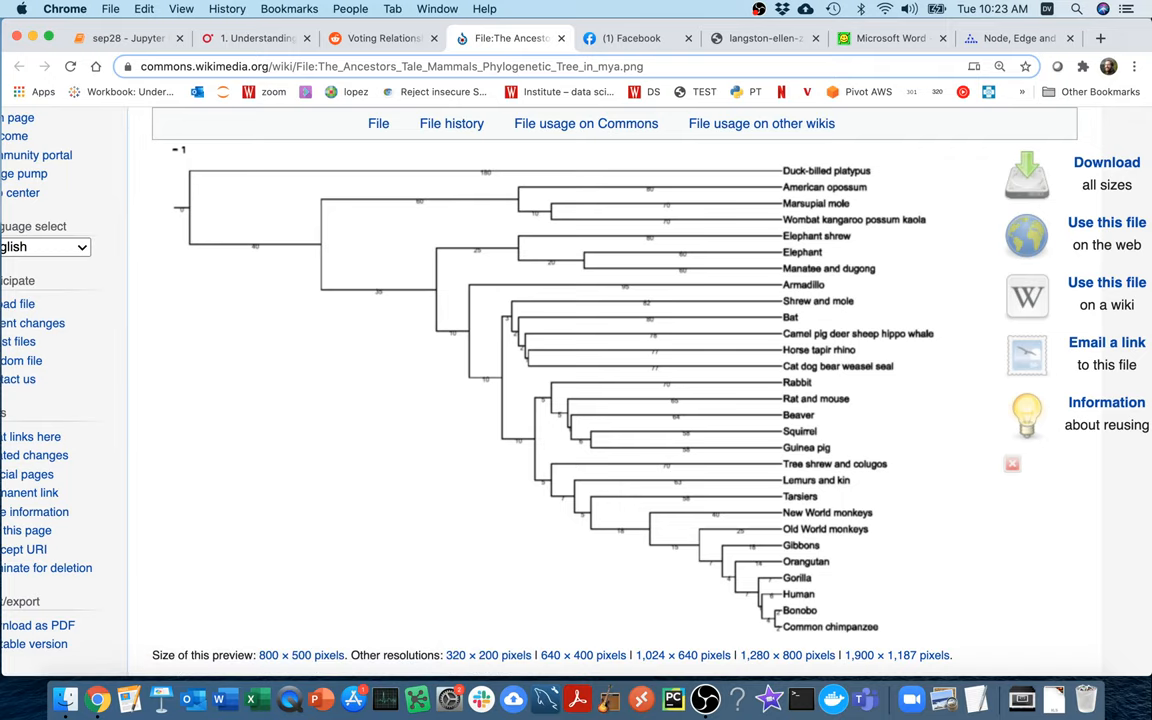
Show the Facebook Engineering 'visualizing friendships' note with its world map
{"action": "left_click", "coordinate": [634, 38]}
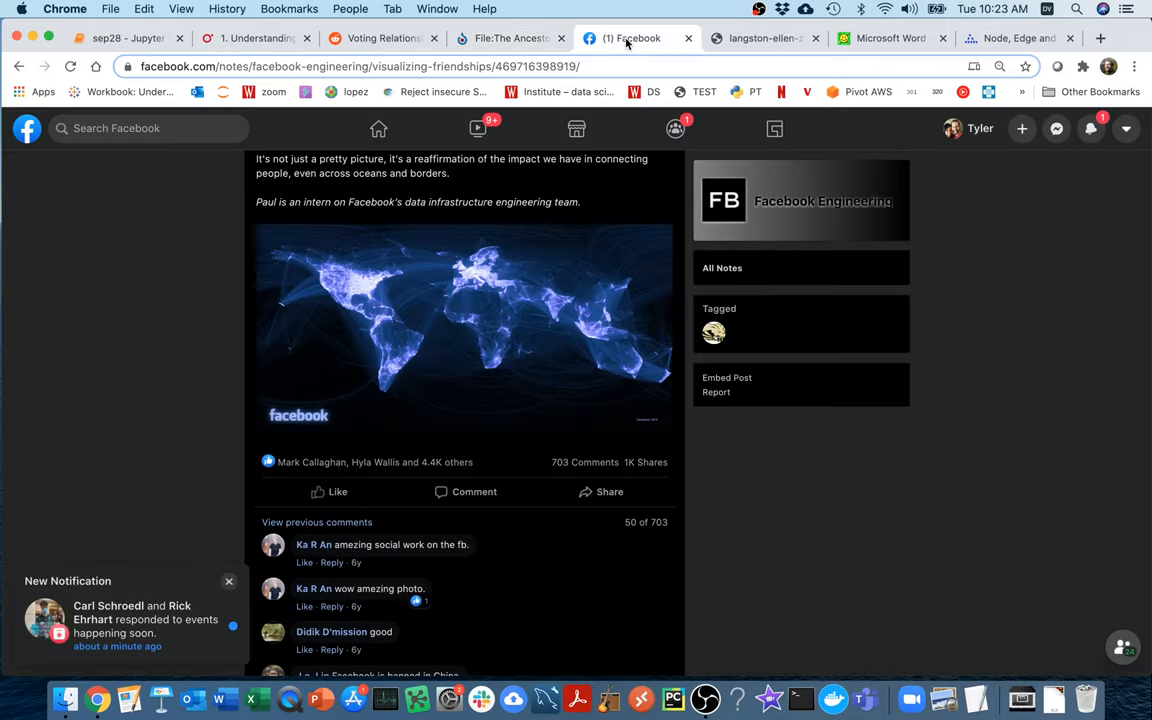
{"action": "mouse_move", "coordinate": [605, 181]}
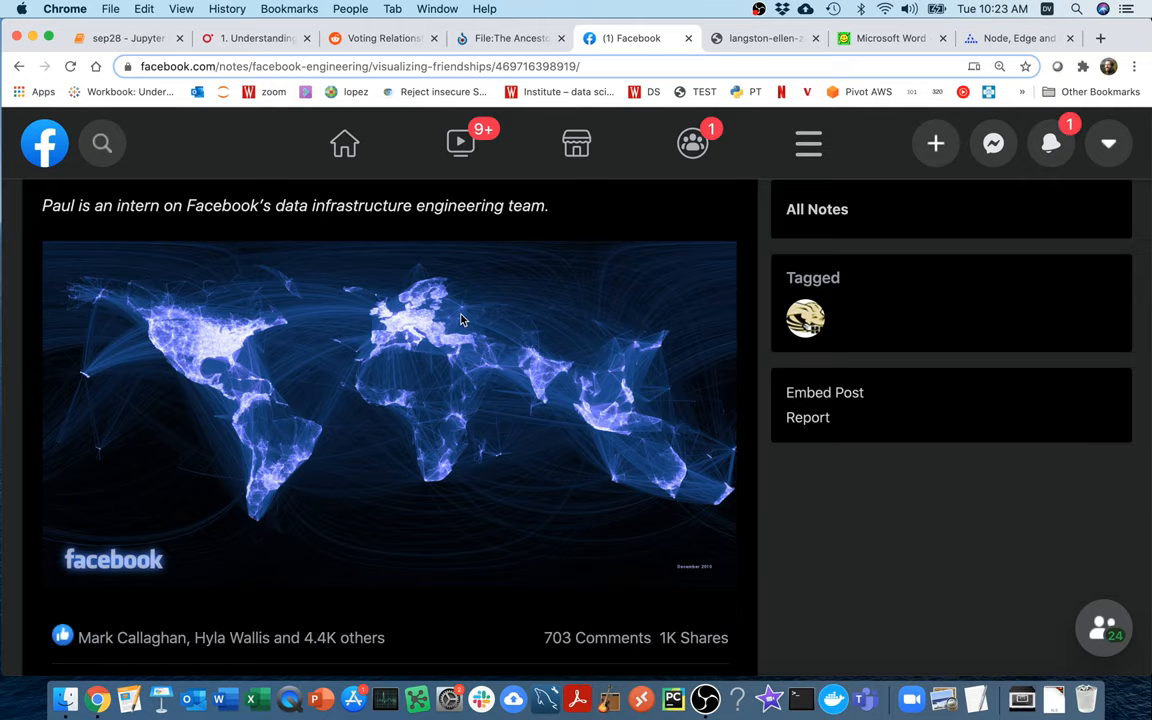
{"action": "mouse_move", "coordinate": [528, 336]}
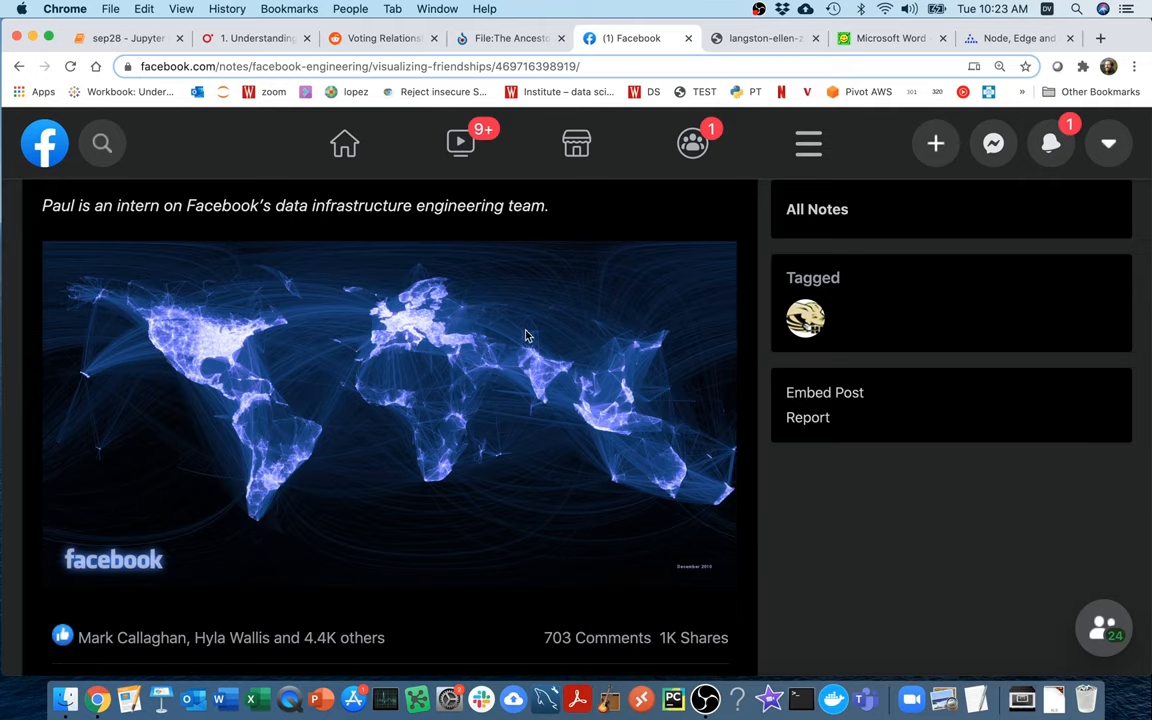
{"action": "mouse_move", "coordinate": [670, 218]}
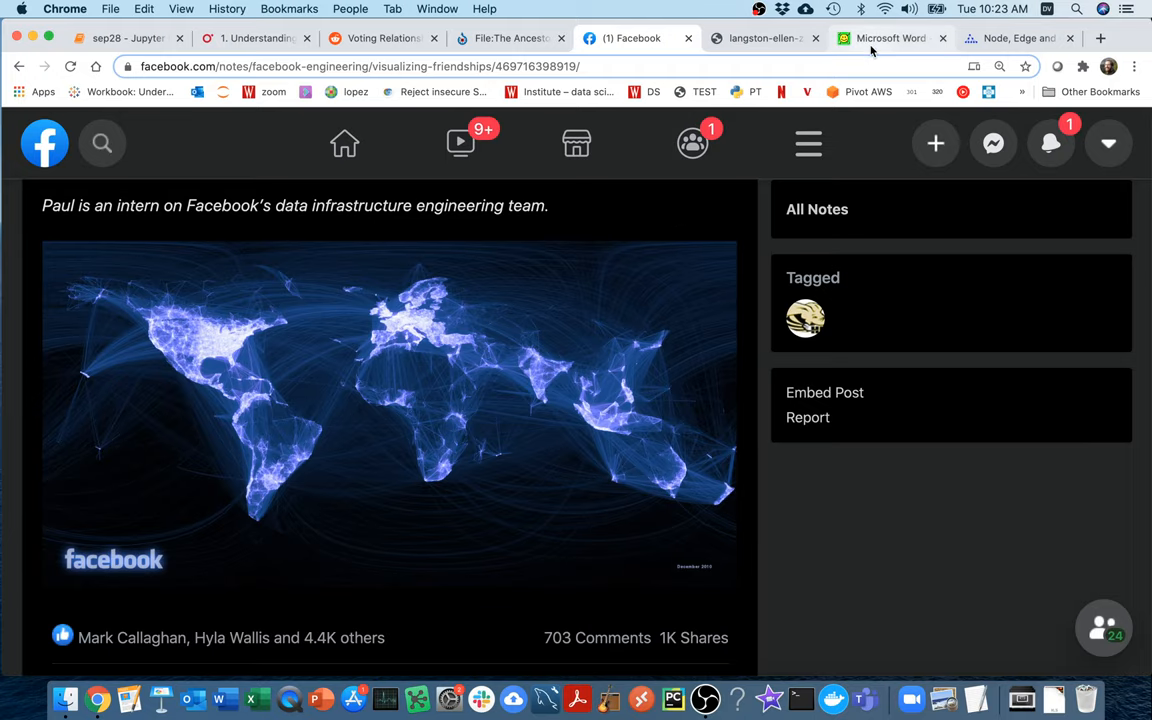
Switch to the langston-ellen-zan.pdf tab showing the Graph of Funds Leaving Agencies slide
{"action": "left_click", "coordinate": [888, 38]}
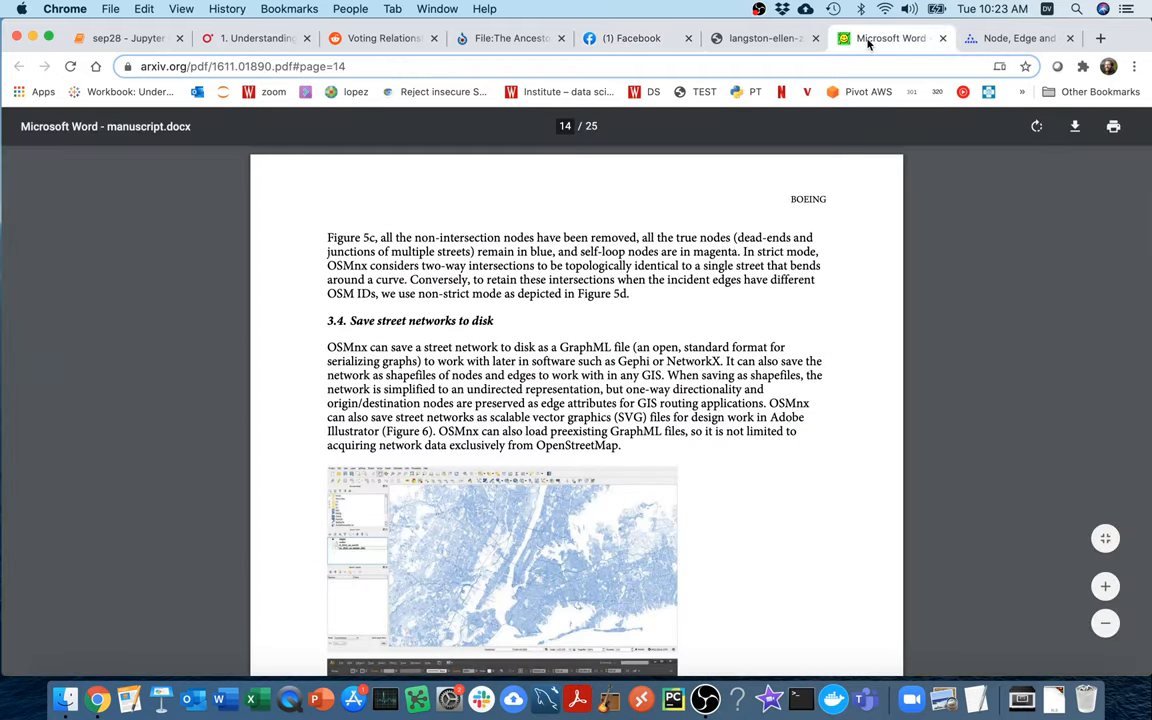
{"action": "left_click", "coordinate": [763, 38]}
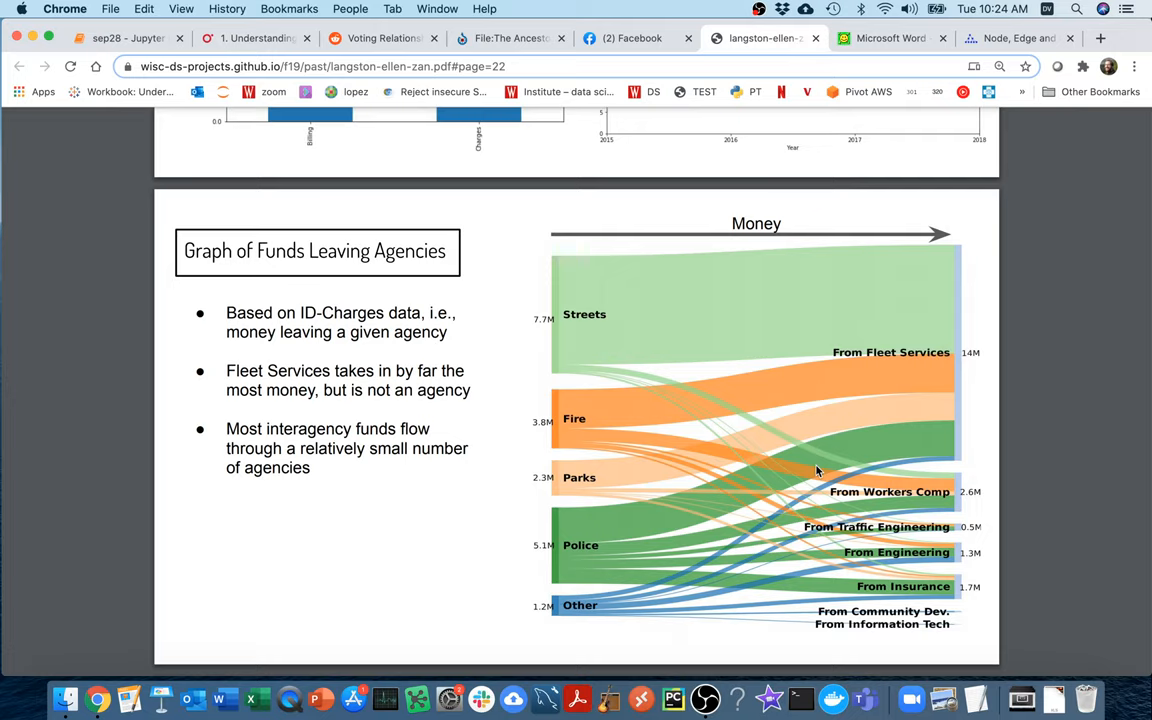
{"action": "mouse_move", "coordinate": [610, 333]}
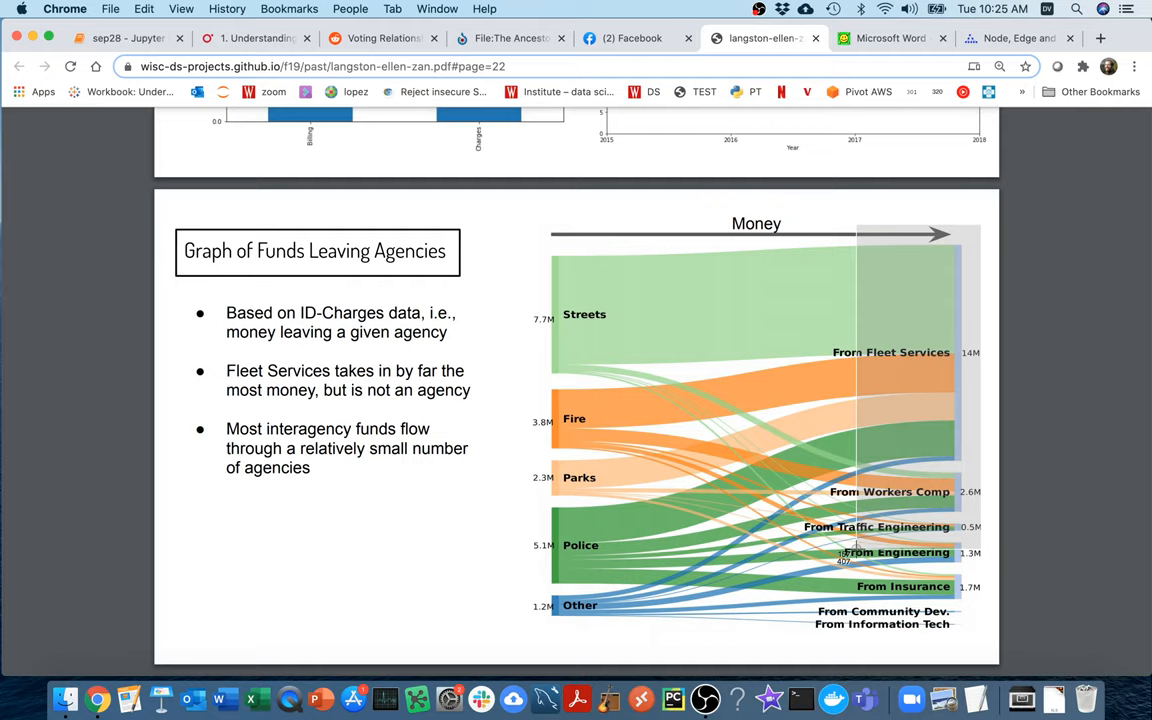
{"action": "mouse_move", "coordinate": [893, 465]}
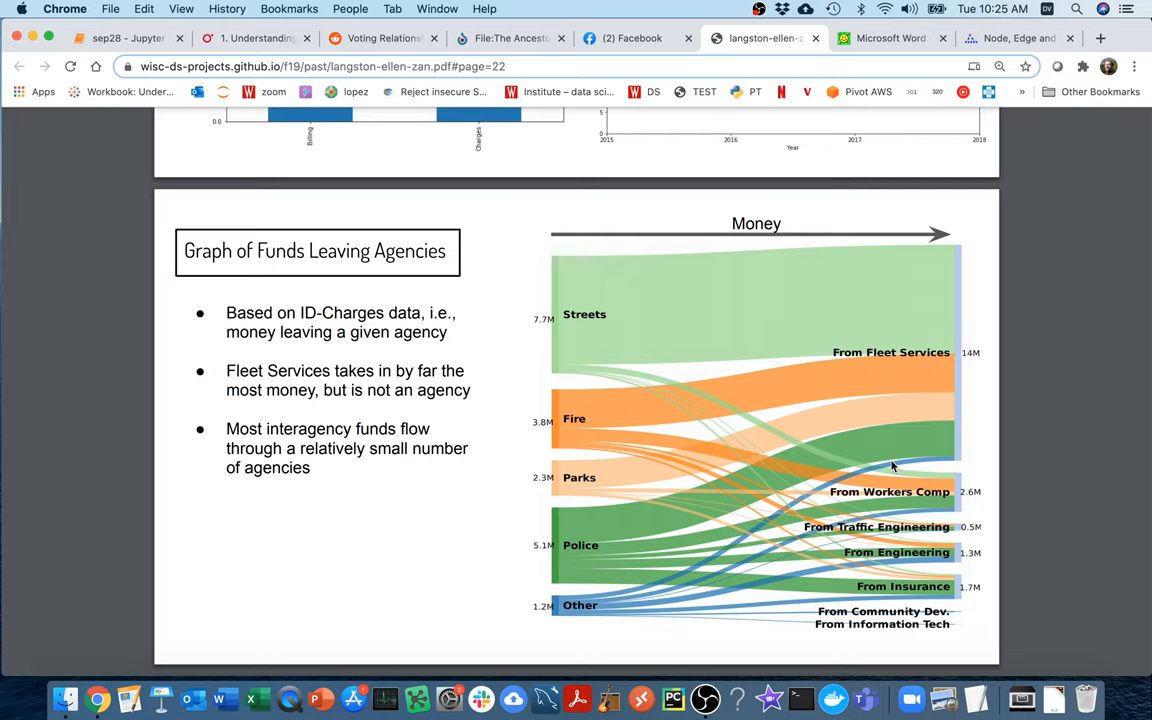
{"action": "mouse_move", "coordinate": [880, 309]}
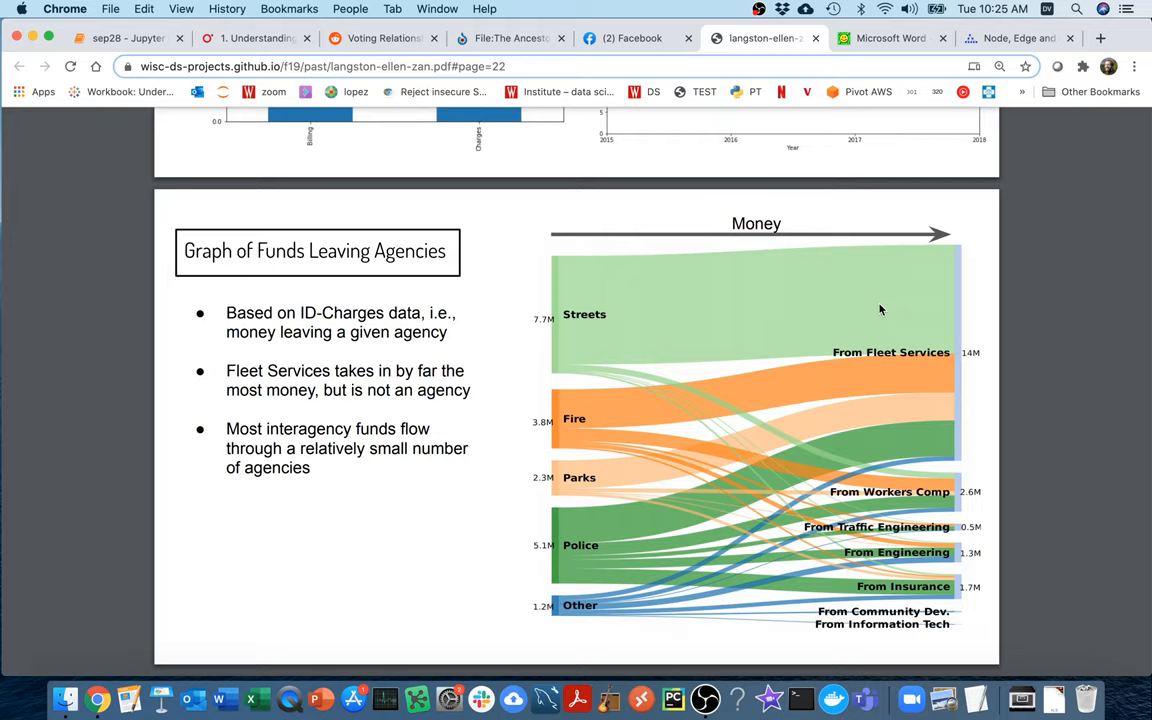
{"action": "mouse_move", "coordinate": [599, 314]}
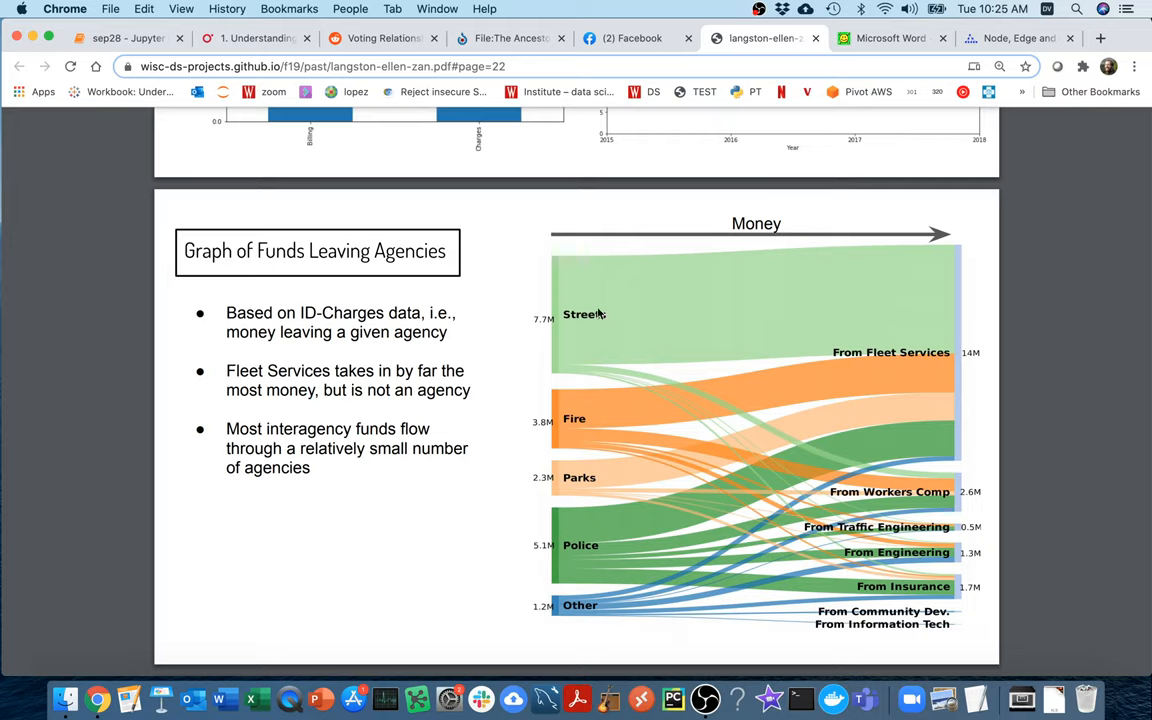
{"action": "mouse_move", "coordinate": [867, 369]}
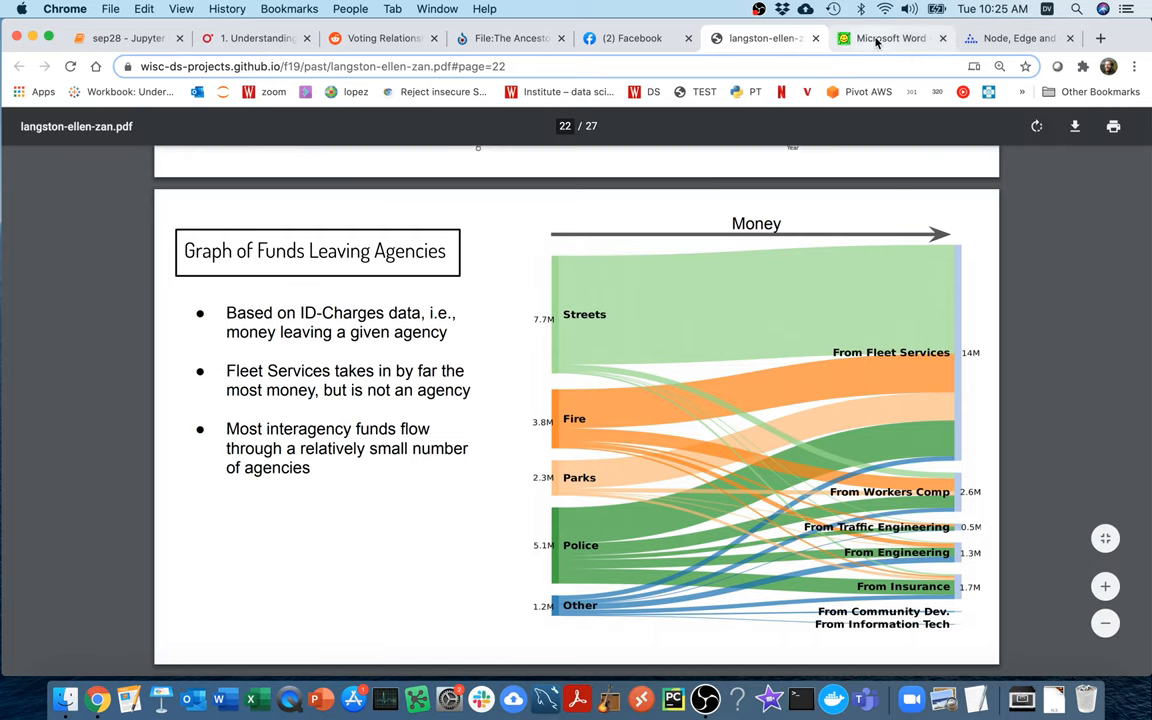
Switch to the OSMnx manuscript PDF and scroll to Figure 6's New York street network
{"action": "left_click", "coordinate": [888, 38]}
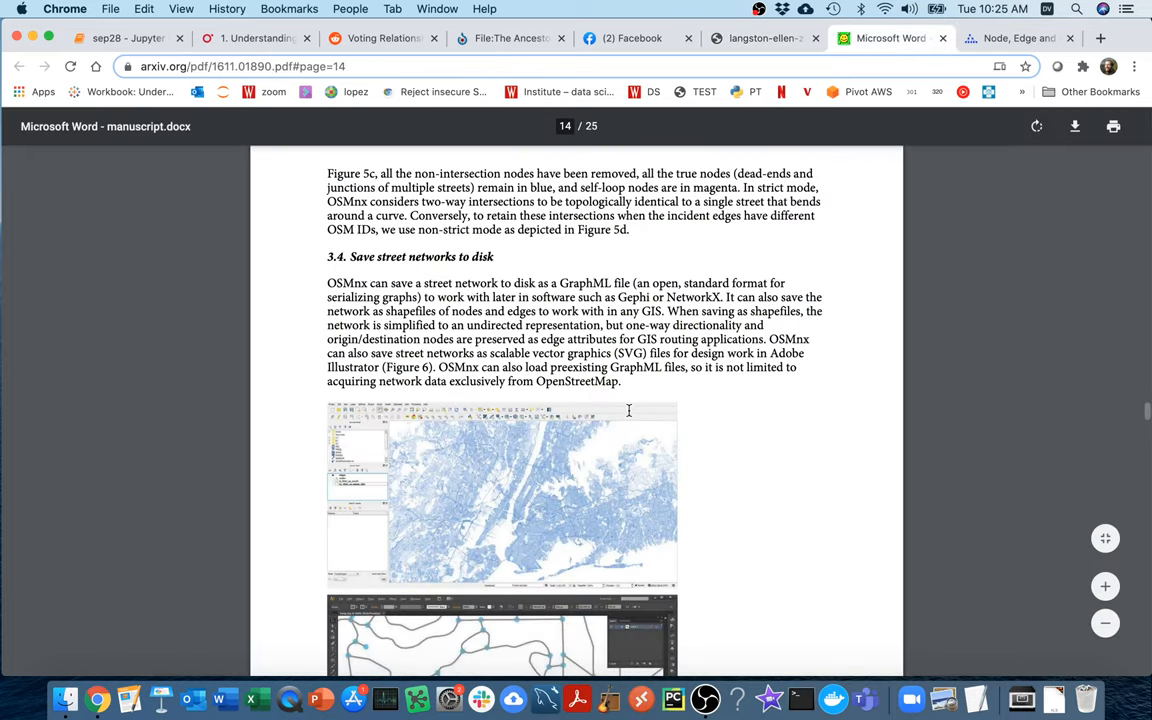
{"action": "scroll", "scroll_direction": "down", "scroll_amount": 3}
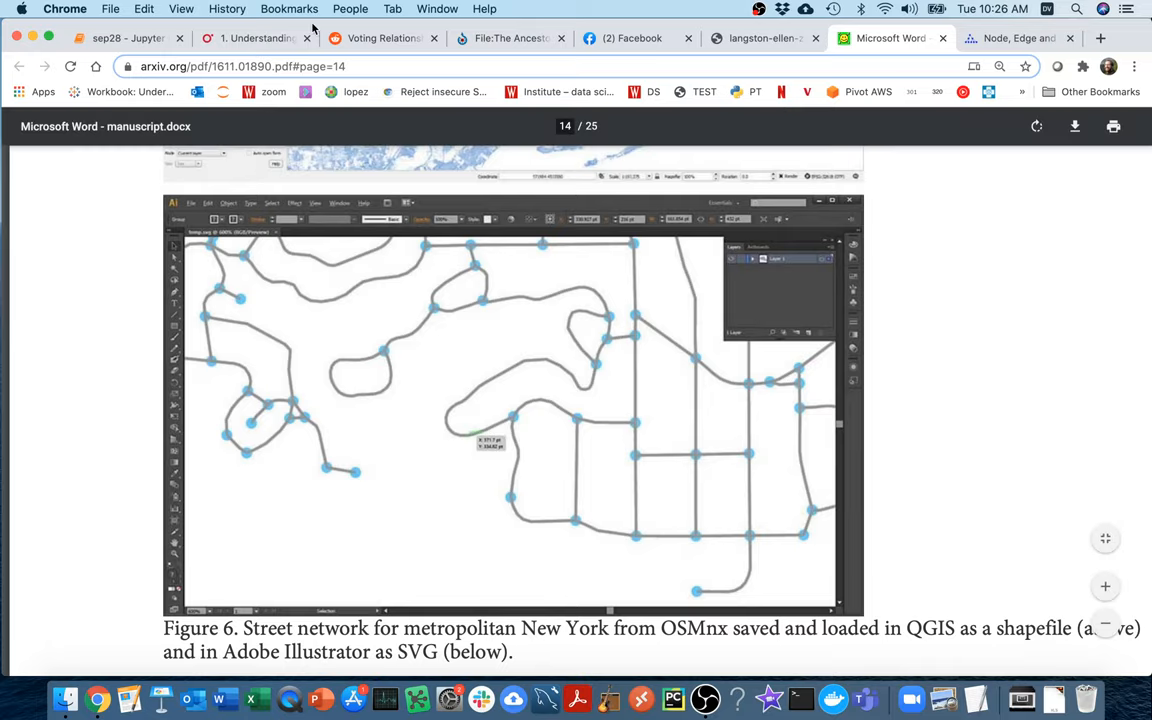
Close the example tabs, keeping the Graphviz attributes page and the sep28 notebook
{"action": "left_click", "coordinate": [1010, 38]}
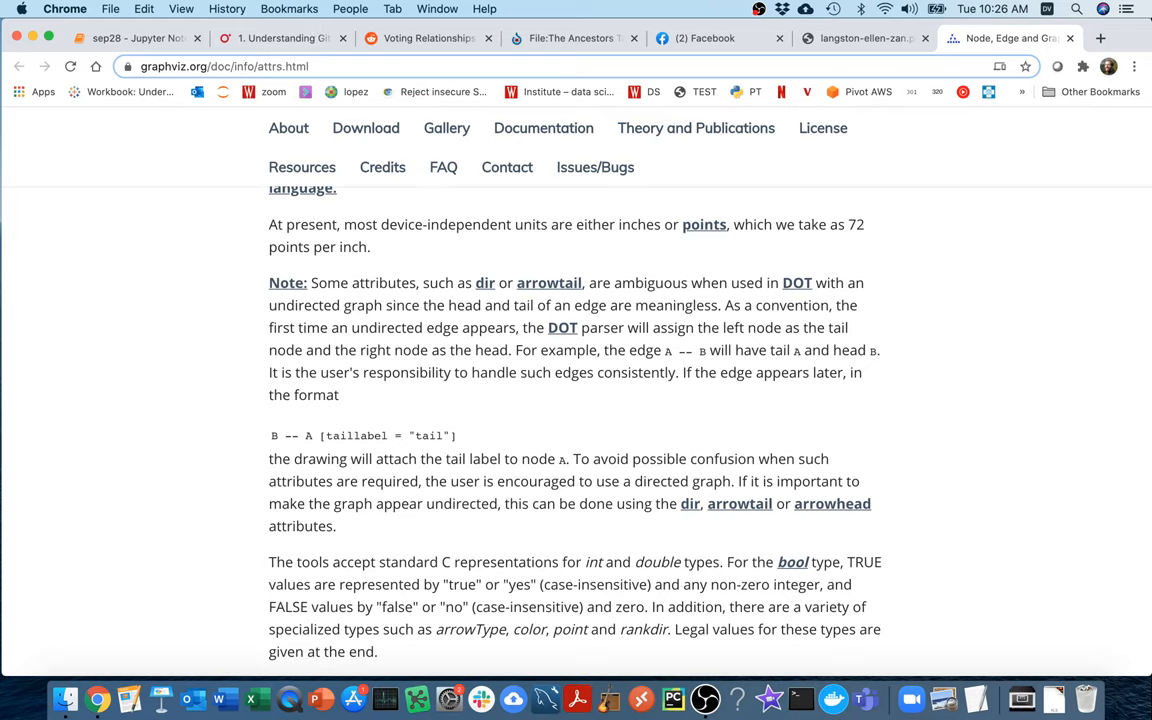
{"action": "left_click", "coordinate": [333, 38]}
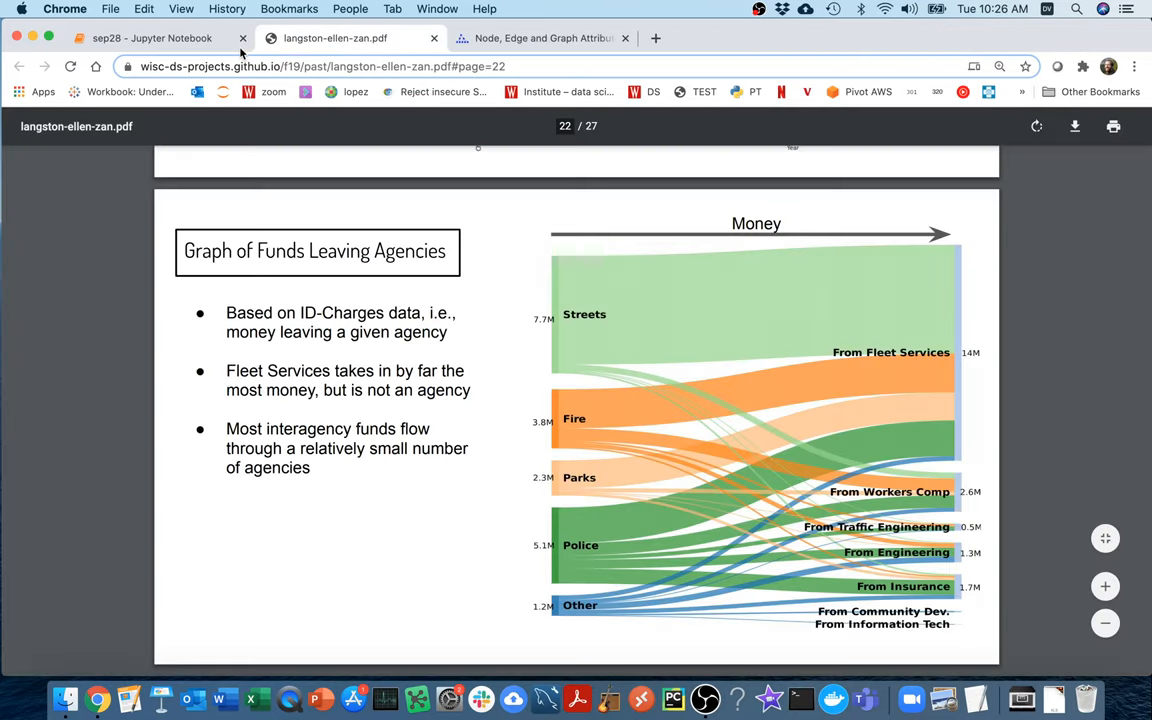
{"action": "left_click", "coordinate": [150, 38]}
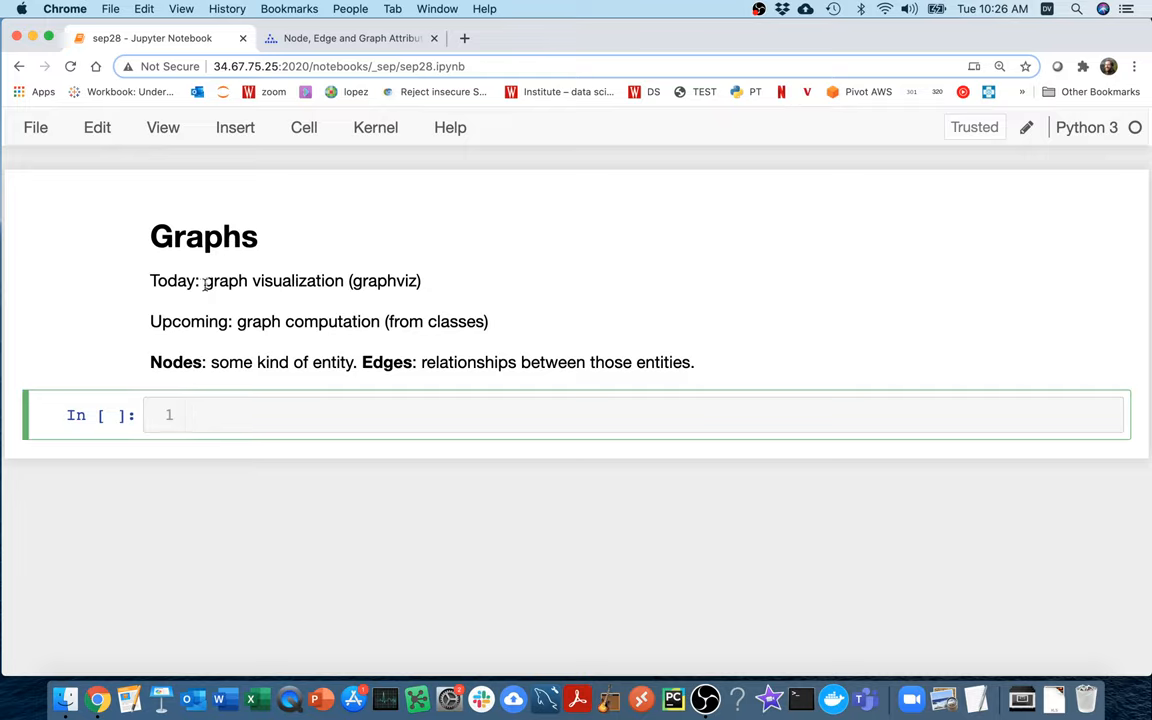
{"action": "left_click_drag", "start_coordinate": [204, 280], "coordinate": [420, 280]}
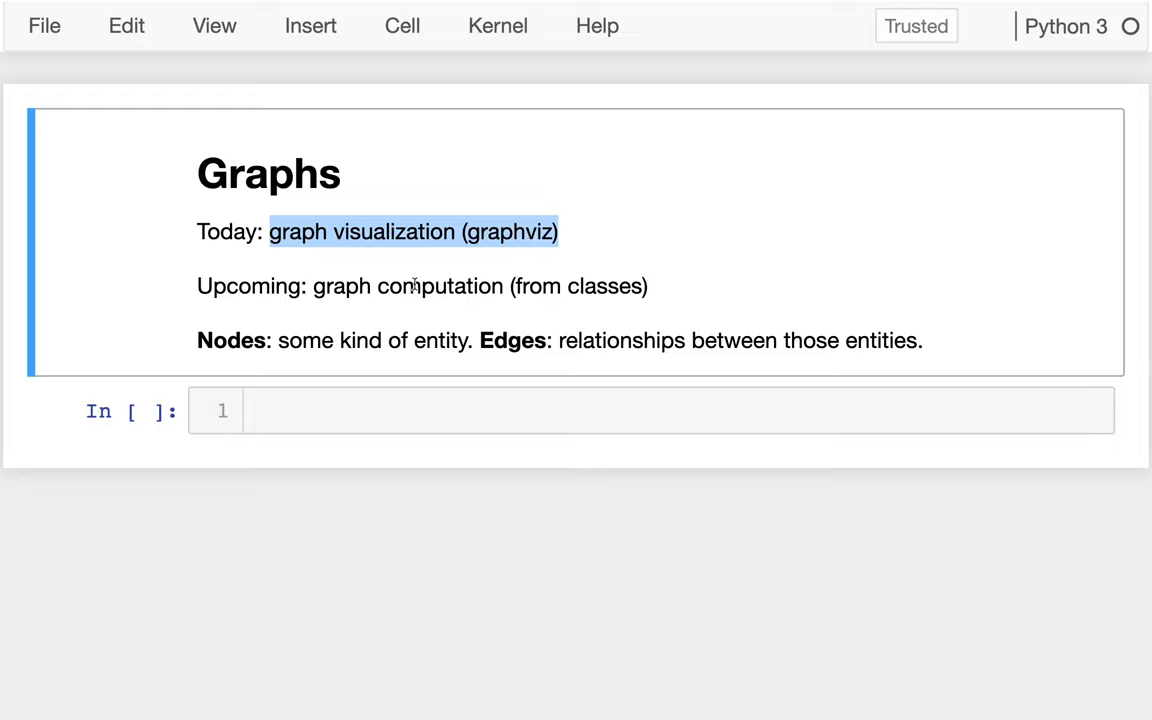
{"action": "mouse_move", "coordinate": [313, 285]}
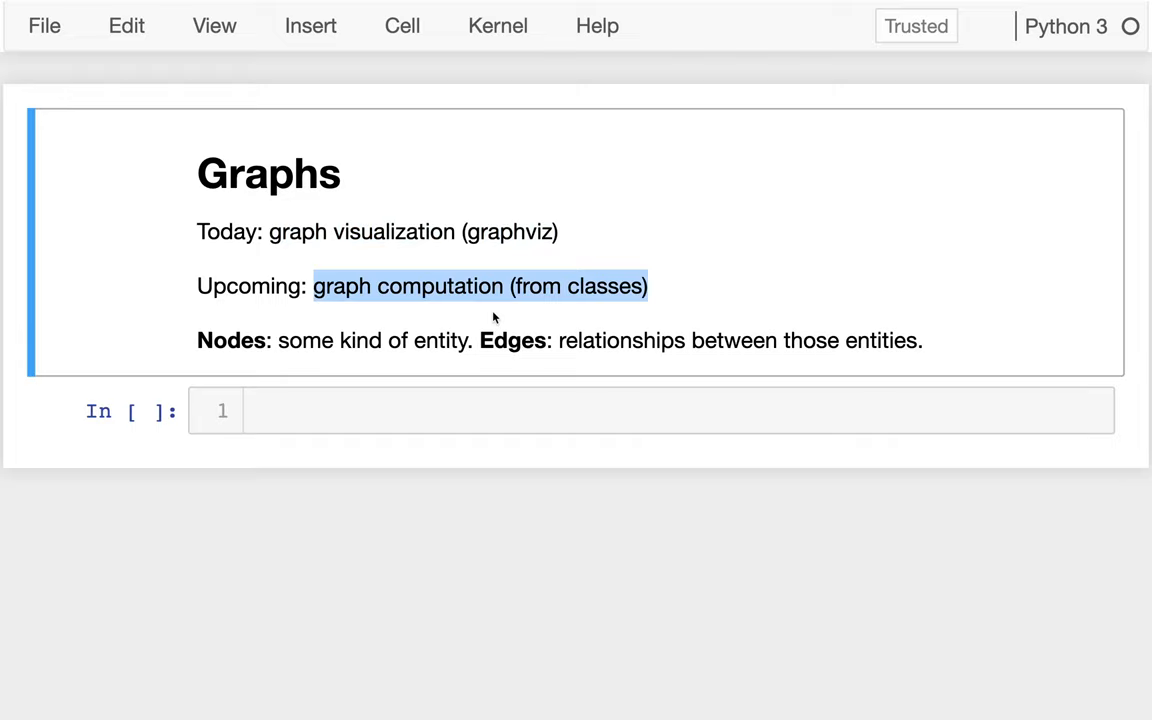
{"action": "mouse_move", "coordinate": [668, 285]}
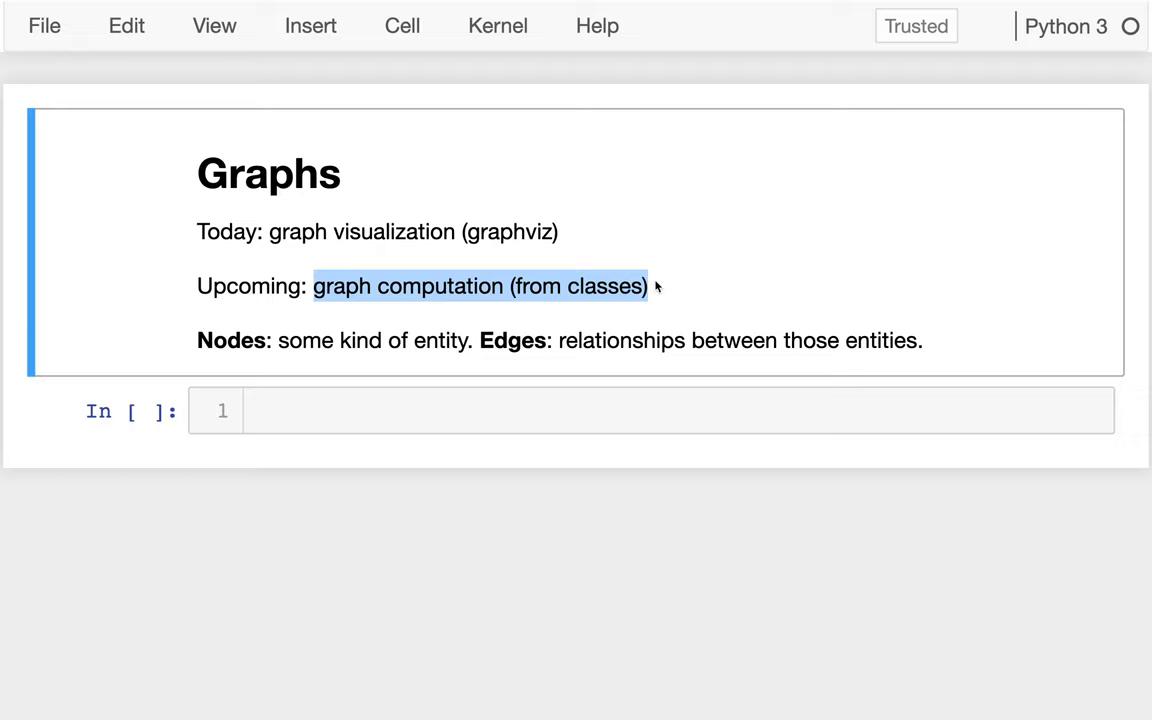
Type 'from graphviz import Graph' into the first cell and run it
{"action": "left_click", "coordinate": [385, 410]}
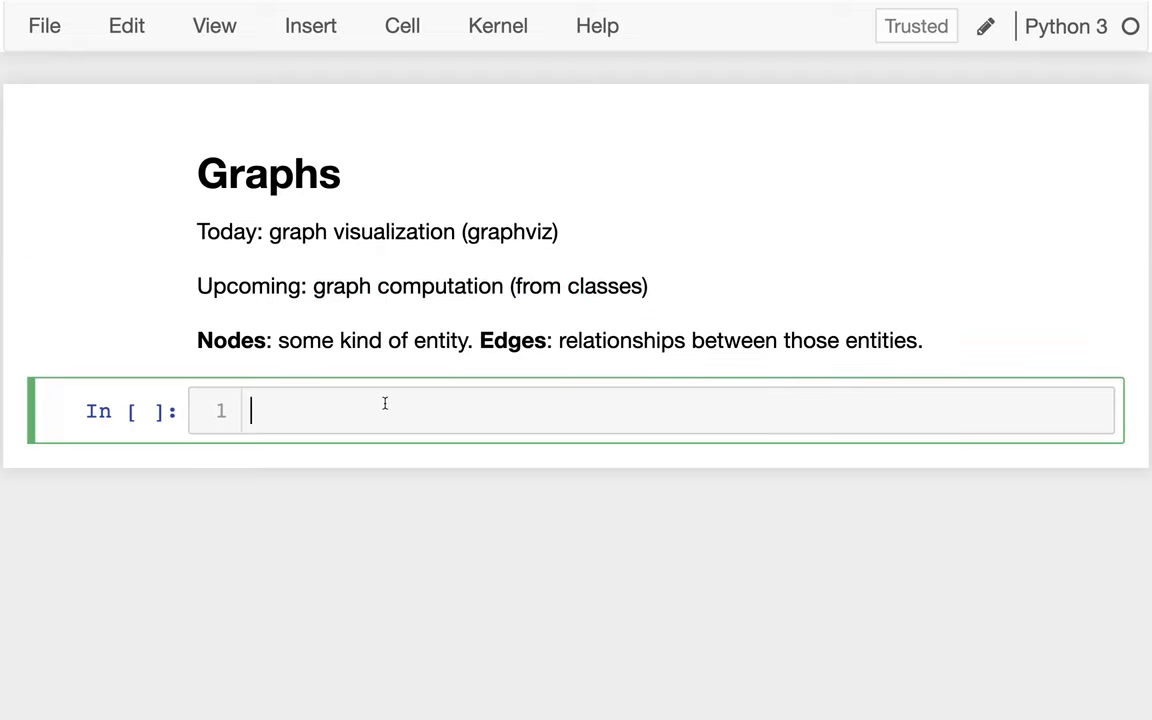
{"action": "type", "text": "from g"}
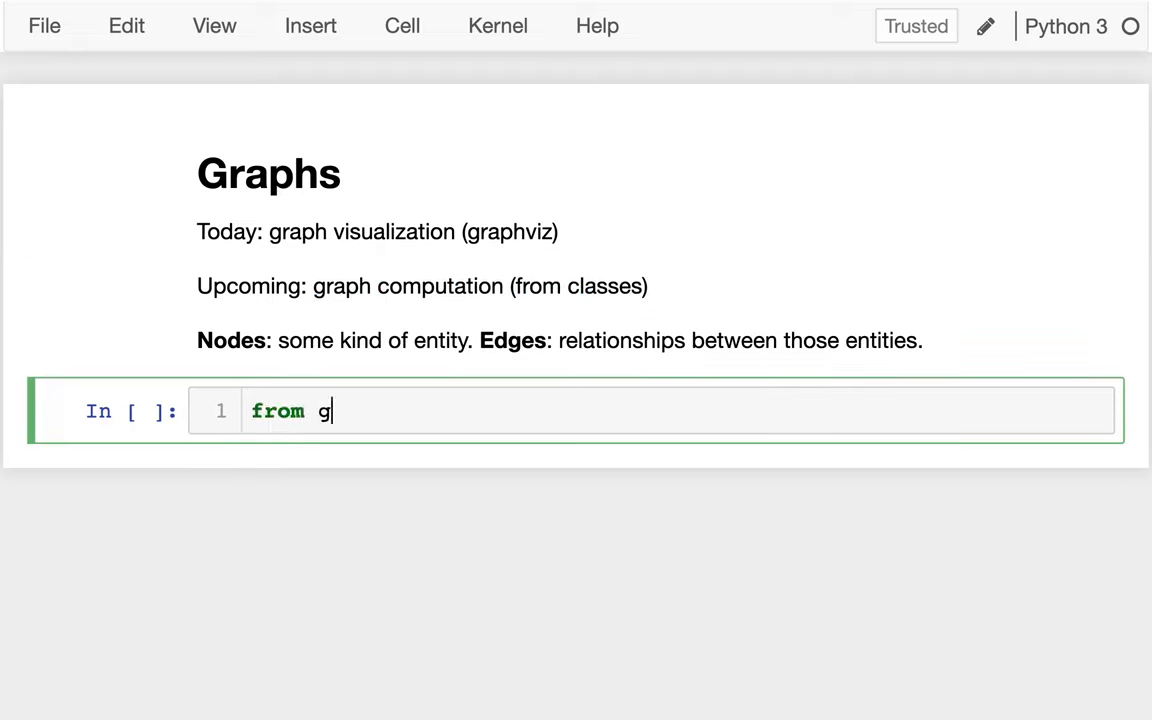
{"action": "type", "text": "raphviz"}
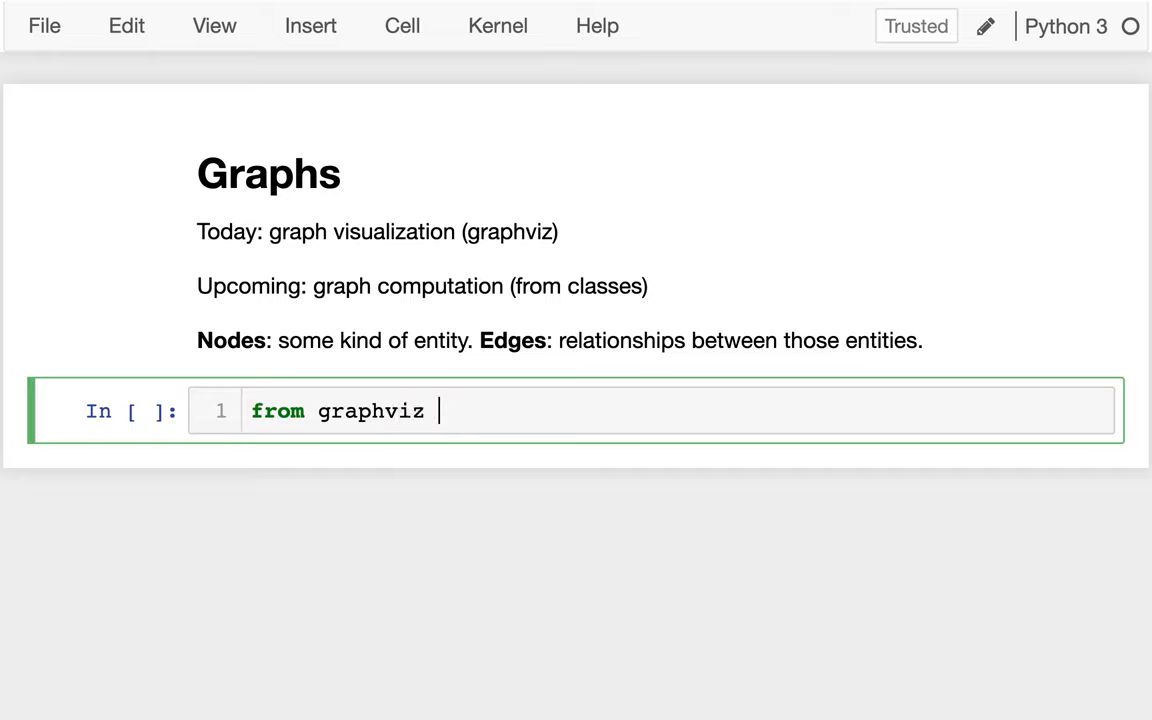
{"action": "type", "text": "import"}
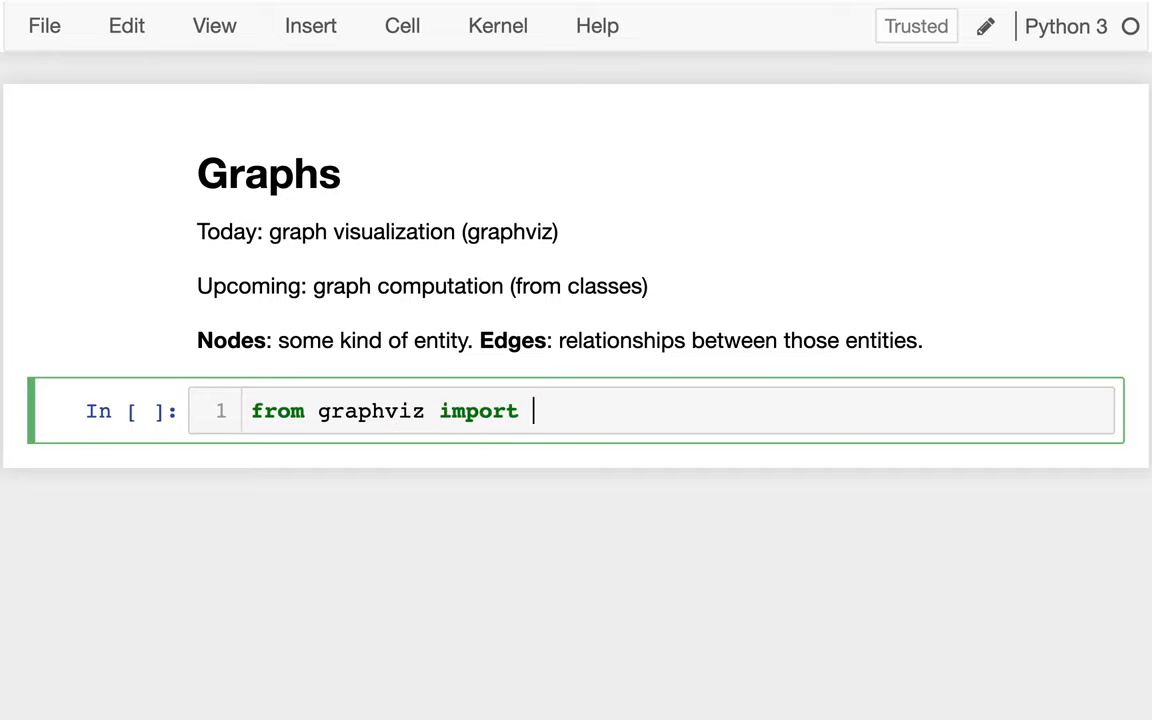
{"action": "type", "text": "Graph"}
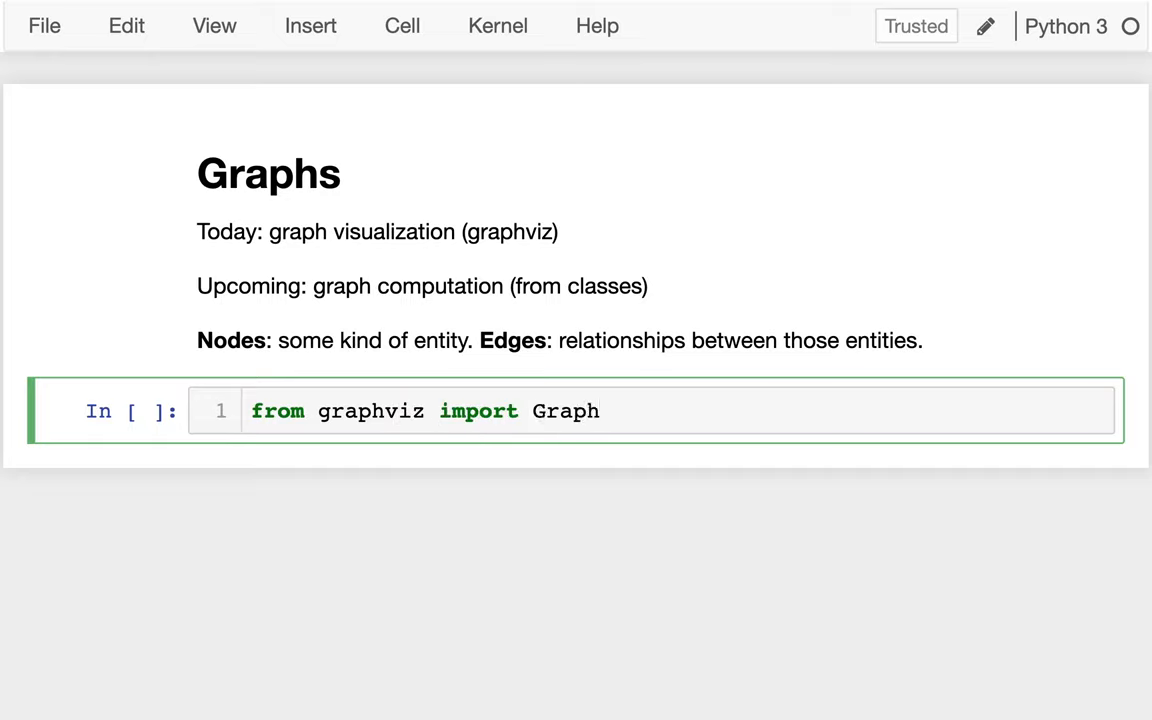
{"action": "left_click", "coordinate": [600, 411]}
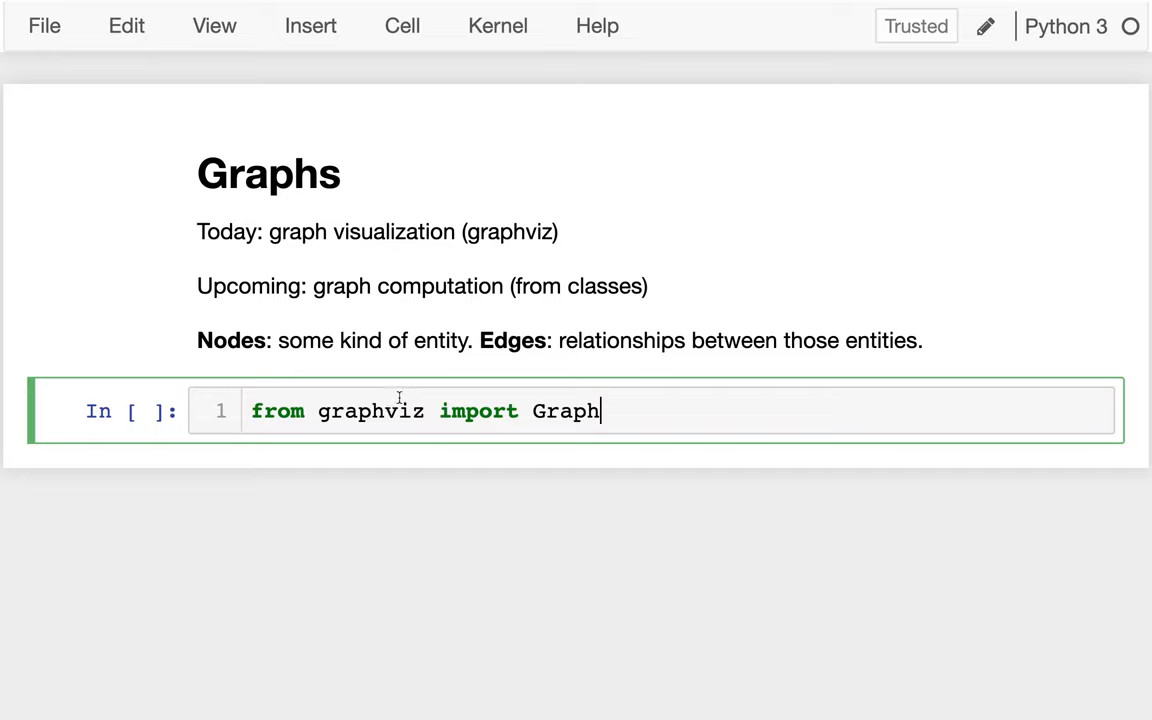
{"action": "mouse_move", "coordinate": [463, 430]}
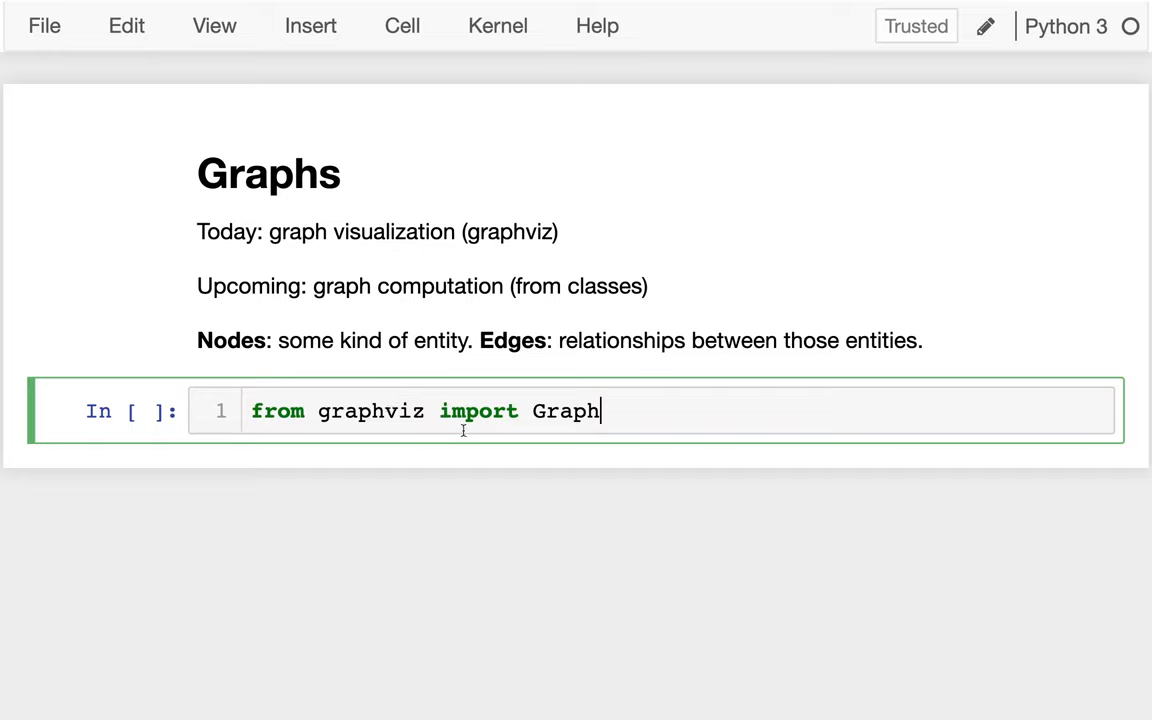
{"action": "double_click", "coordinate": [478, 411]}
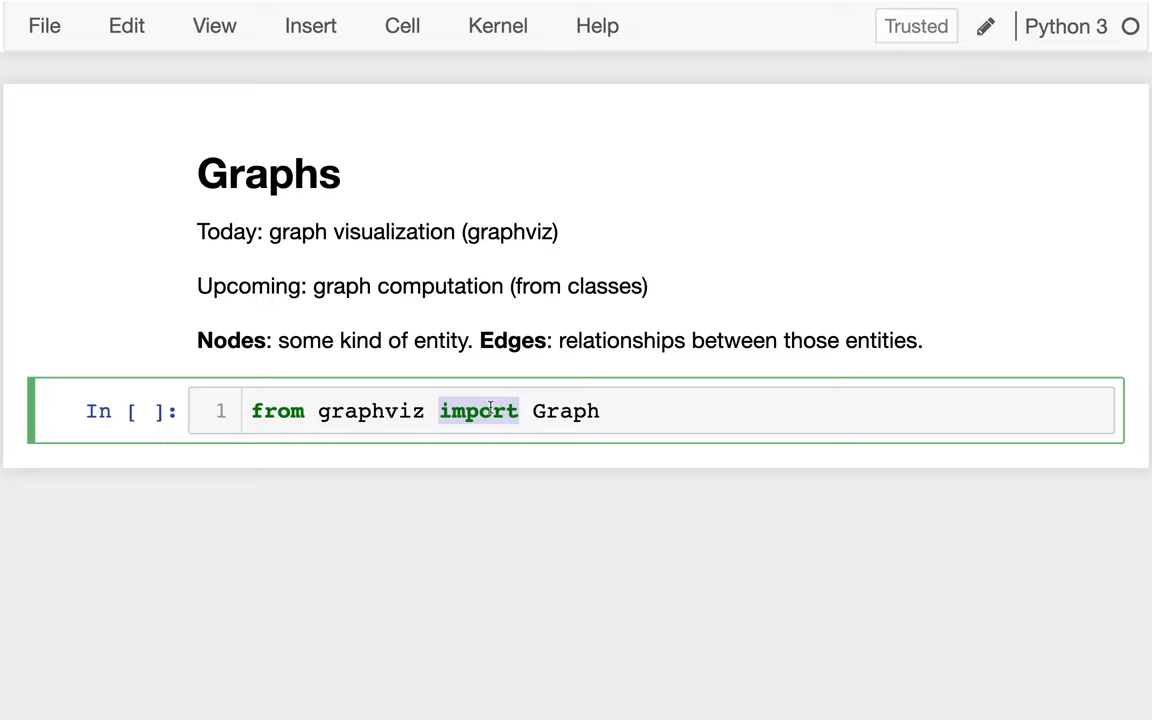
{"action": "key", "text": "shift+enter"}
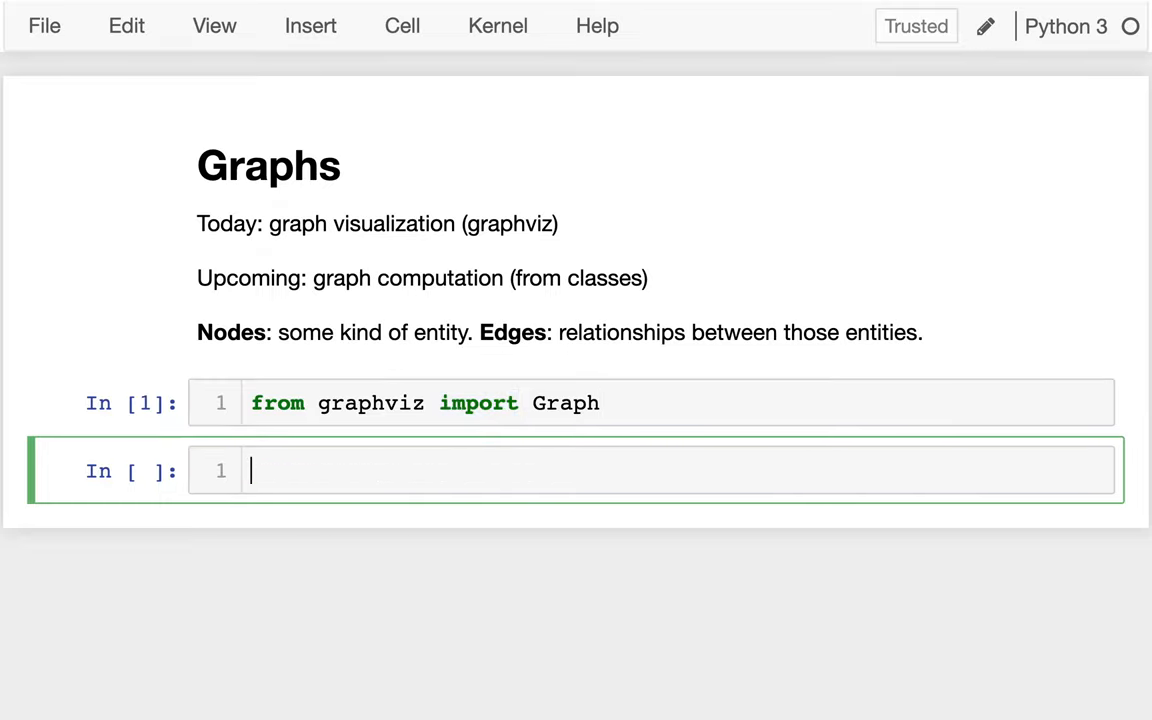
Write g = Graph() and g.node("A", "Madison") in the second cell
{"action": "type", "text": "g = G"}
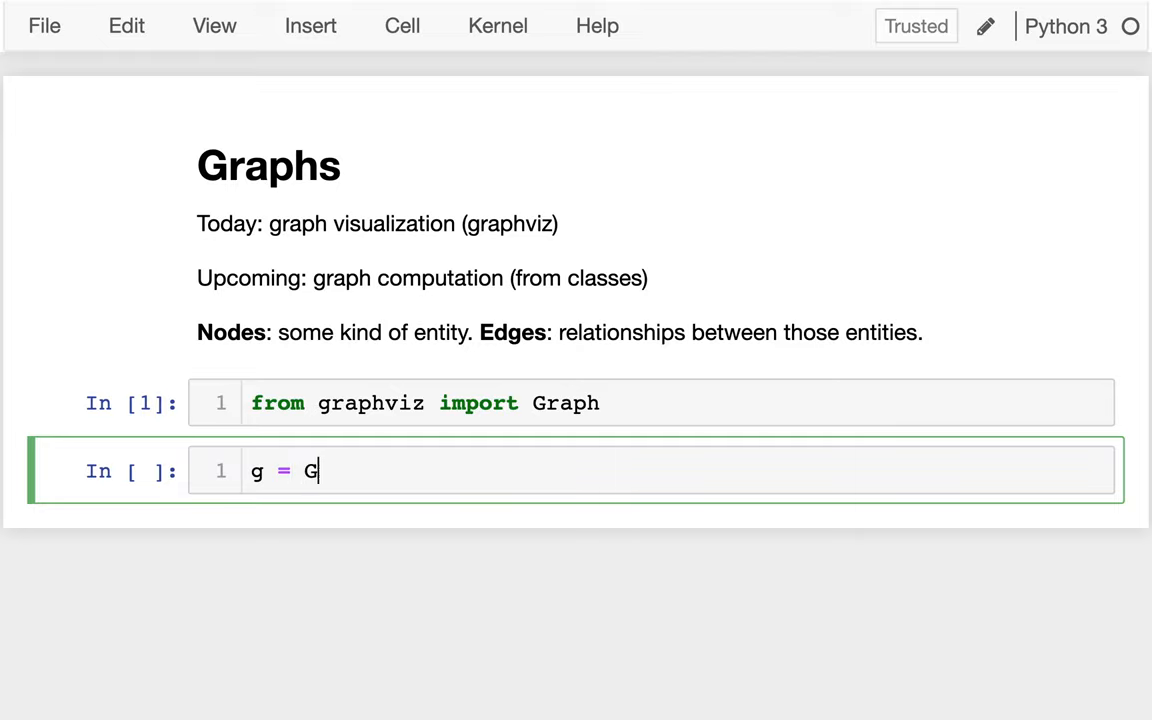
{"action": "type", "text": "raph()"}
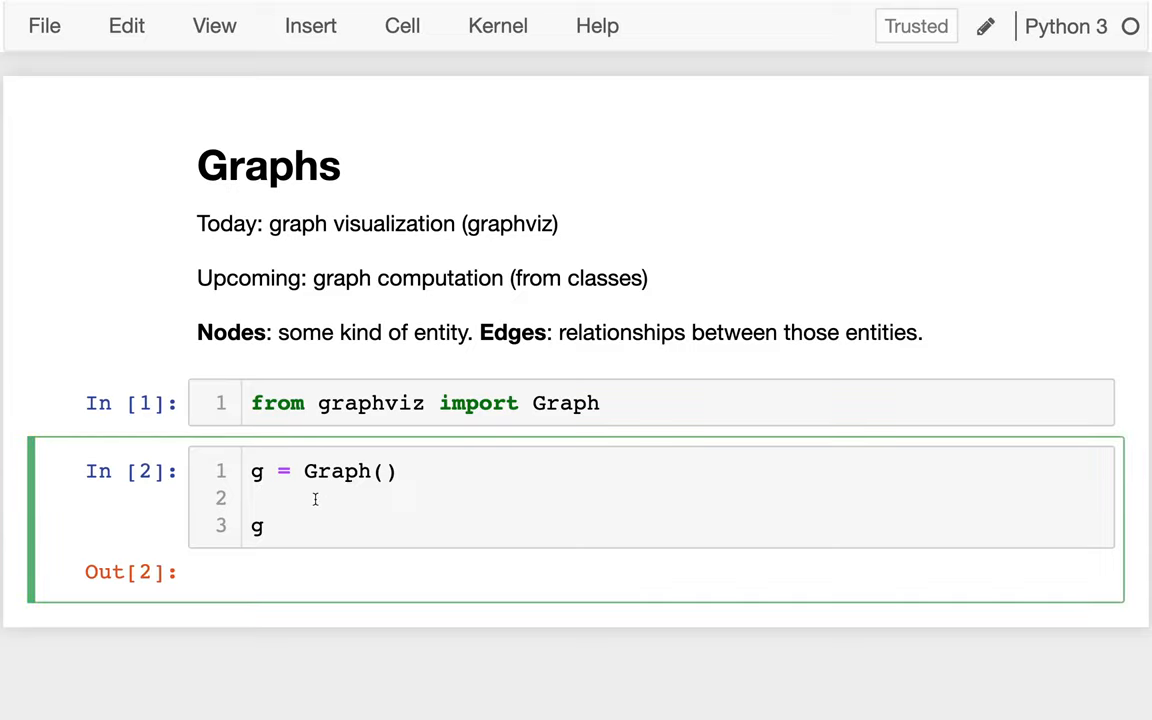
{"action": "type", "text": "g.node(\"A"}
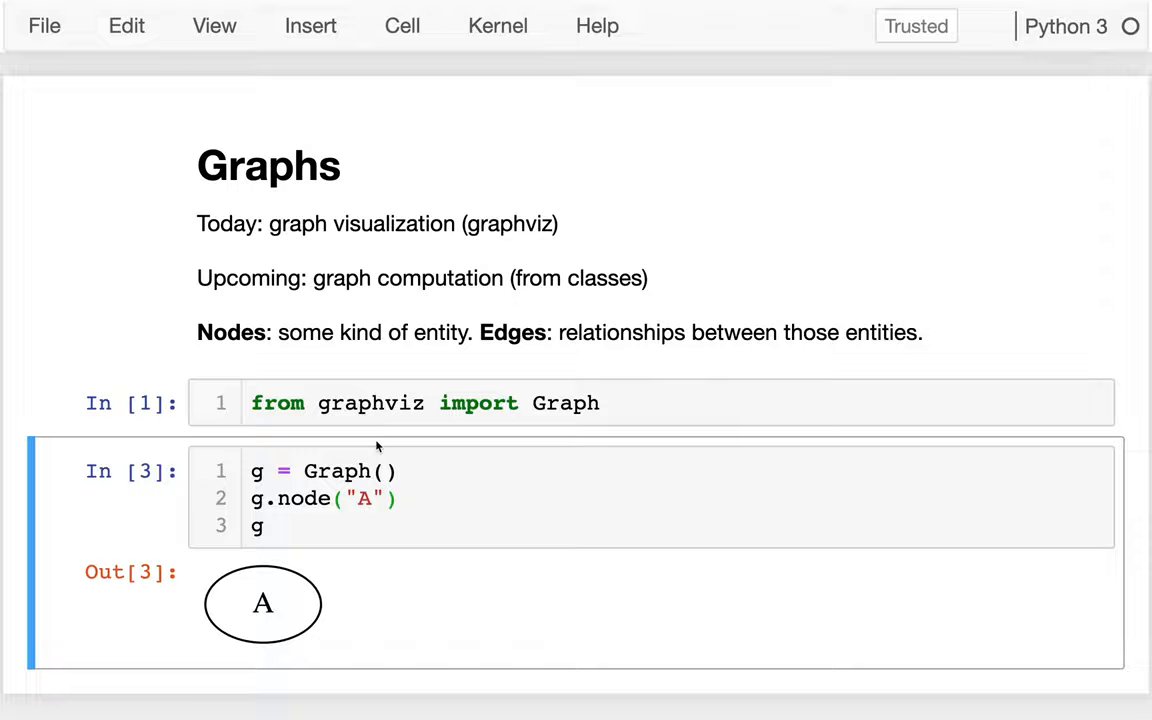
{"action": "scroll", "scroll_direction": "down", "scroll_amount": 3}
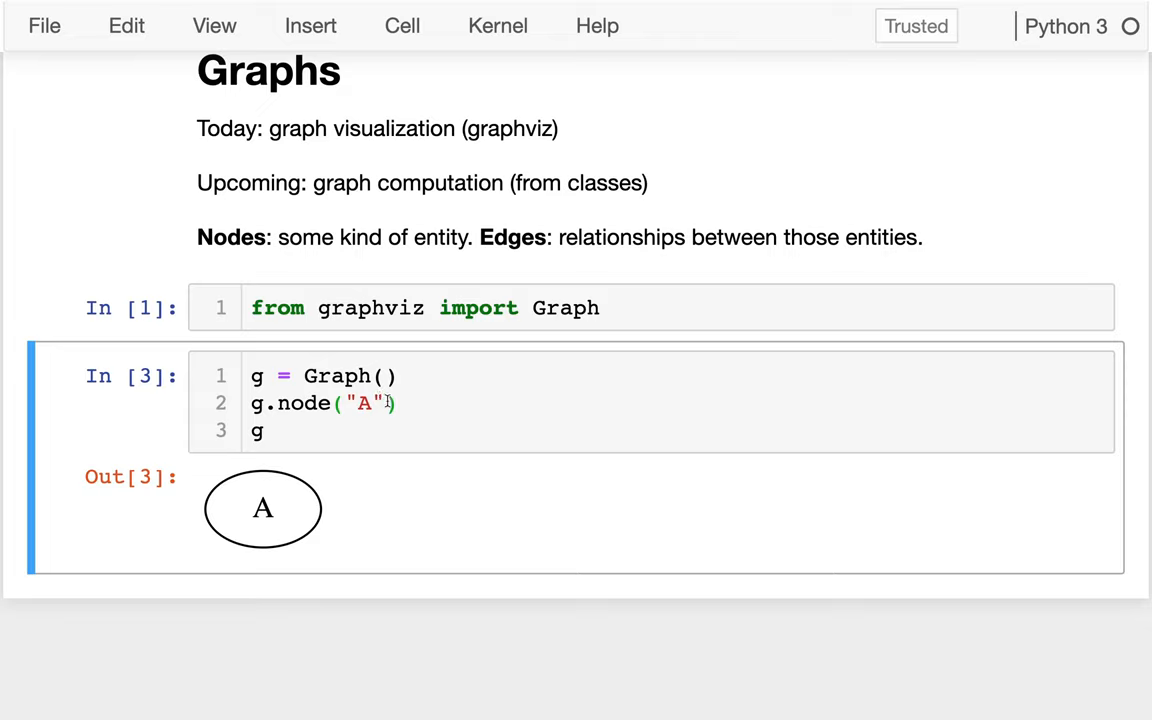
{"action": "left_click", "coordinate": [385, 403]}
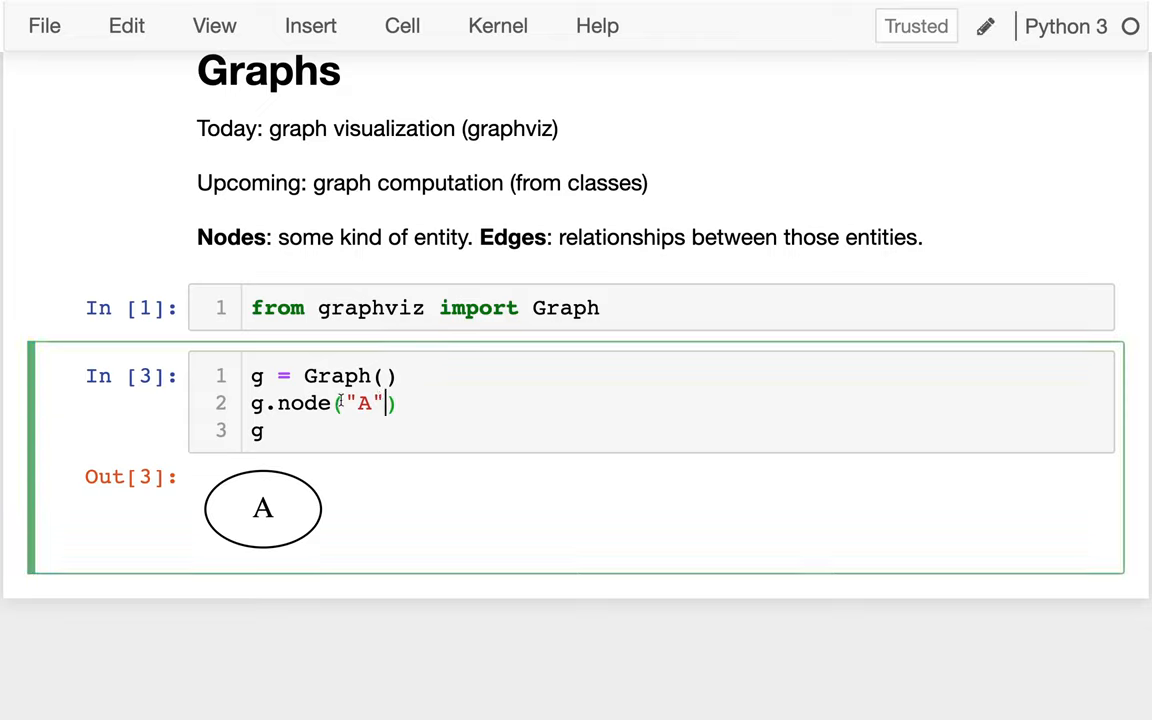
{"action": "type", "text": ","}
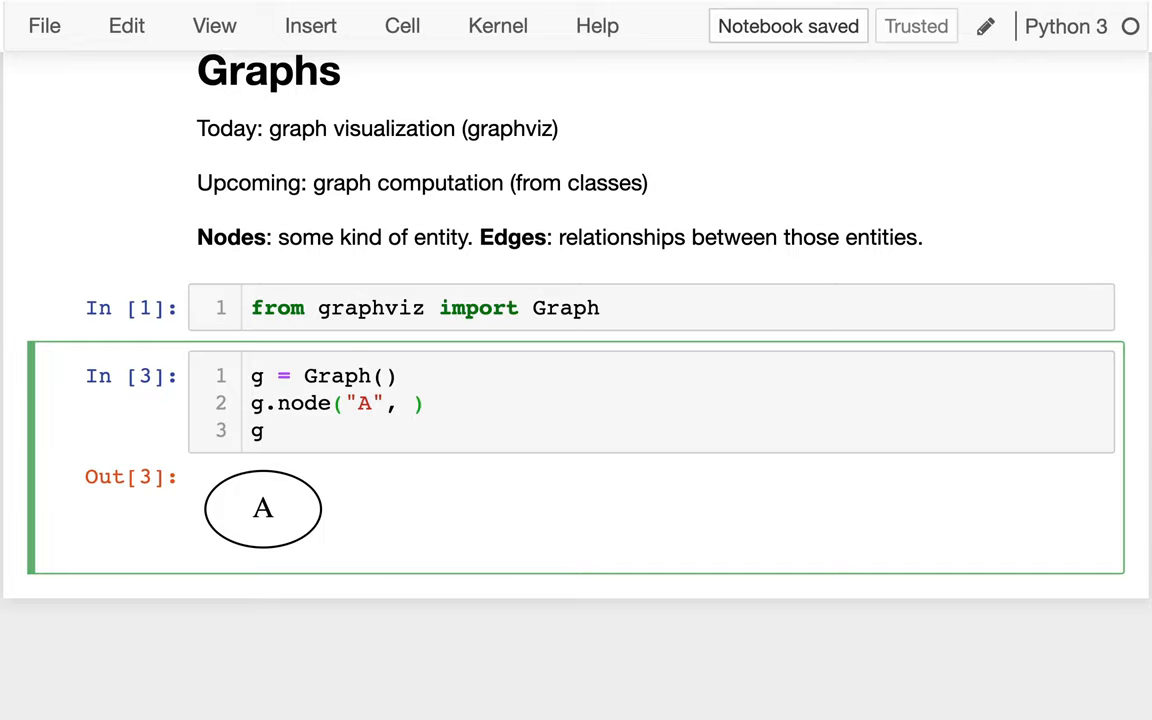
{"action": "type", "text": "\"Madison\""}
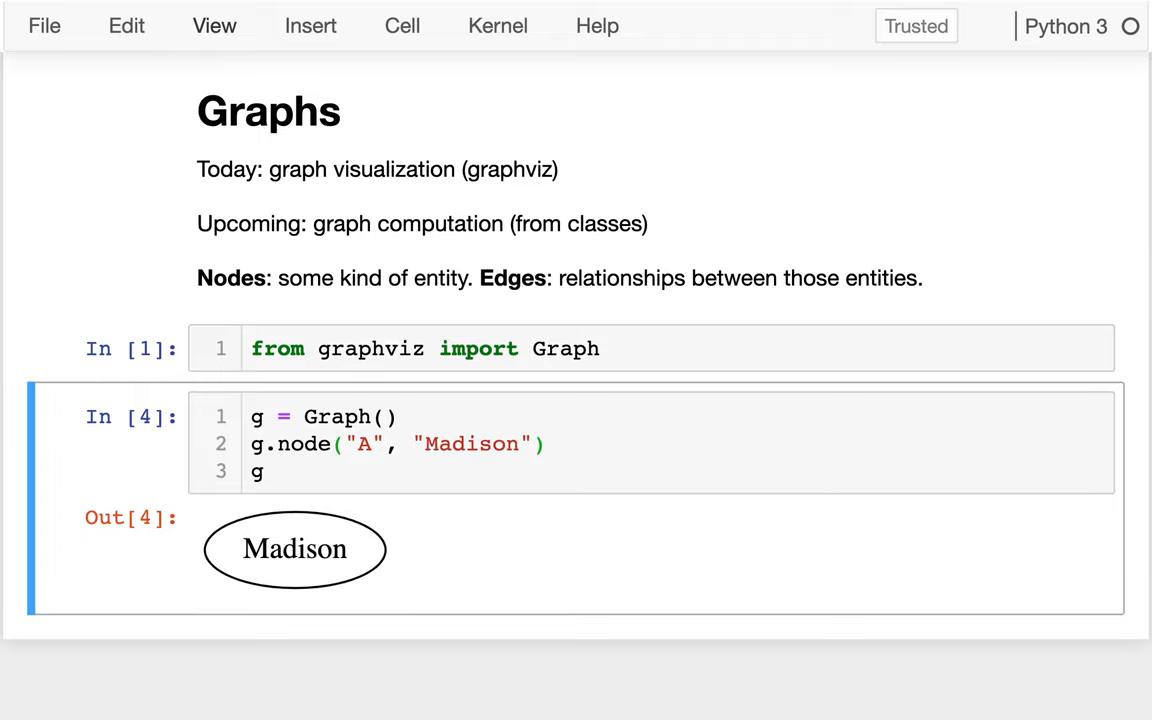
{"action": "mouse_move", "coordinate": [487, 247]}
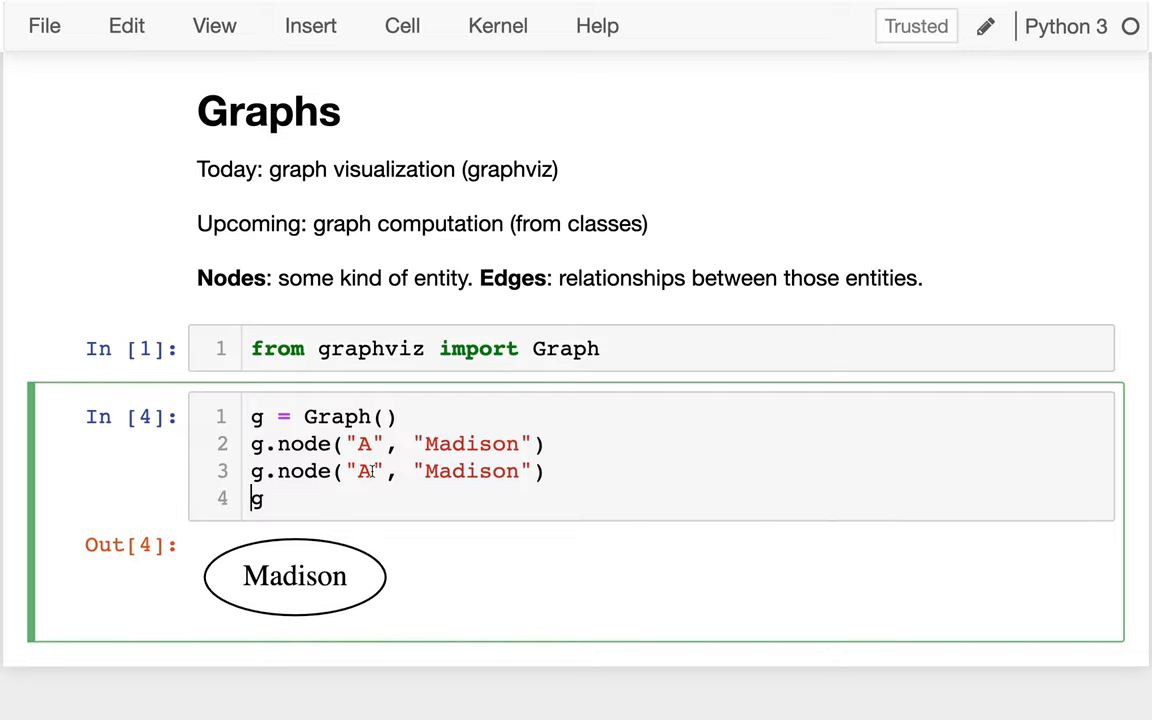
Change the second node to "B", "Chicago", run the cell, and add a blank line before g
{"action": "type", "text": "B"}
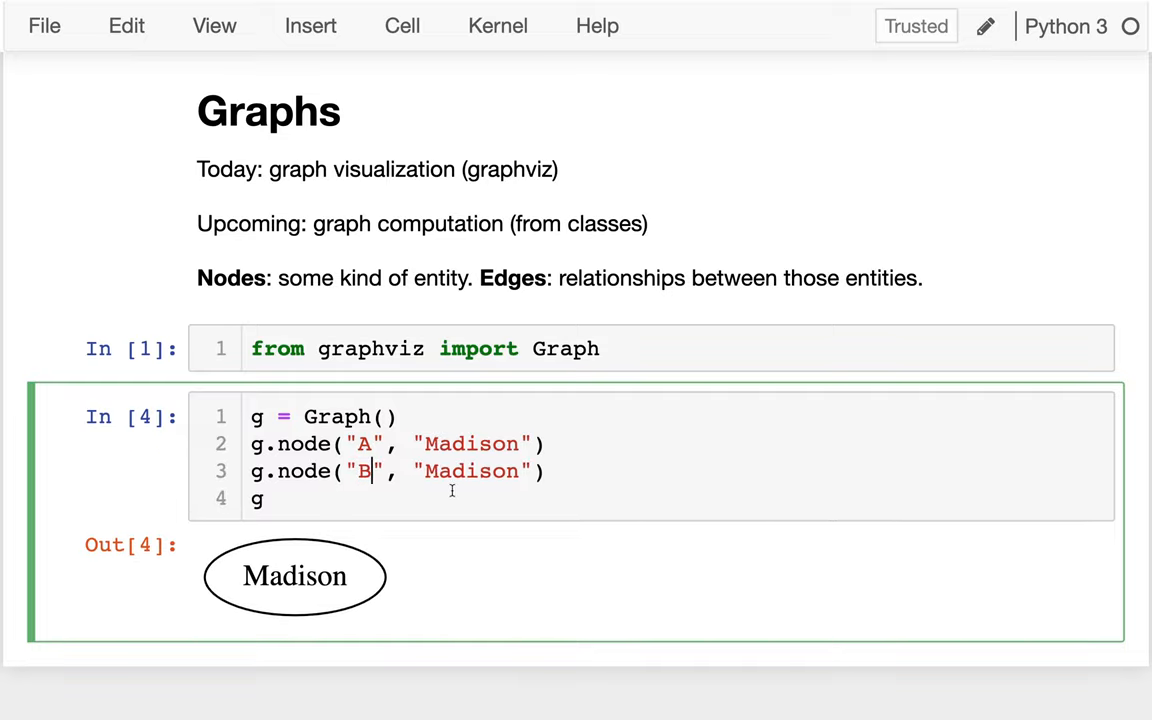
{"action": "type", "text": "Chicago"}
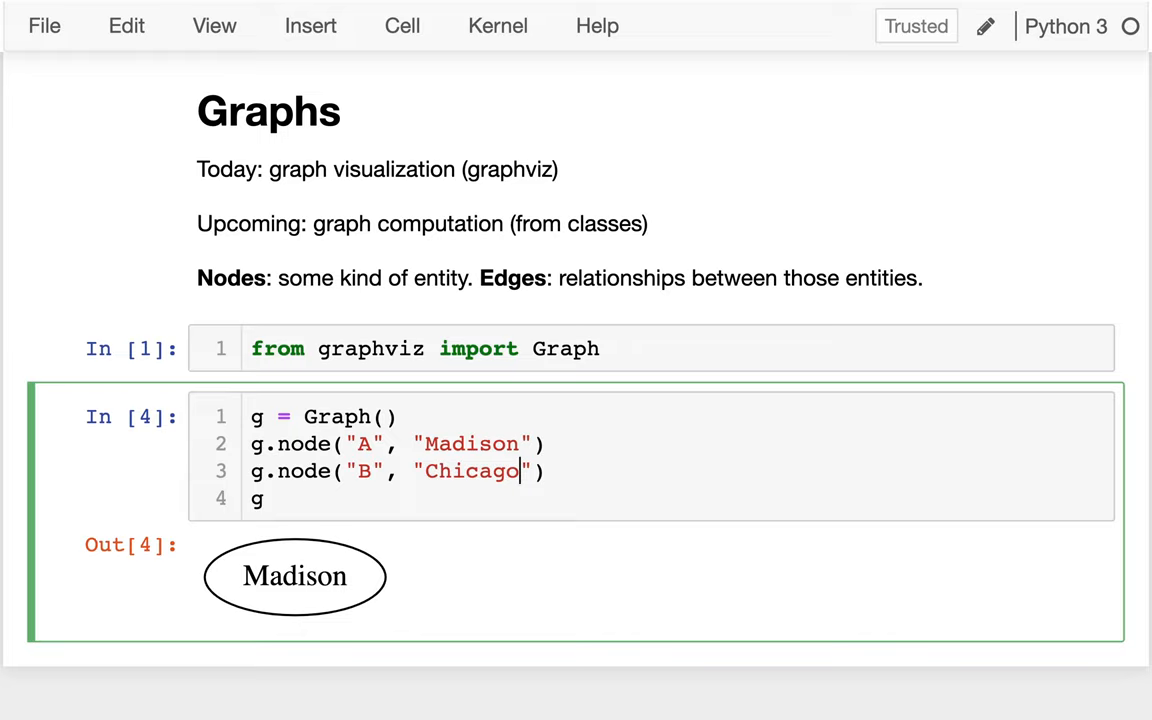
{"action": "key", "text": "shift+enter"}
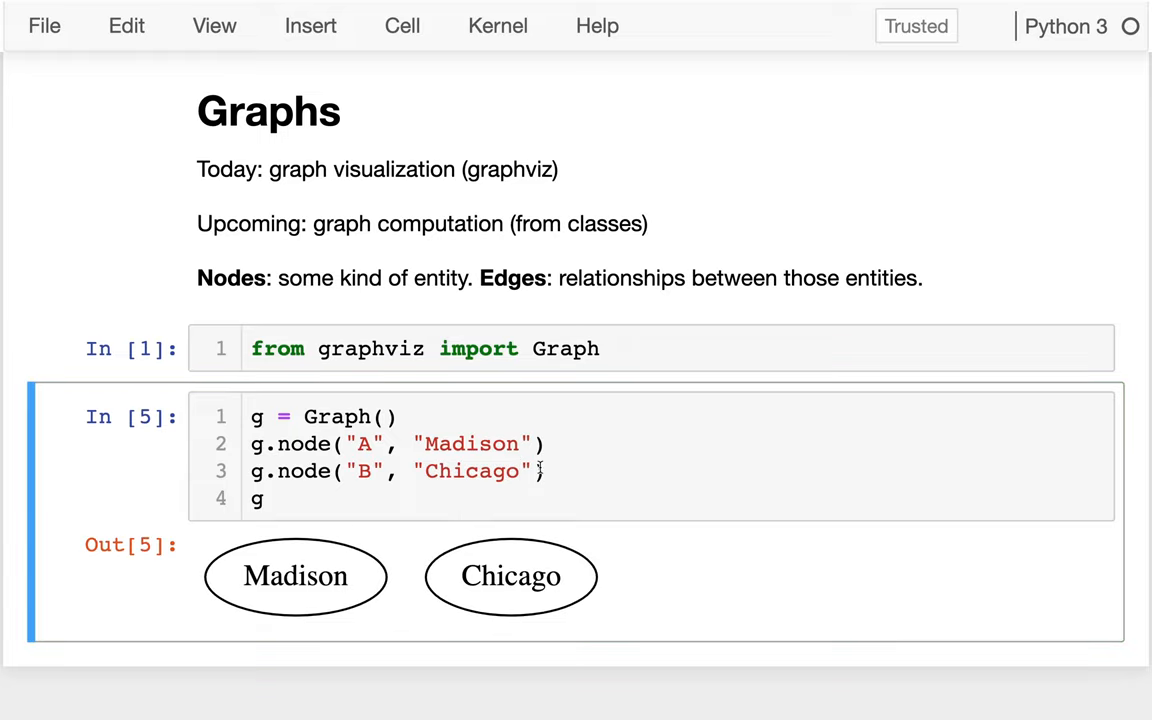
{"action": "key", "text": "enter"}
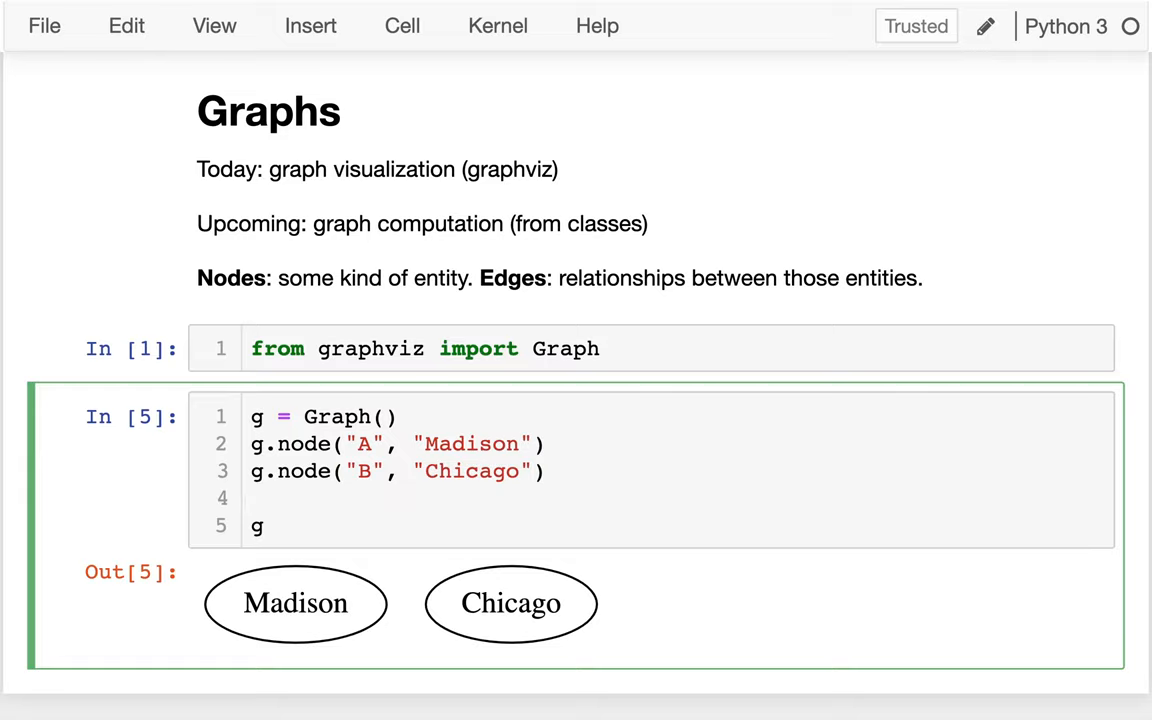
Add two g.edge("A", "B") calls joining Madison and Chicago and render the graph
{"action": "type", "text": "g.edge("}
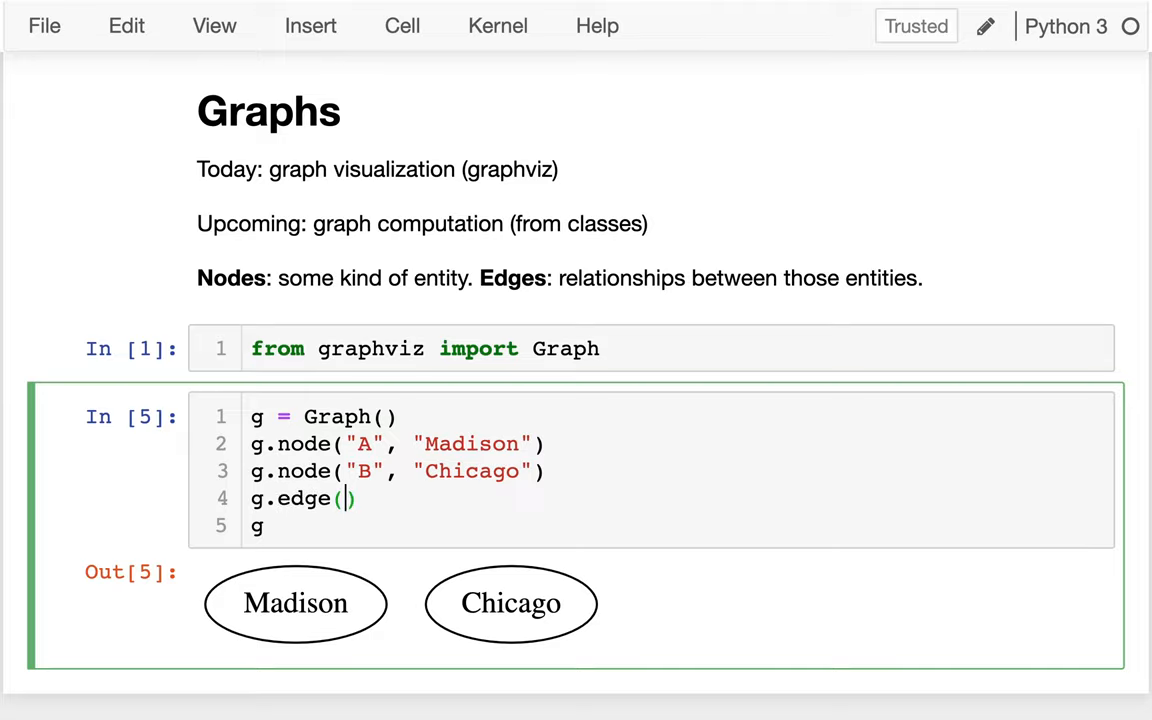
{"action": "type", "text": "\"A\", \"B\""}
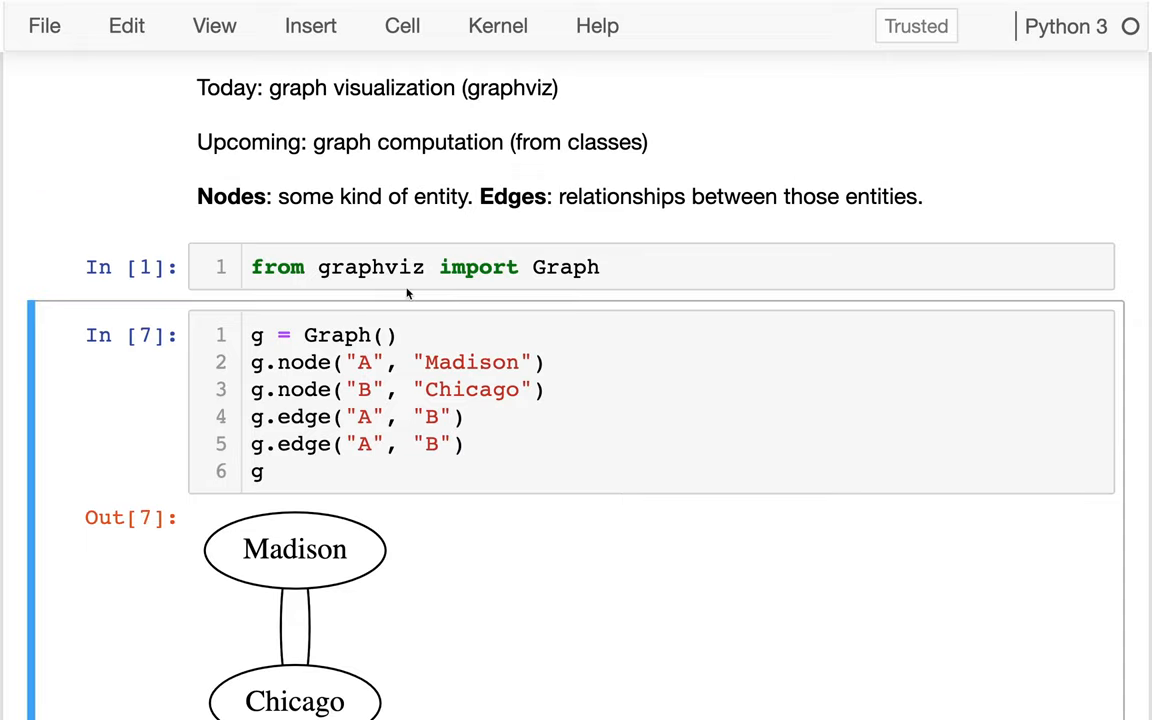
{"action": "scroll", "scroll_direction": "down", "scroll_amount": 3}
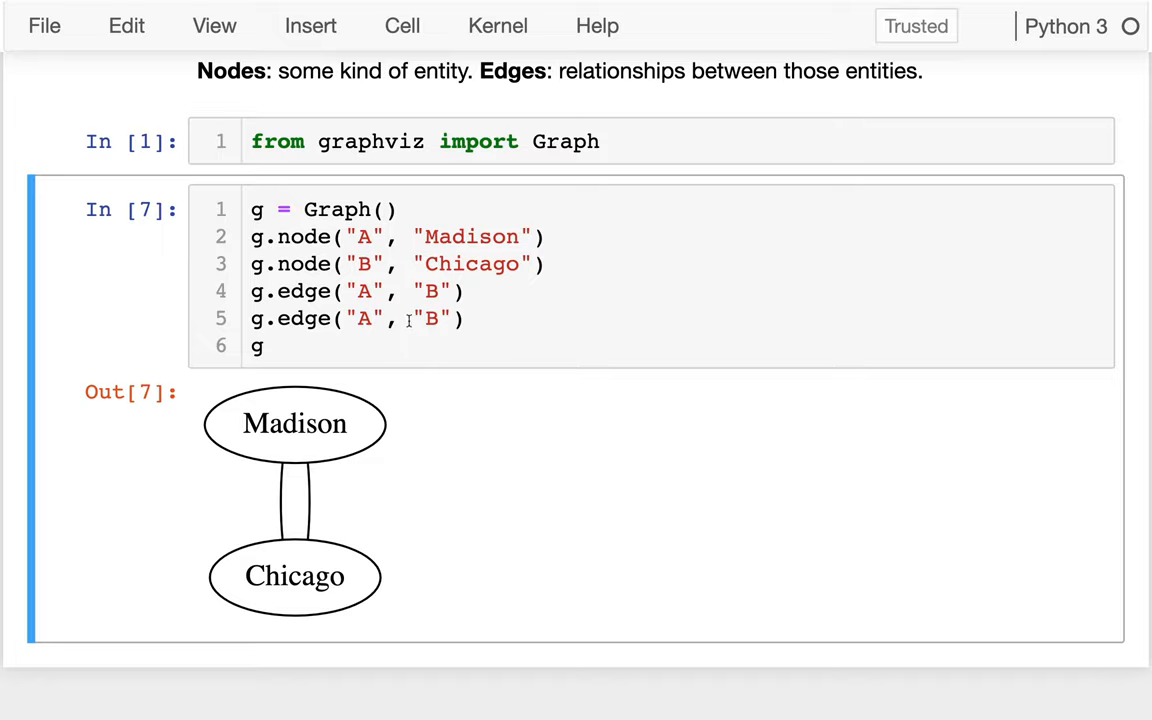
{"action": "type", "text": "g.edge(\"A\", \"B\")"}
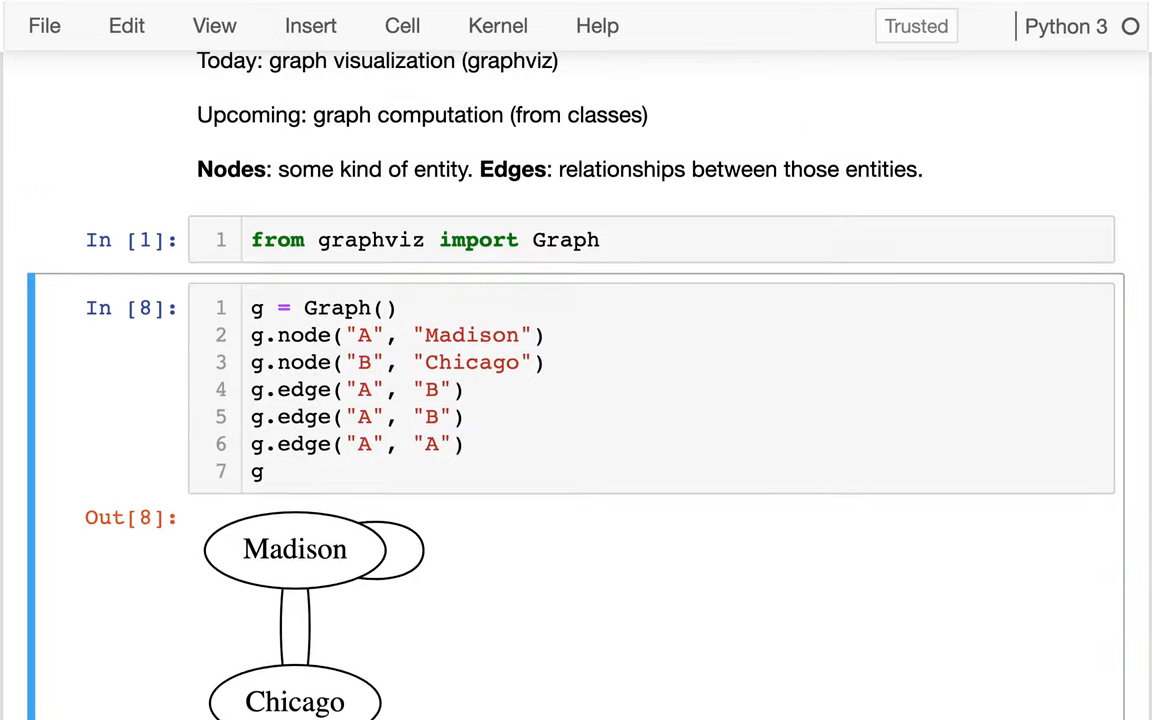
{"action": "scroll", "scroll_direction": "down", "scroll_amount": 3}
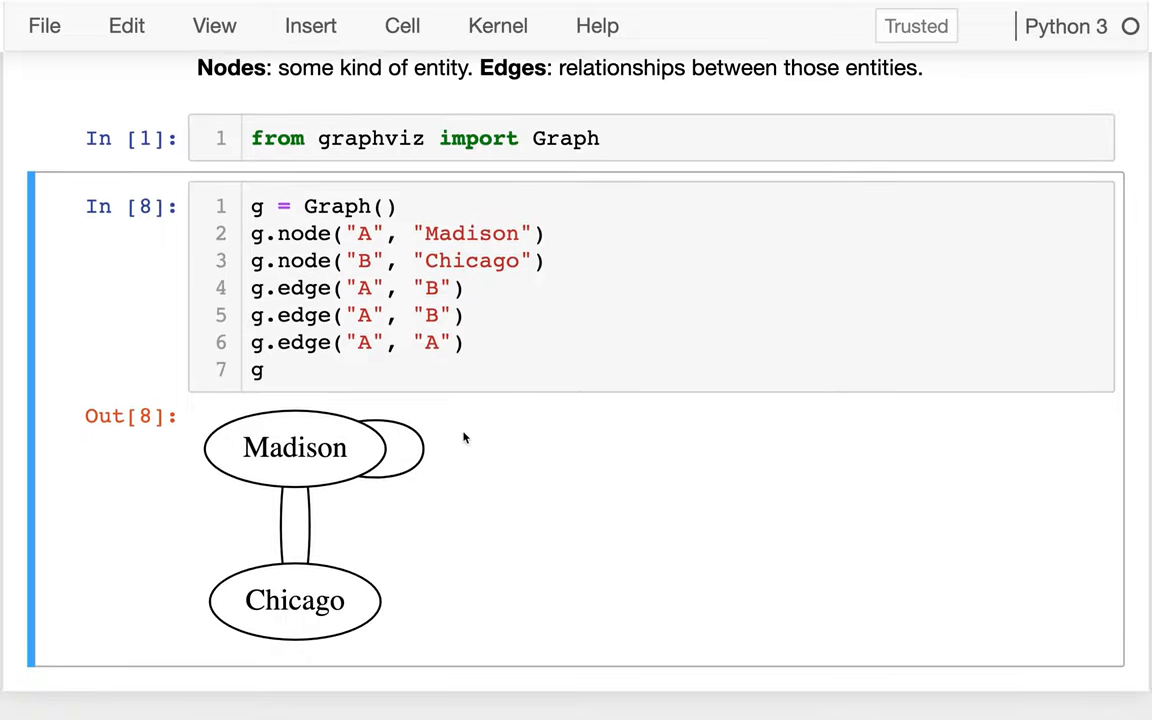
{"action": "mouse_move", "coordinate": [468, 445]}
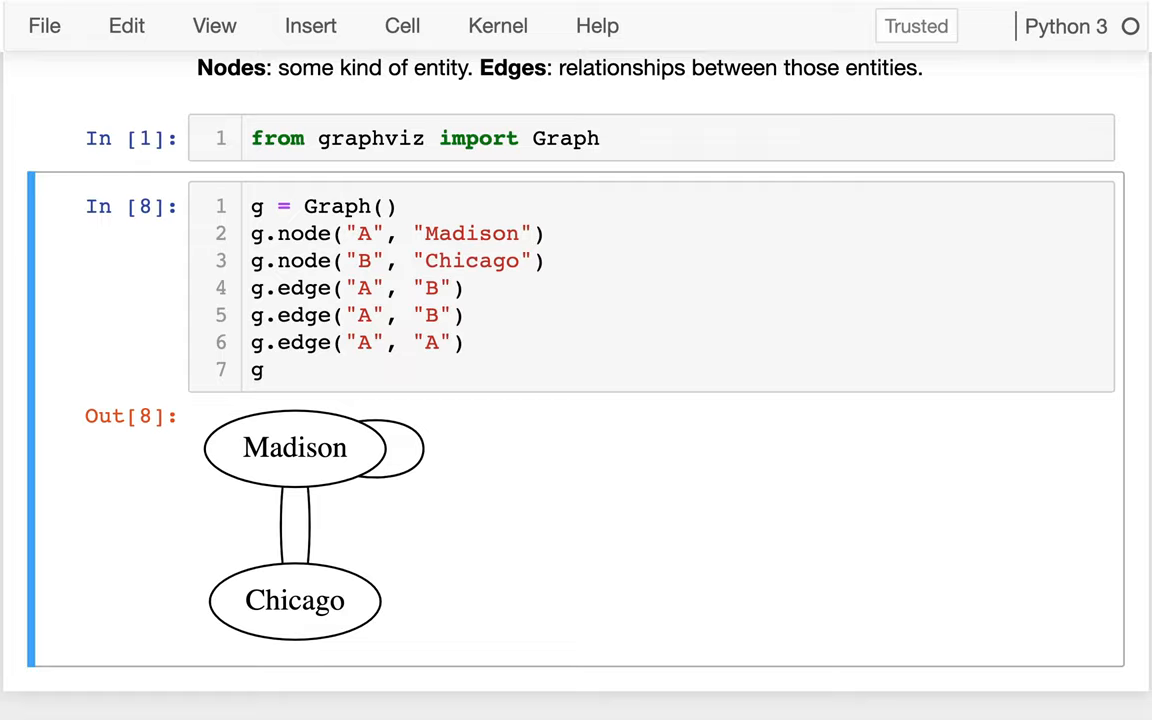
{"action": "left_click", "coordinate": [368, 342]}
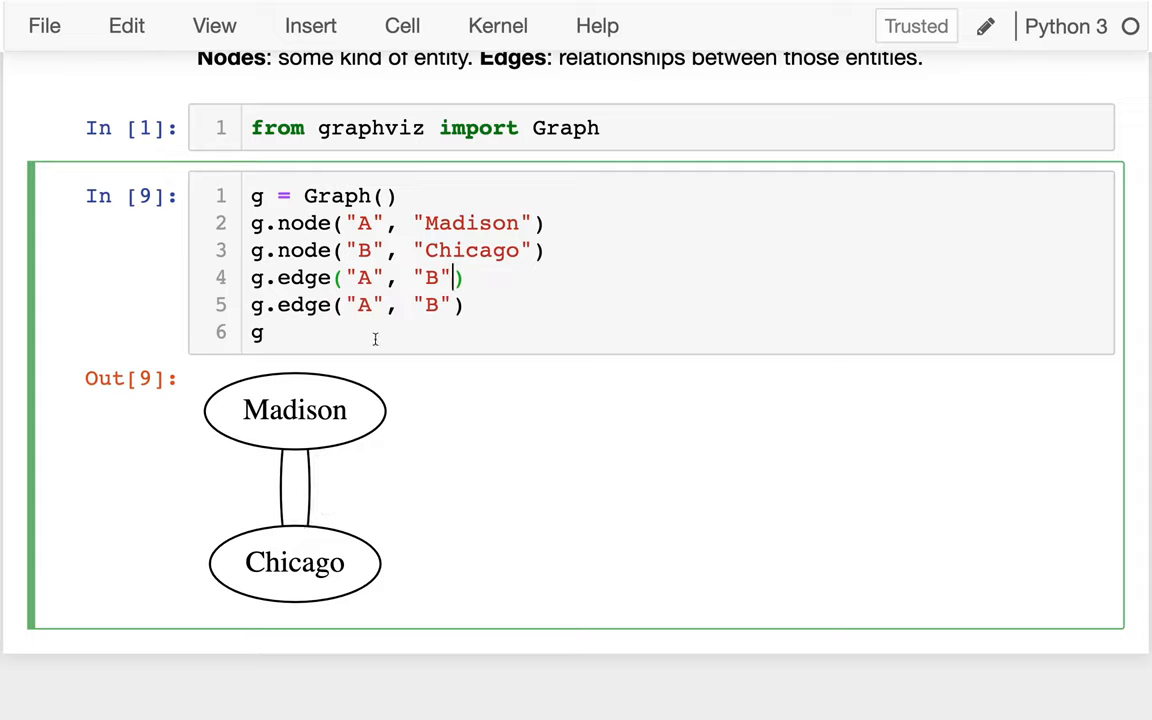
{"action": "mouse_move", "coordinate": [387, 343]}
{"action": "type", "text": ", label="}
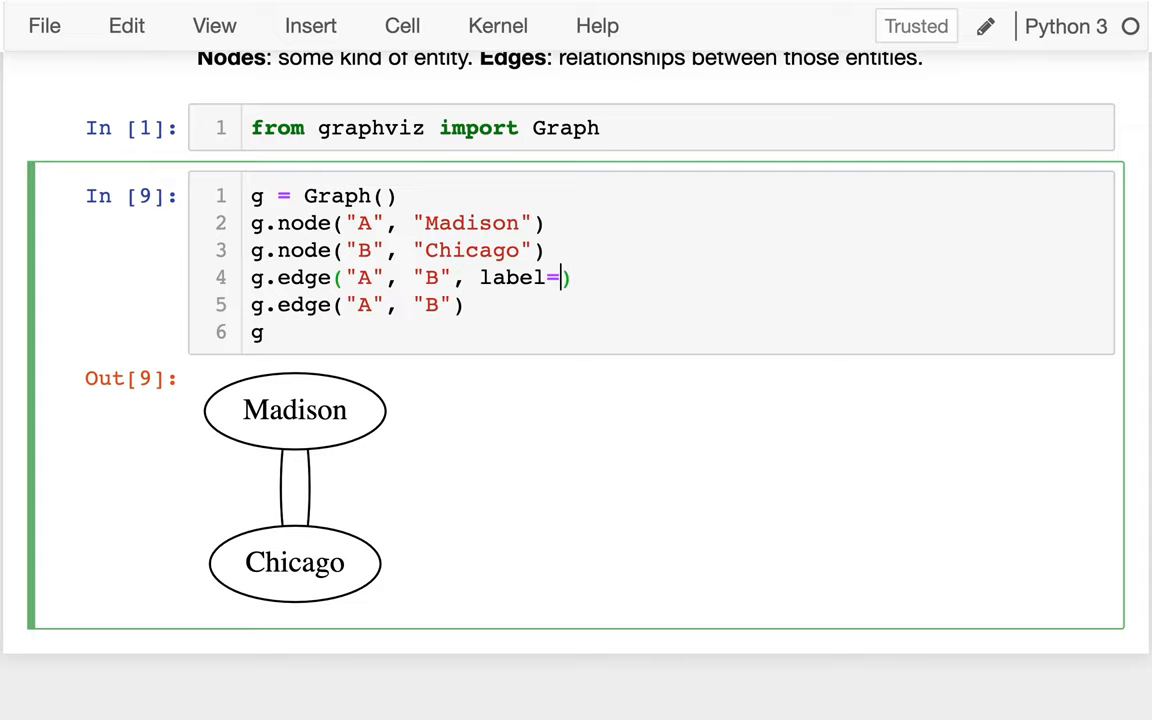
Label the edges "time=2h40\ntolls=yes" and "time=3h10\ntolls=no" and rerun the cell
{"action": "type", "text": "\"\""}
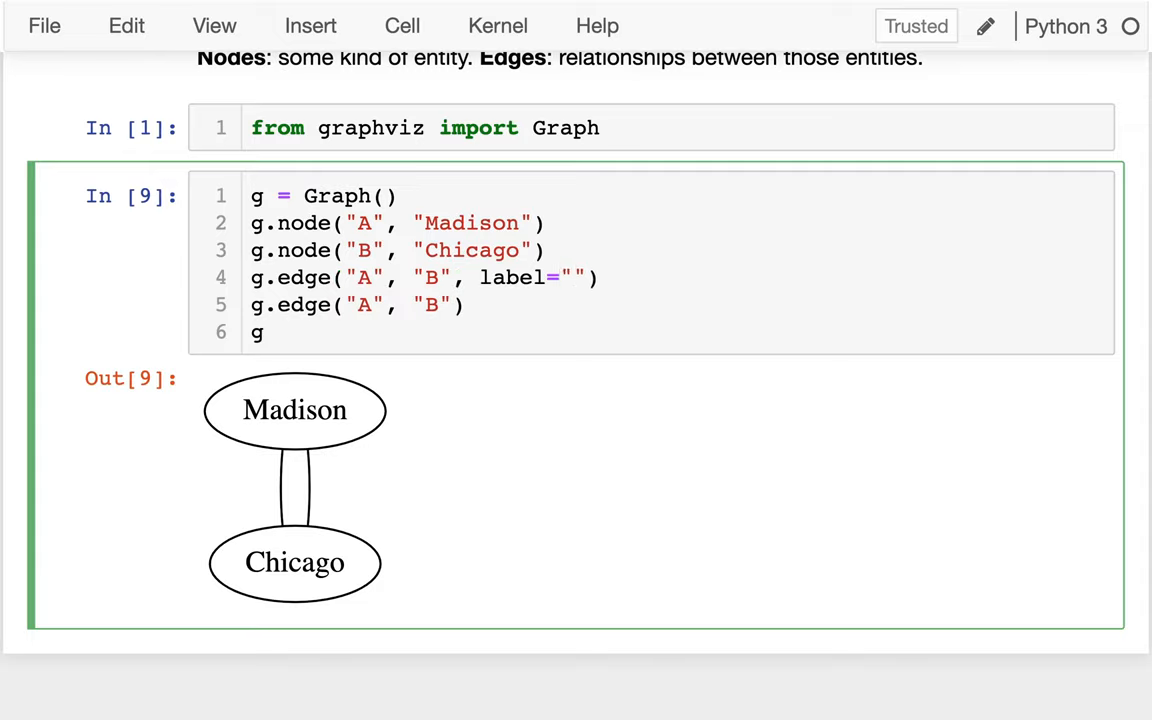
{"action": "type", "text": "time=2h"}
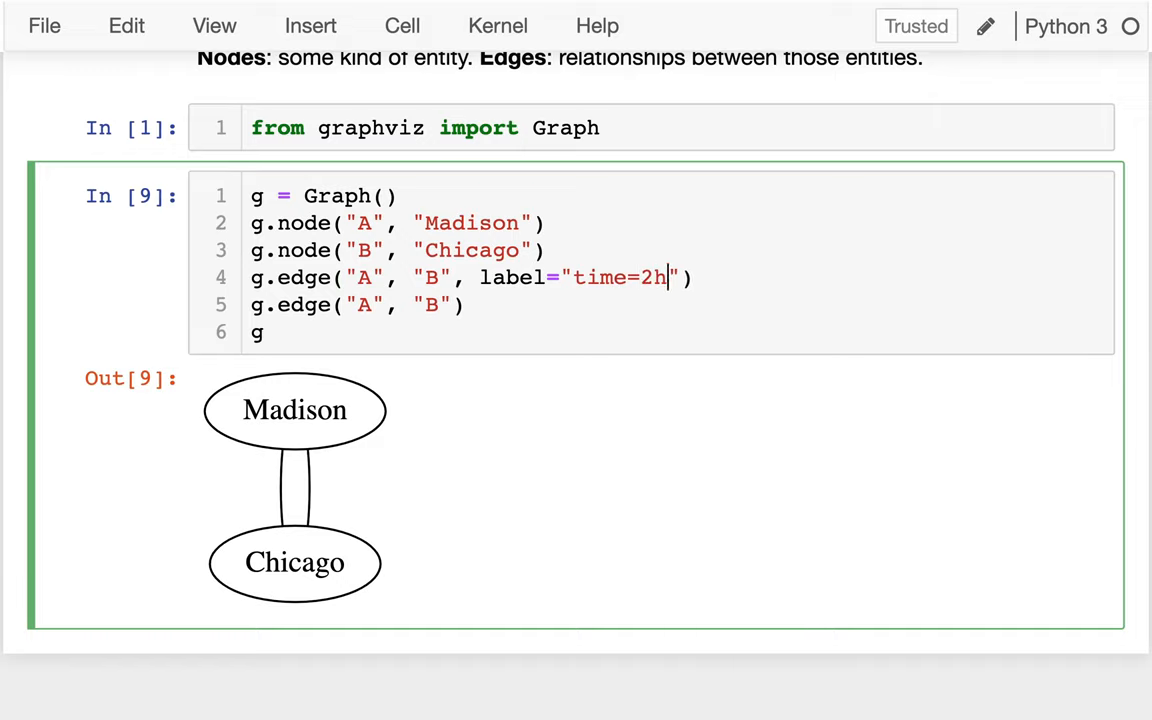
{"action": "type", "text": "40"}
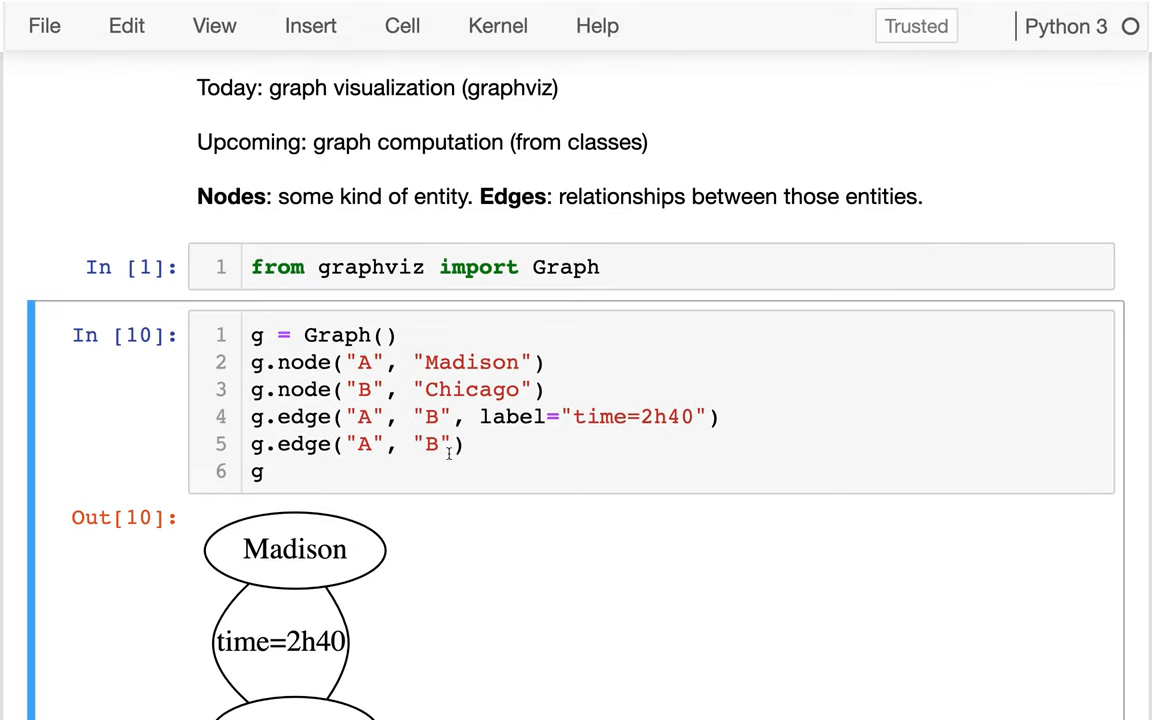
{"action": "type", "text": "\\"}
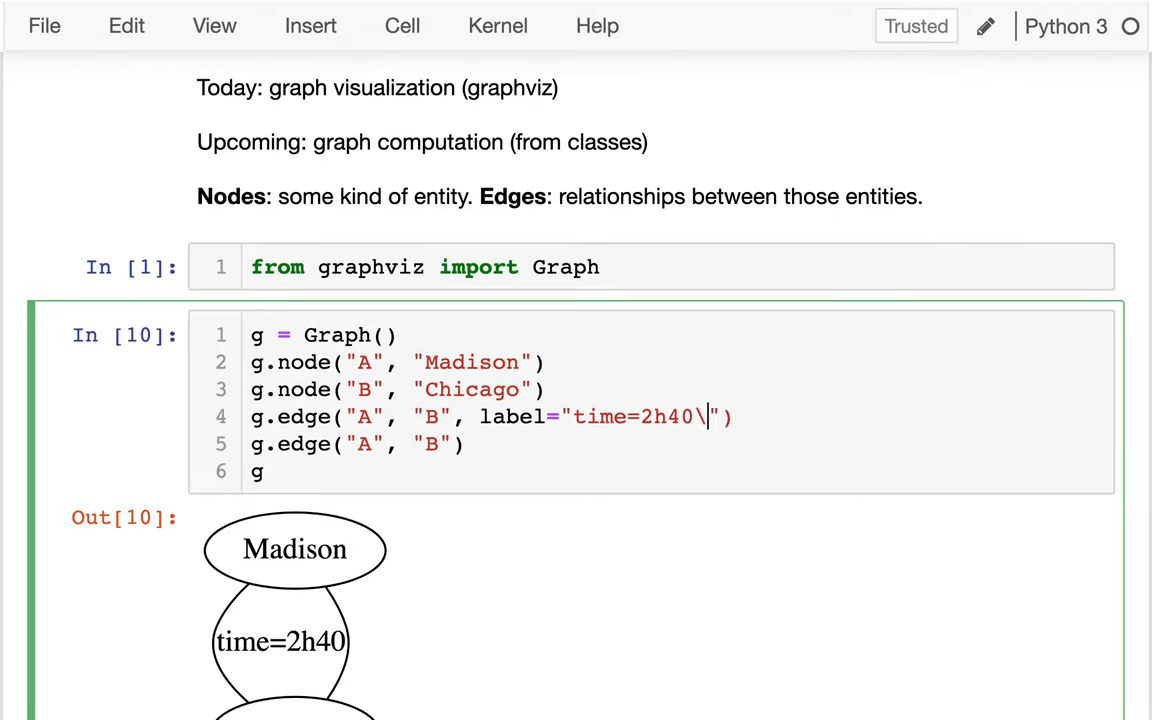
{"action": "type", "text": "ntolls=yes"}
{"action": "left_click", "coordinate": [677, 444]}
{"action": "type", "text": ", label=\"time"}
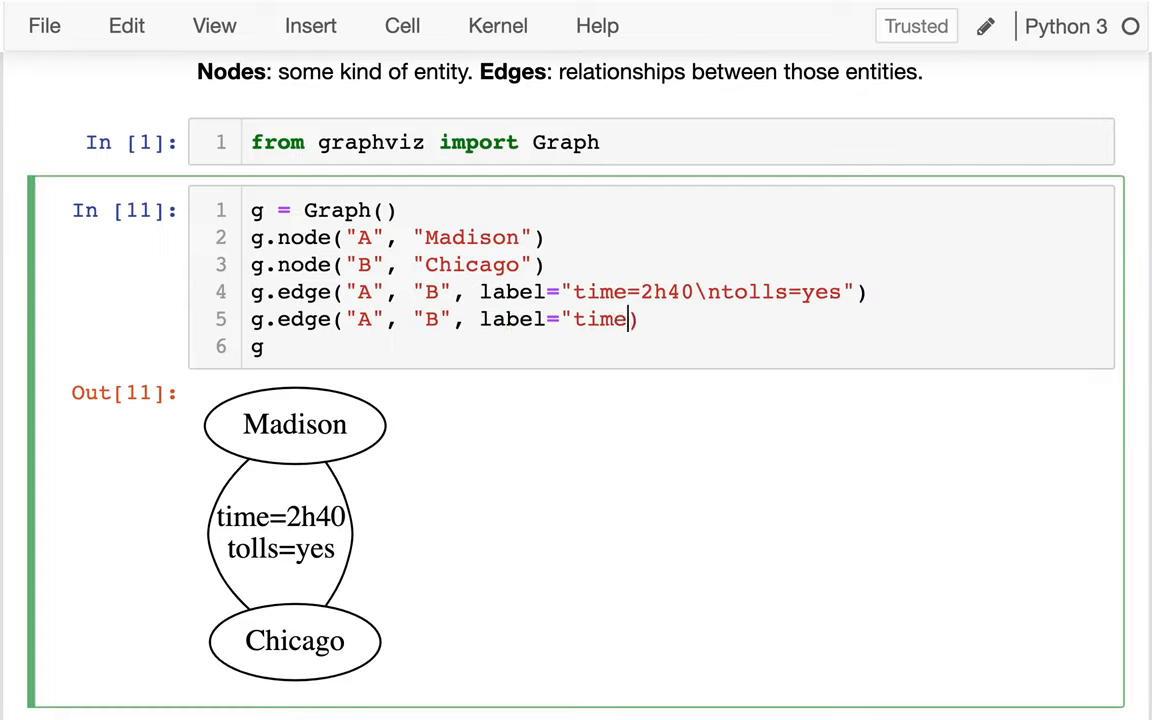
{"action": "type", "text": "=3h1"}
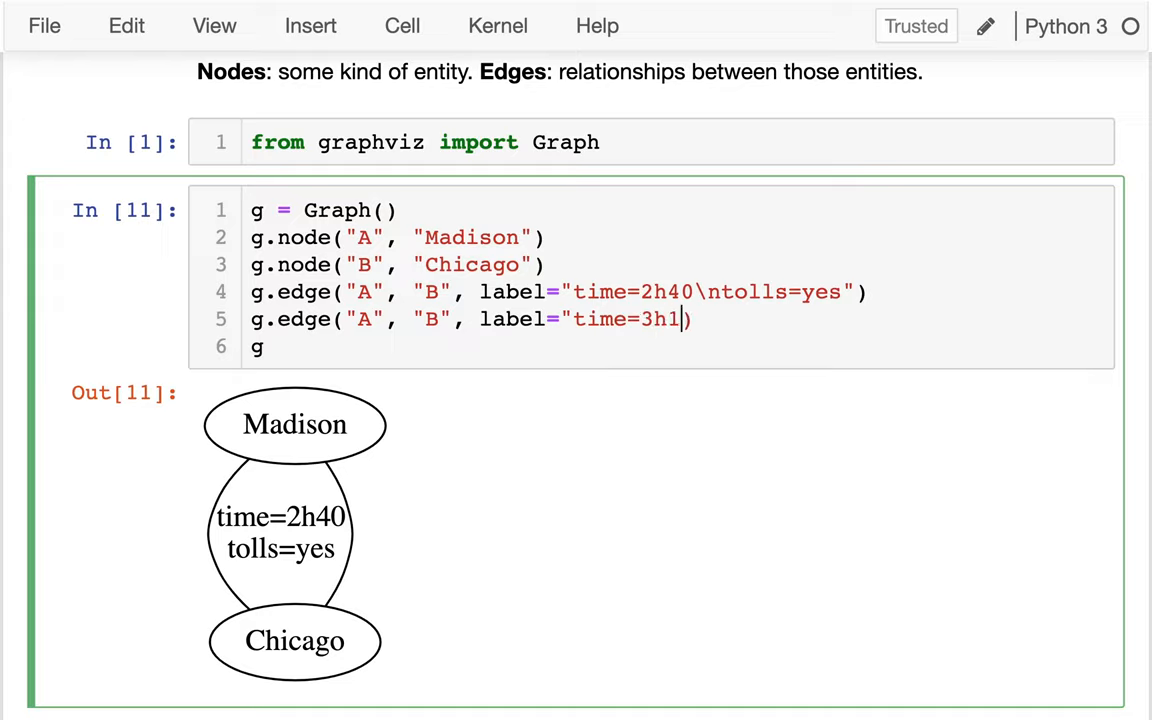
{"action": "type", "text": "0\\ntolls=no\""}
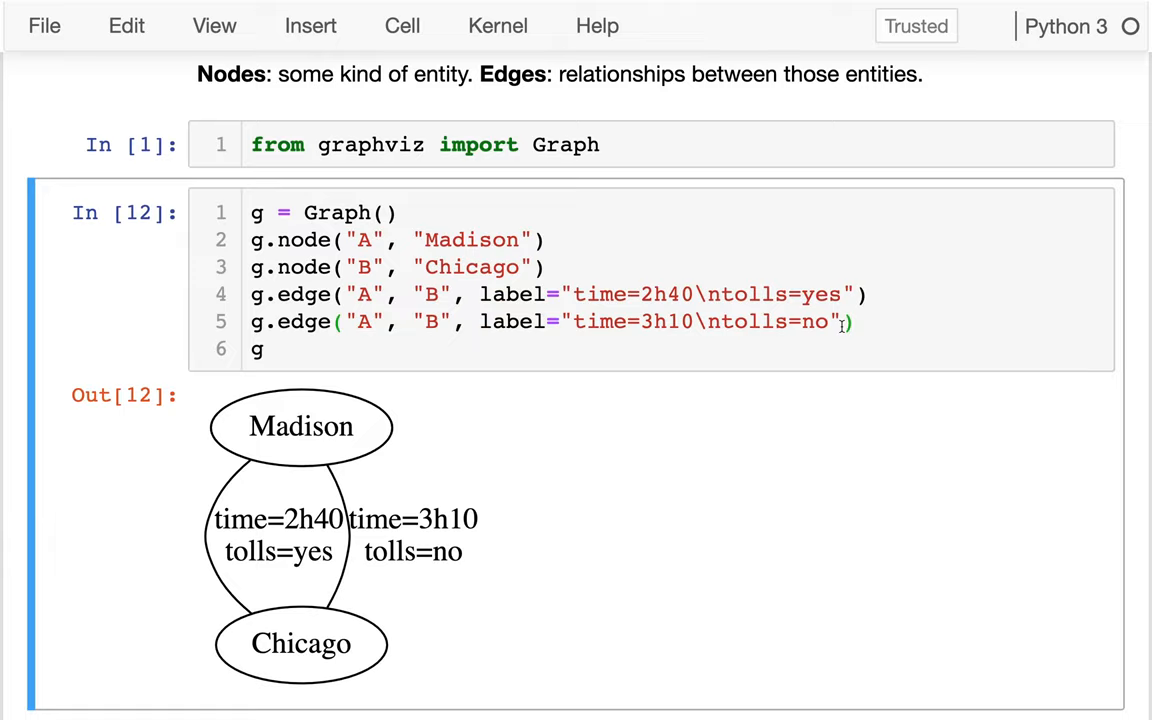
{"action": "left_click", "coordinate": [622, 294]}
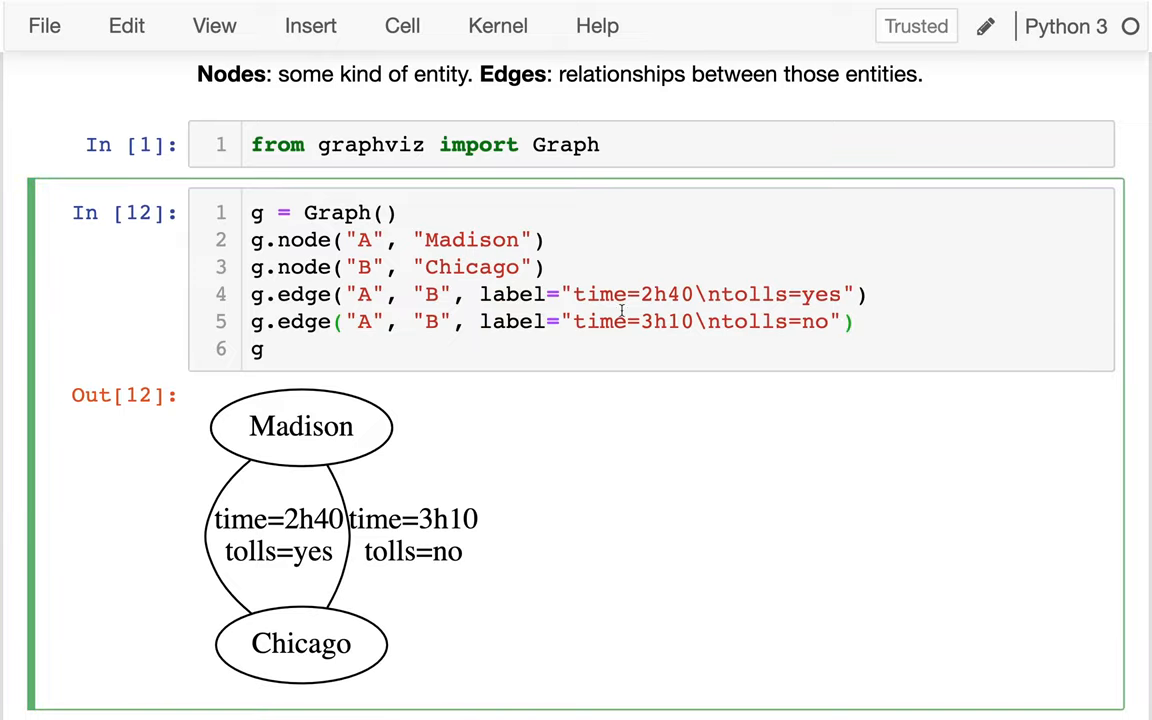
{"action": "double_click", "coordinate": [512, 321]}
{"action": "type", "text": ", "}
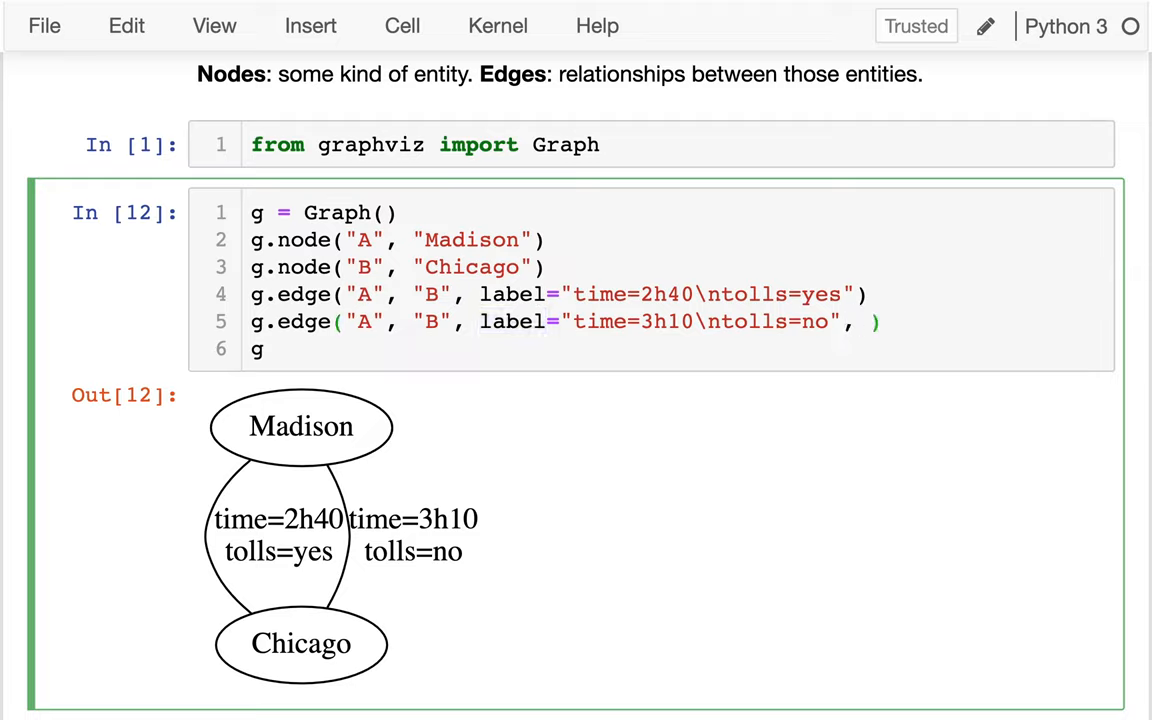
{"action": "type", "text": "garbage"}
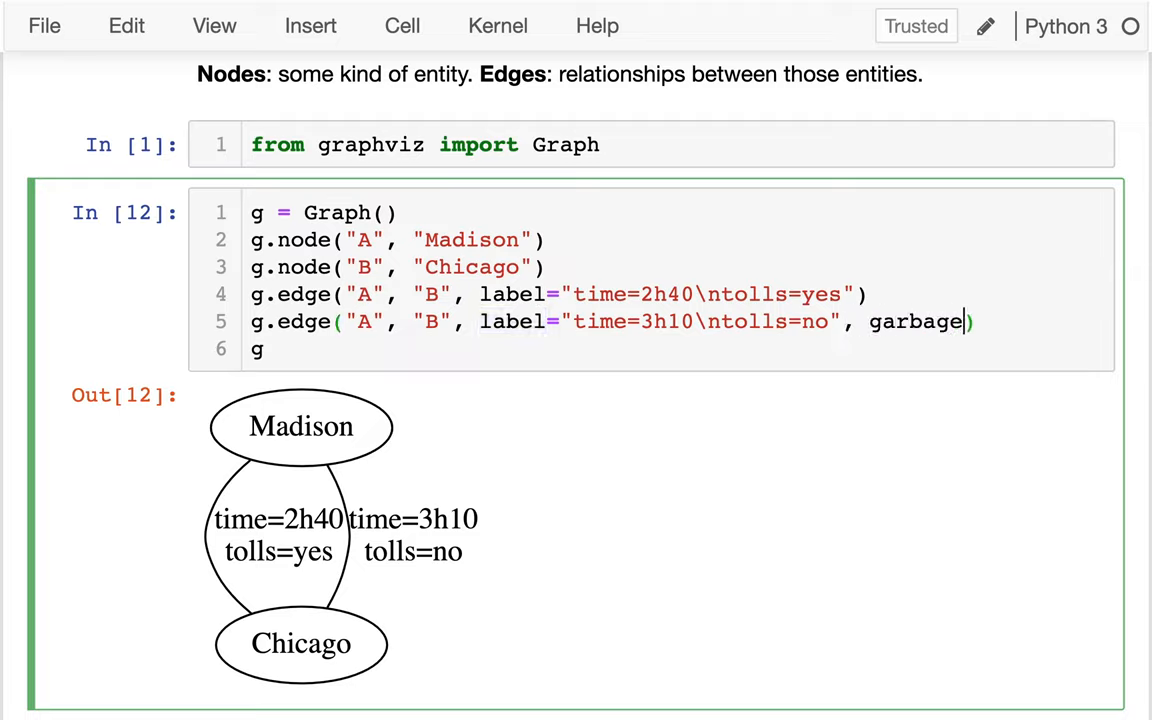
{"action": "type", "text": "param=\"haha"}
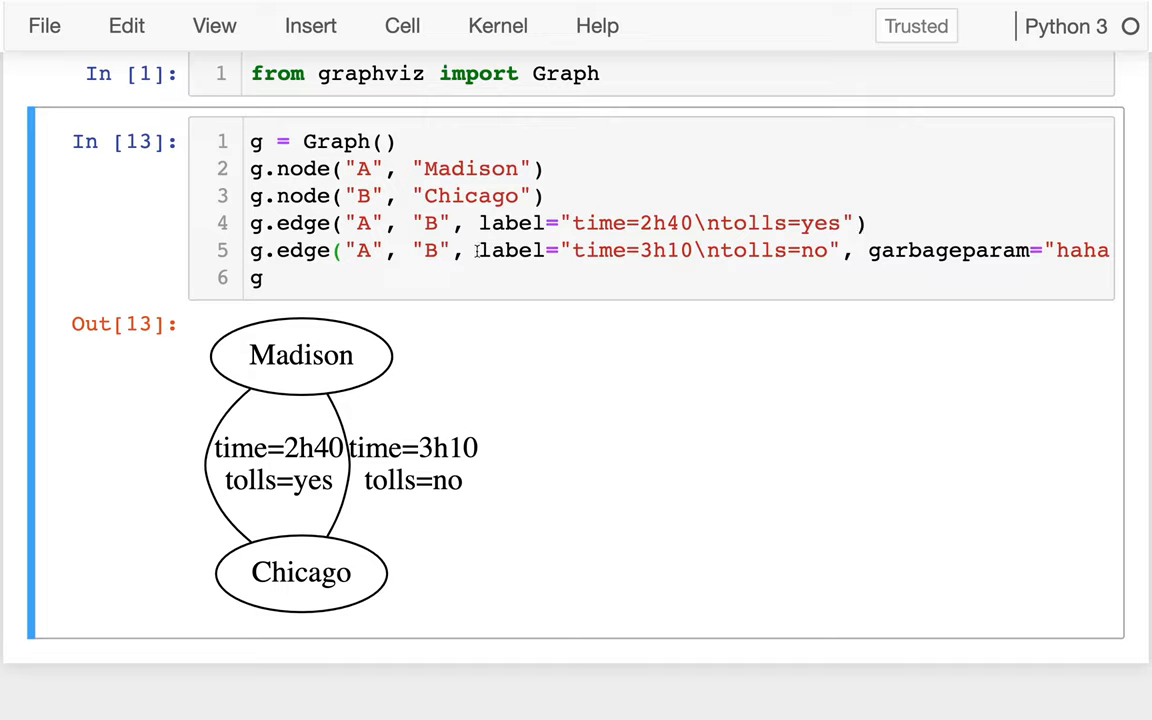
{"action": "left_click_drag", "start_coordinate": [478, 250], "coordinate": [838, 250]}
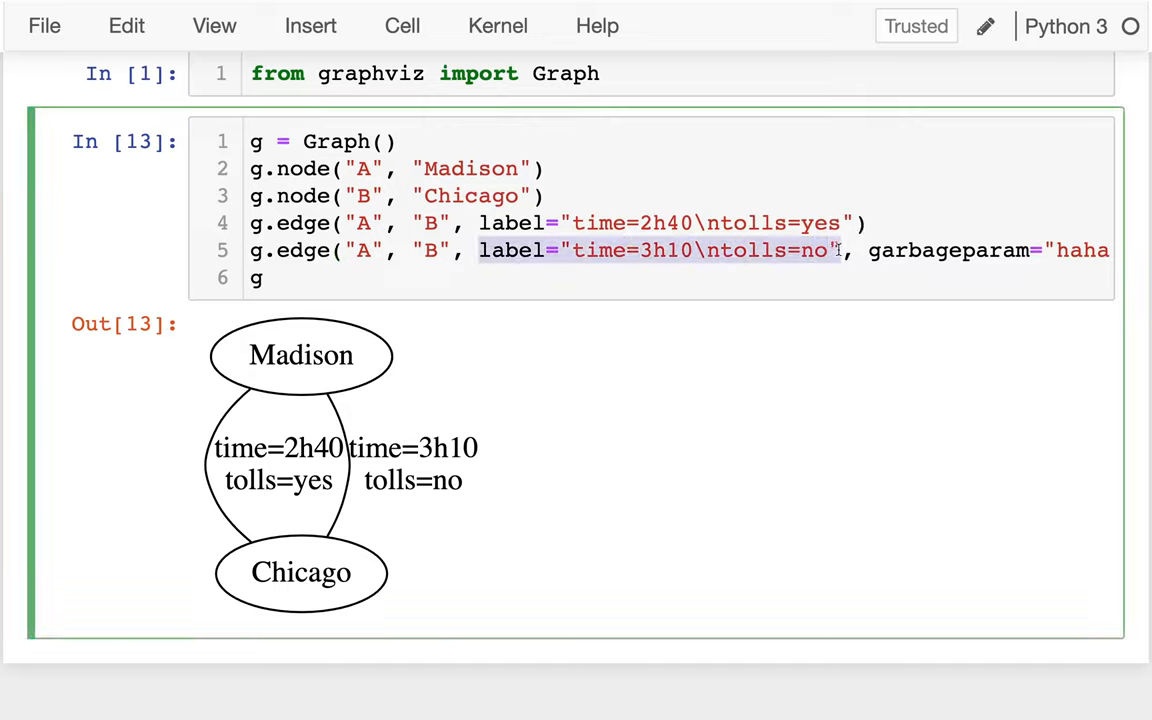
{"action": "left_click", "coordinate": [845, 250]}
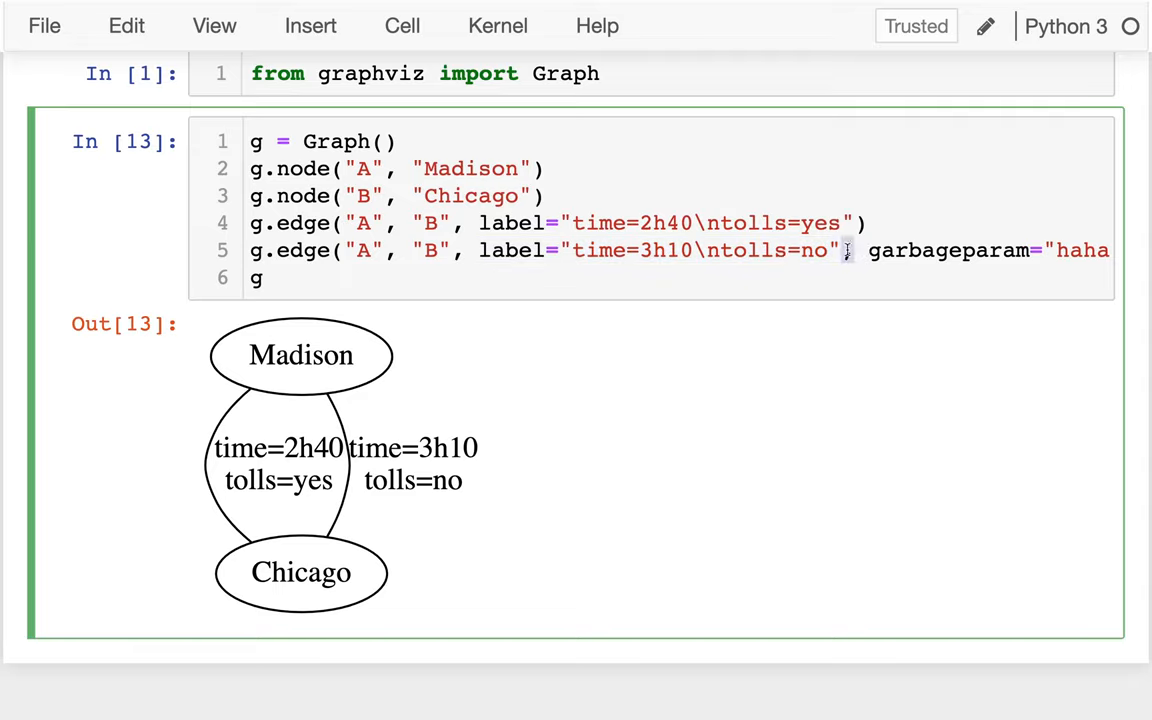
{"action": "left_click_drag", "start_coordinate": [847, 250], "coordinate": [1109, 250]}
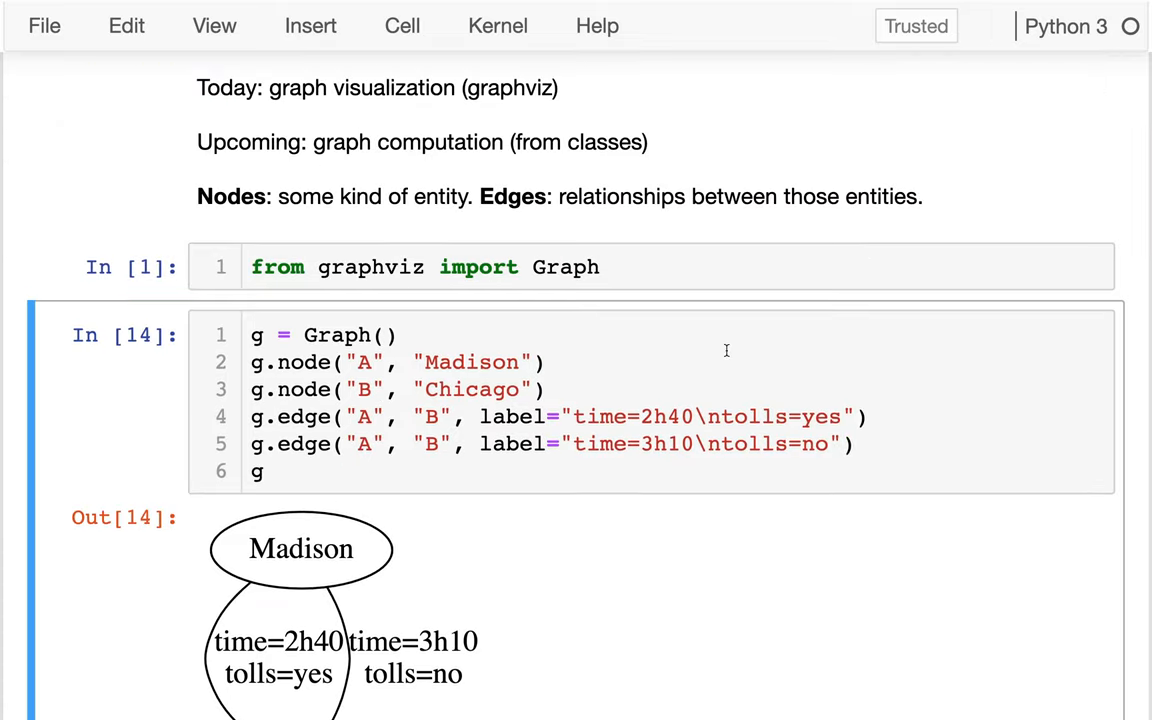
{"action": "scroll", "scroll_direction": "down", "scroll_amount": 3}
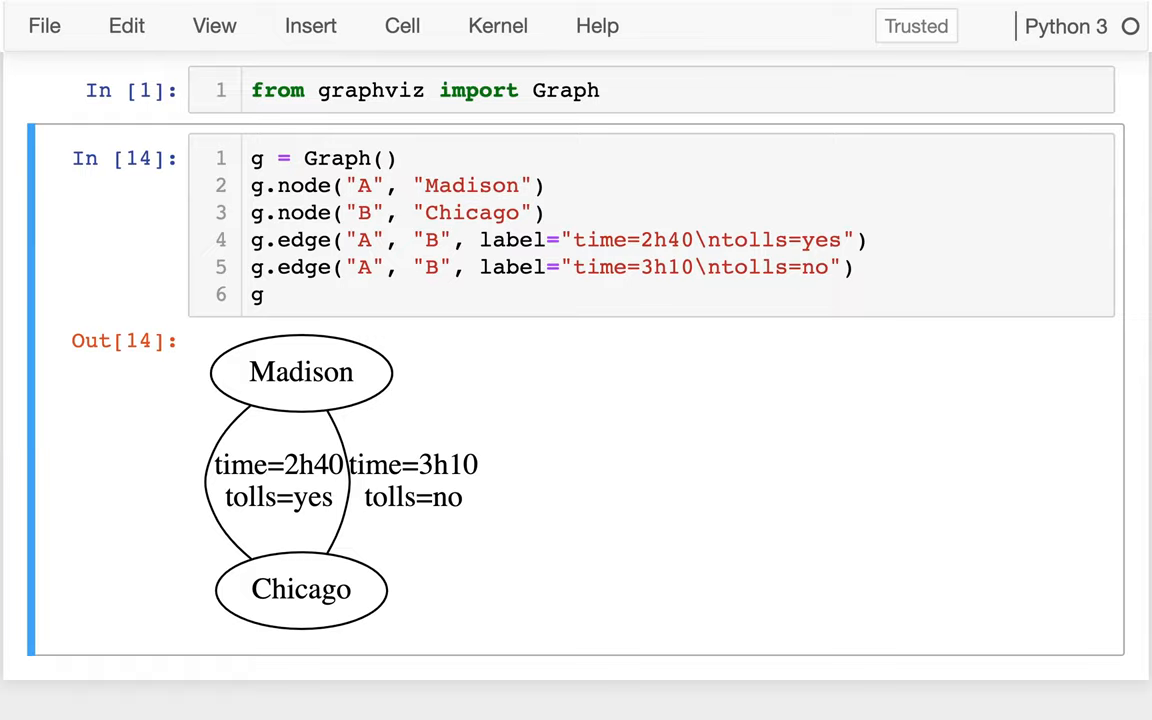
{"action": "double_click", "coordinate": [512, 240]}
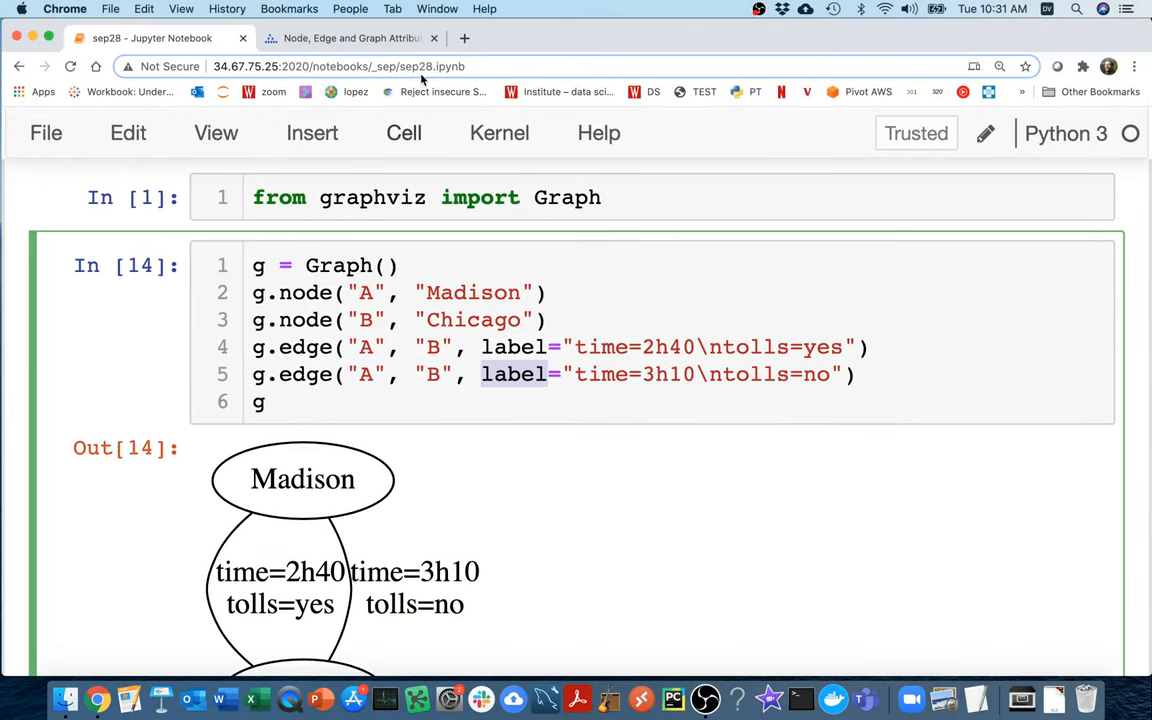
Open the Graphviz attributes documentation page, checking back against the notebook code
{"action": "left_click", "coordinate": [349, 38]}
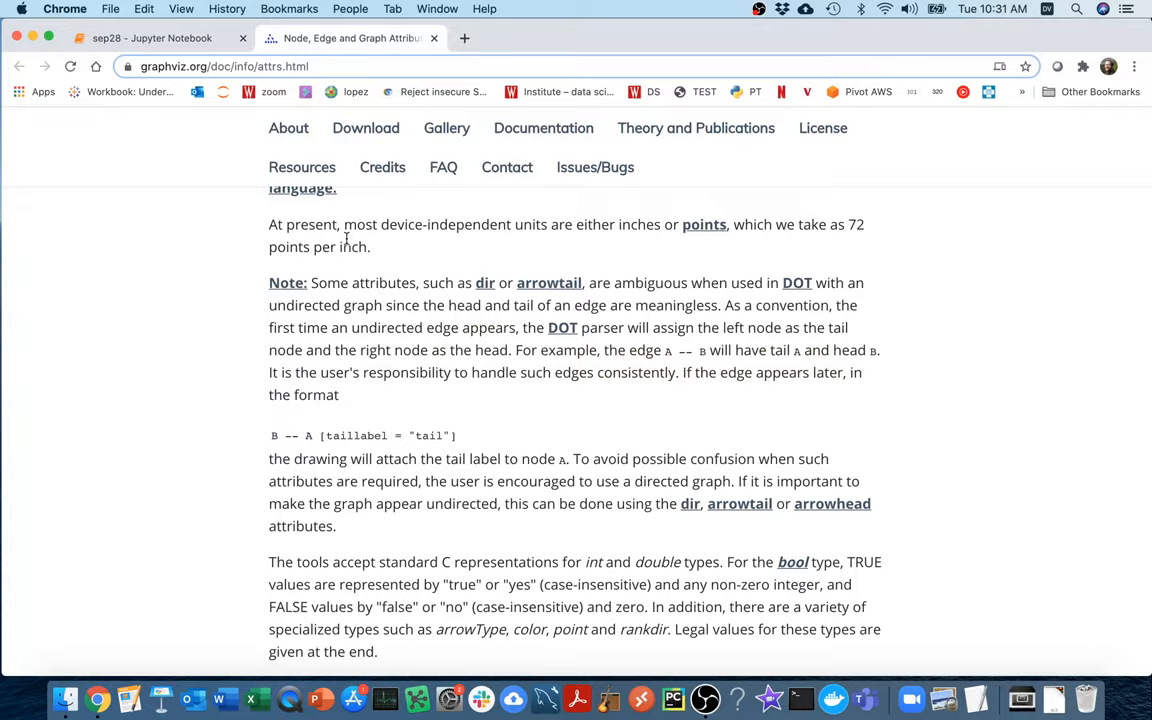
{"action": "scroll", "scroll_direction": "up", "scroll_amount": 3}
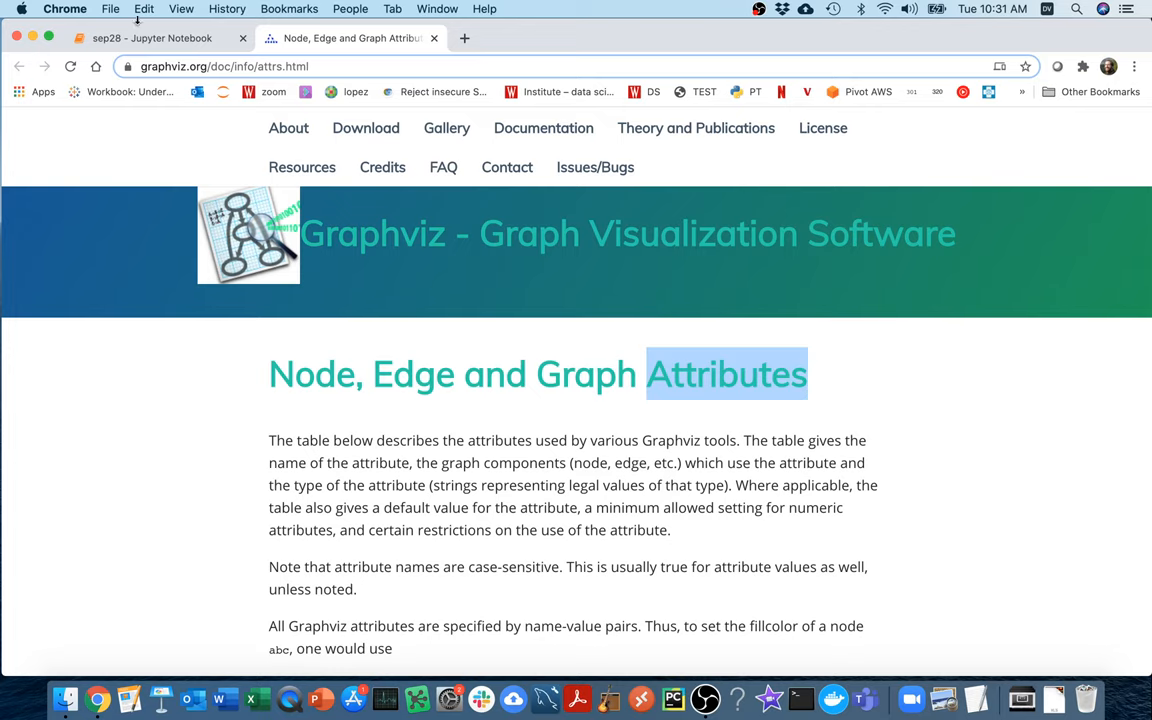
{"action": "left_click", "coordinate": [150, 38]}
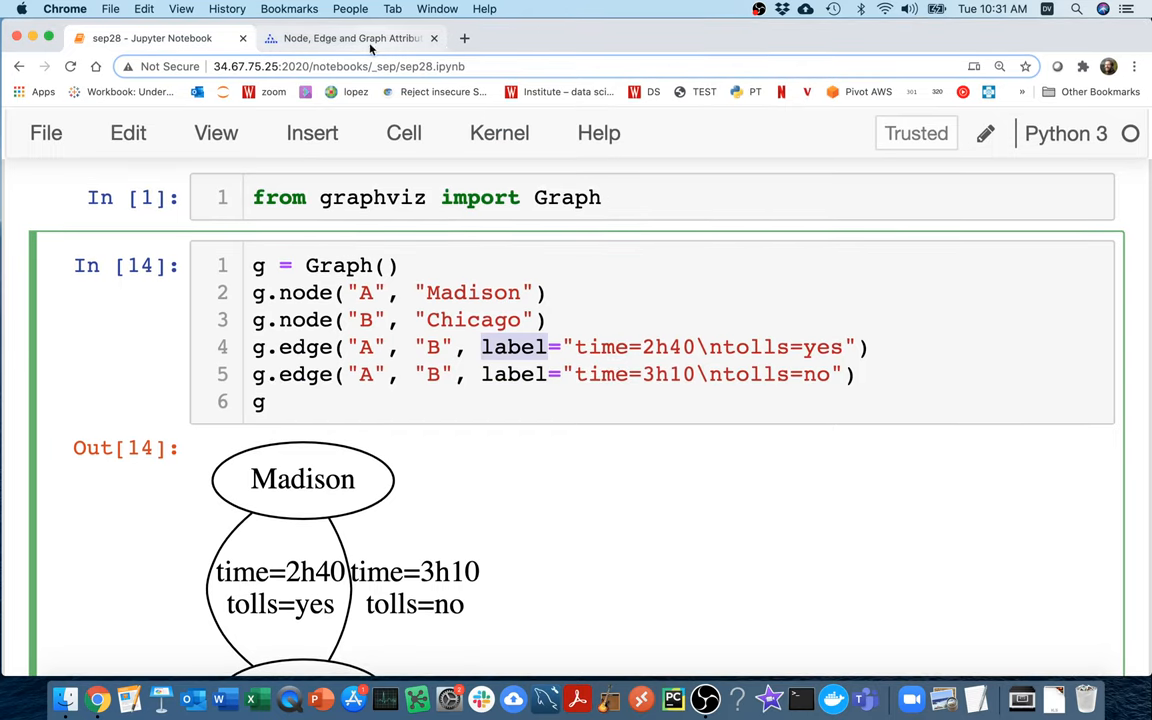
{"action": "left_click", "coordinate": [350, 38]}
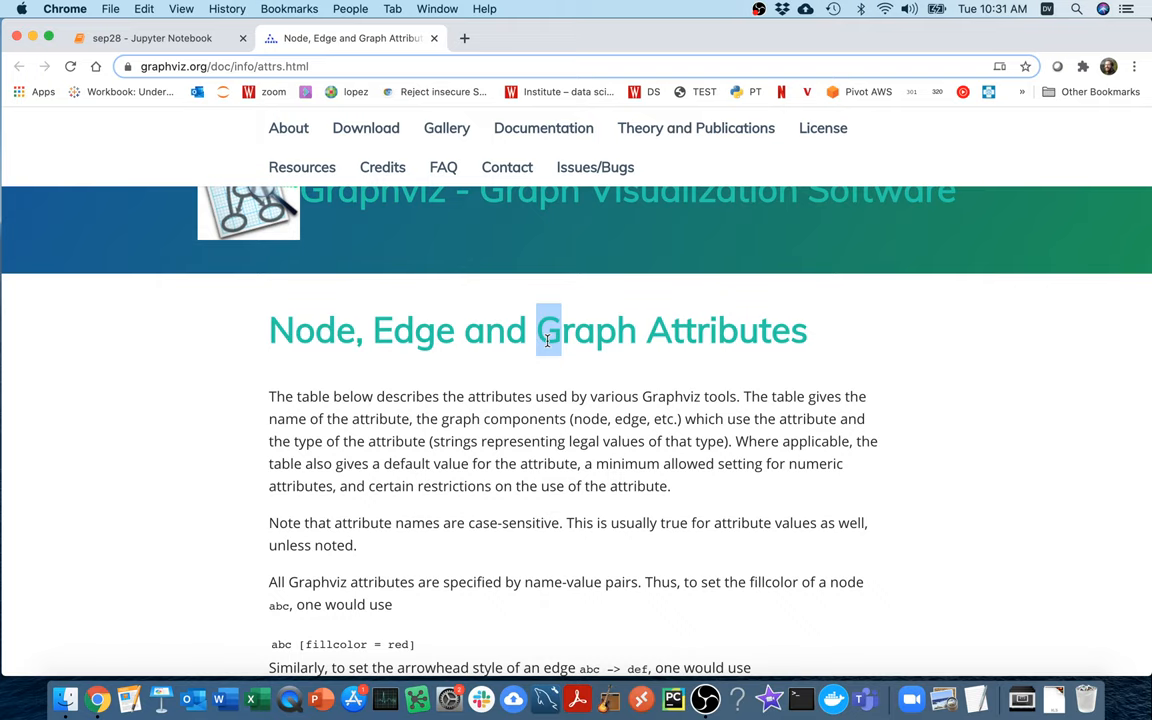
Find the color row in the attributes table and mark its node/edge/cluster usage
{"action": "scroll", "scroll_direction": "down", "scroll_amount": 3}
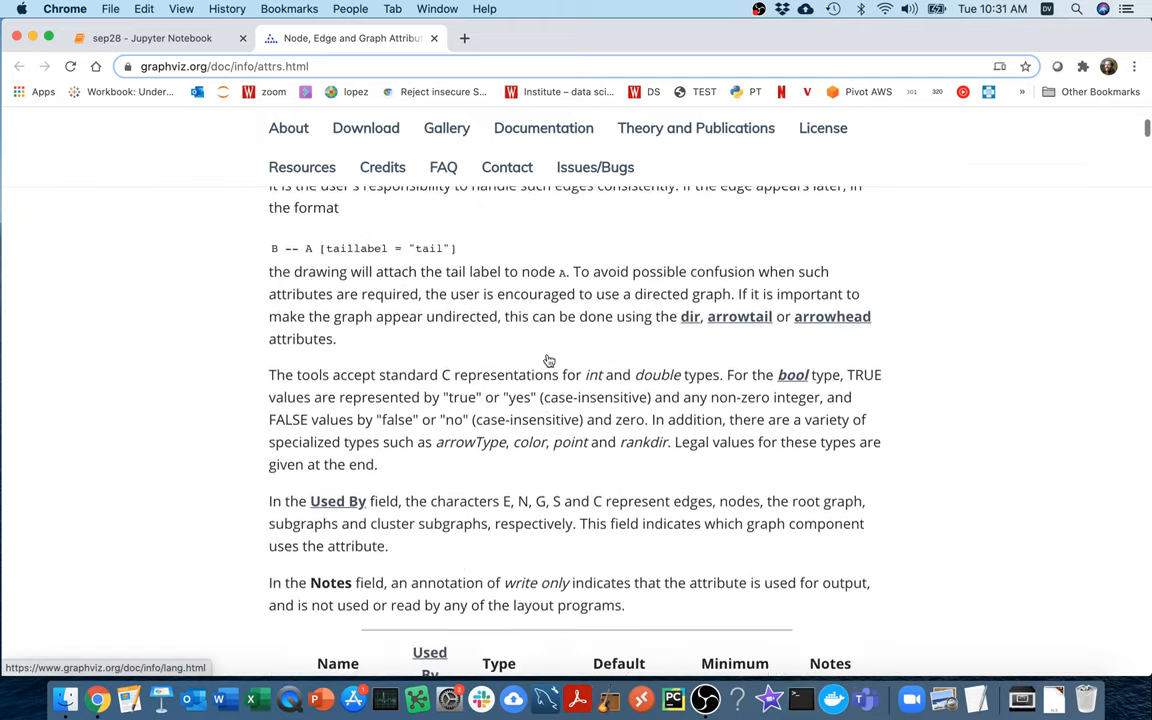
{"action": "scroll", "scroll_direction": "down", "scroll_amount": 3}
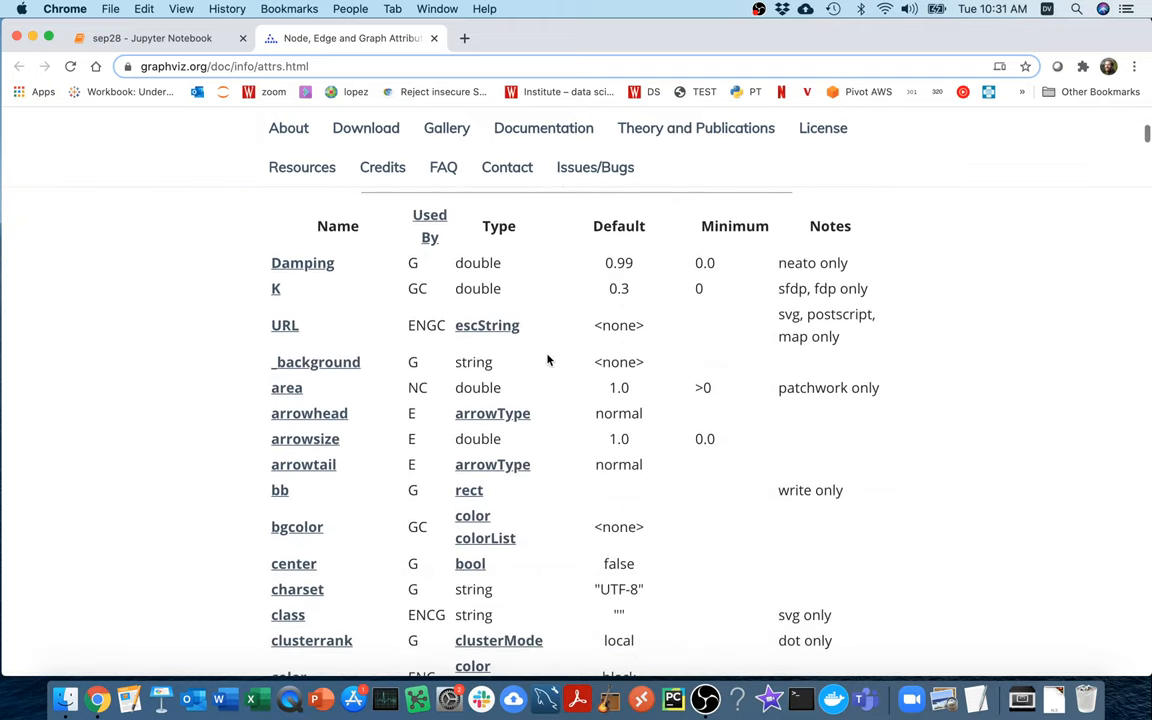
{"action": "scroll", "scroll_direction": "down", "scroll_amount": 3}
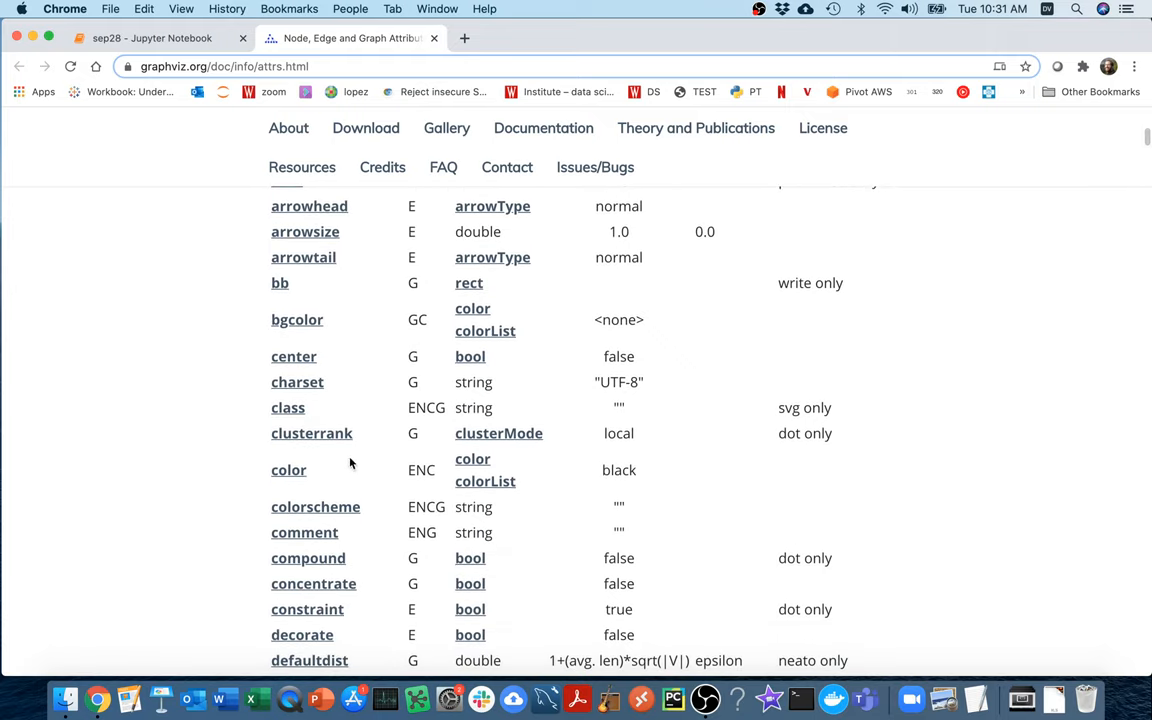
{"action": "mouse_move", "coordinate": [341, 472]}
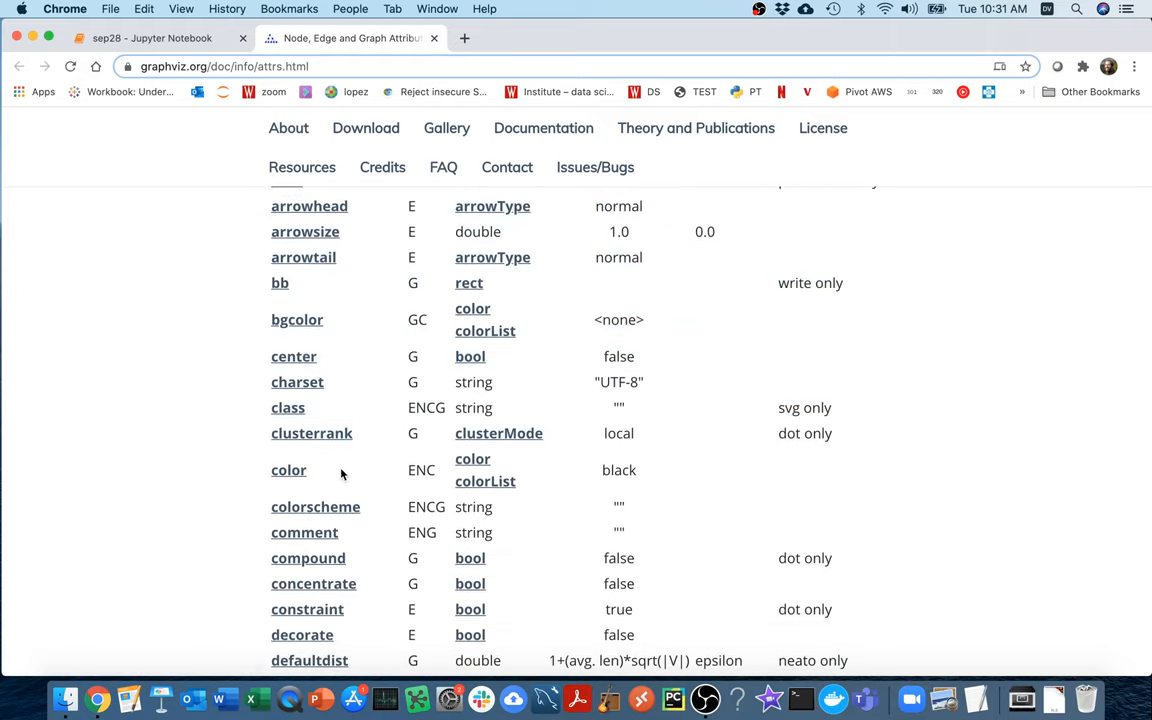
{"action": "double_click", "coordinate": [288, 470]}
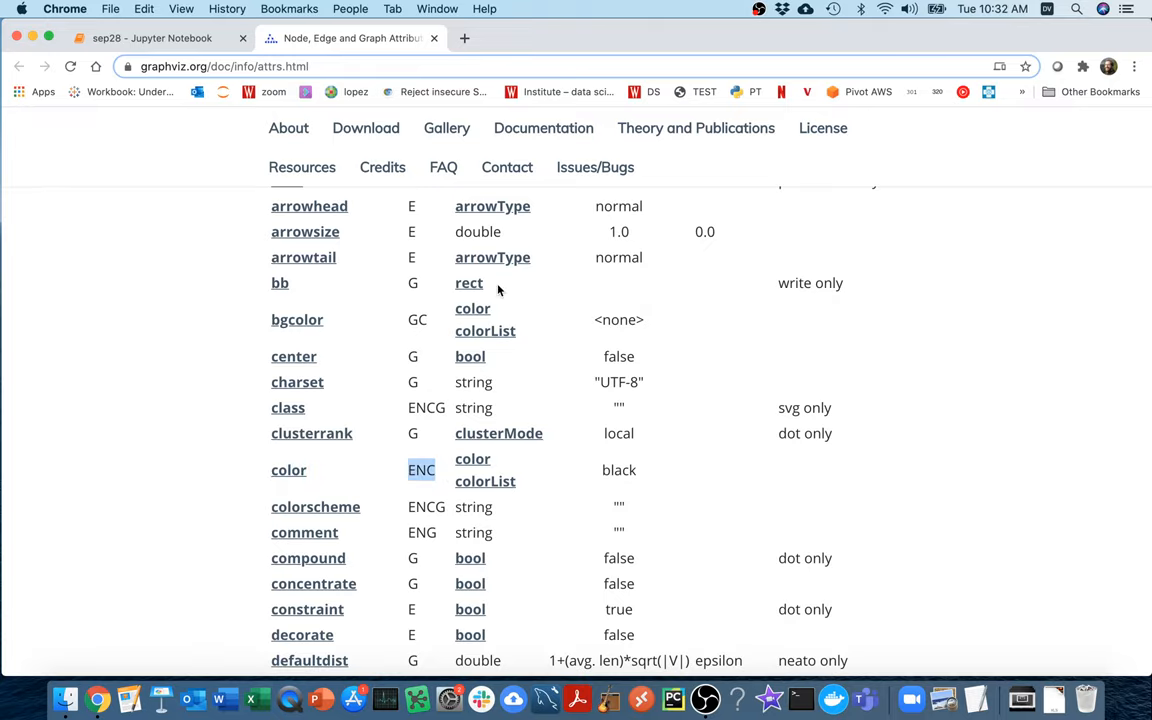
{"action": "scroll", "scroll_direction": "down", "scroll_amount": 3}
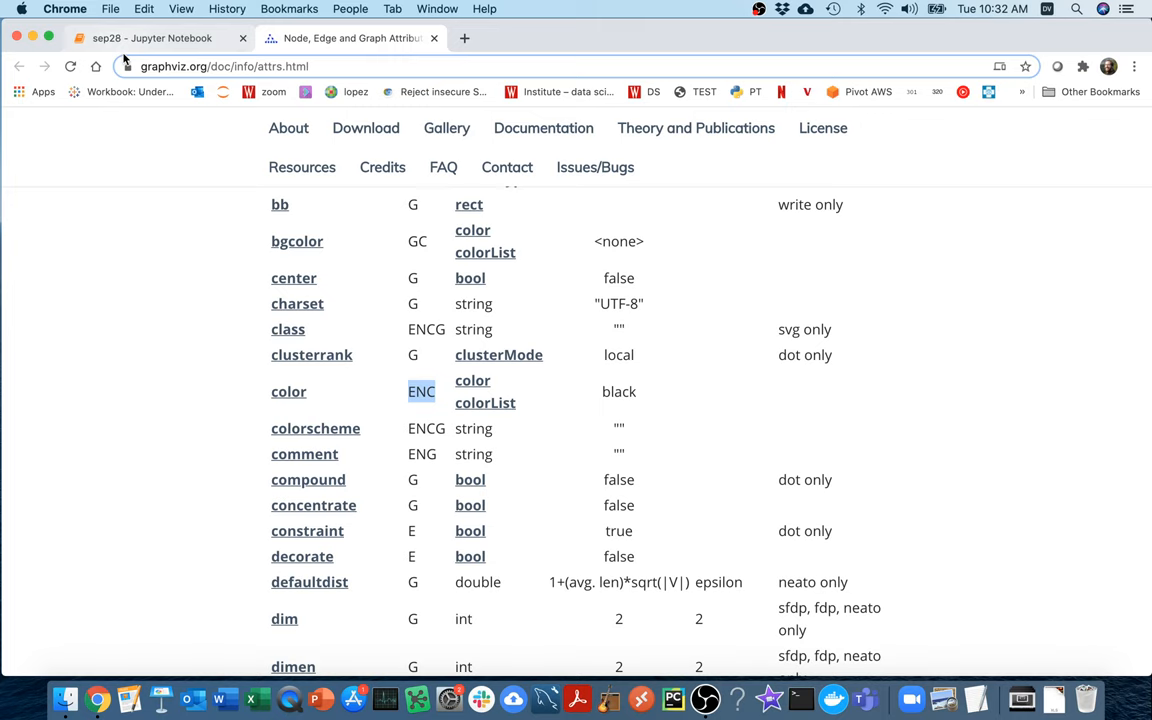
{"action": "left_click", "coordinate": [150, 38]}
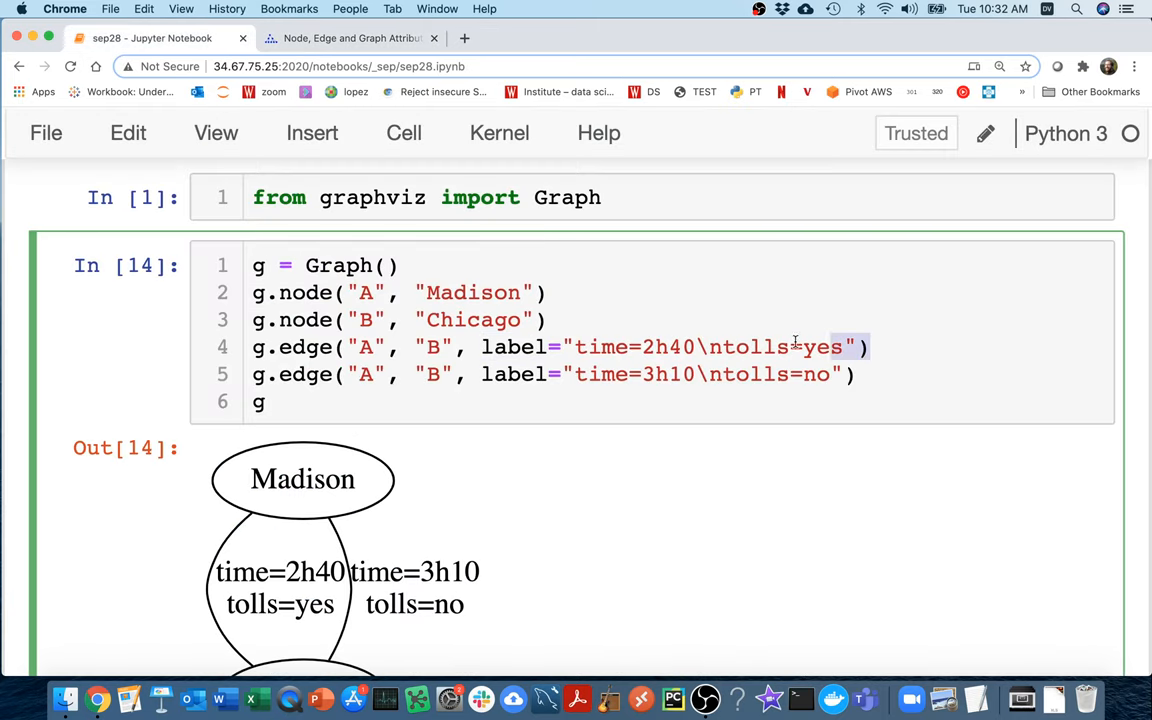
Give the tolls=yes edge color="red" and start a penwidth argument on the second edge
{"action": "type", "text": ","}
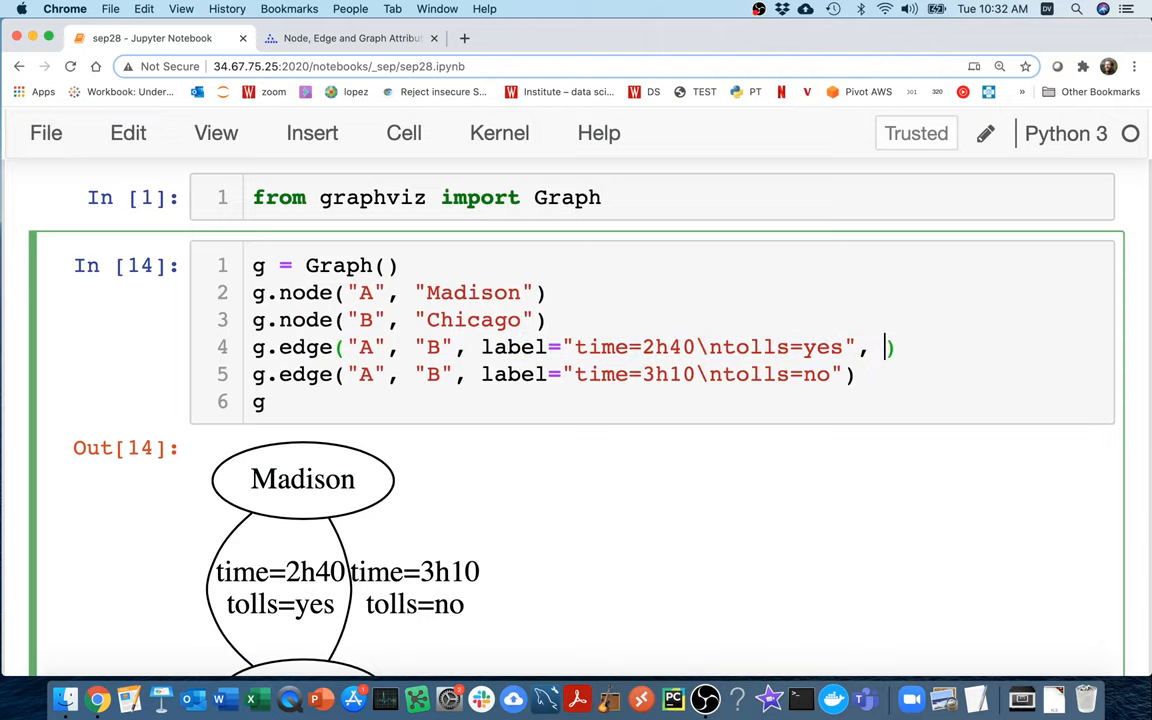
{"action": "type", "text": "color=\"red\""}
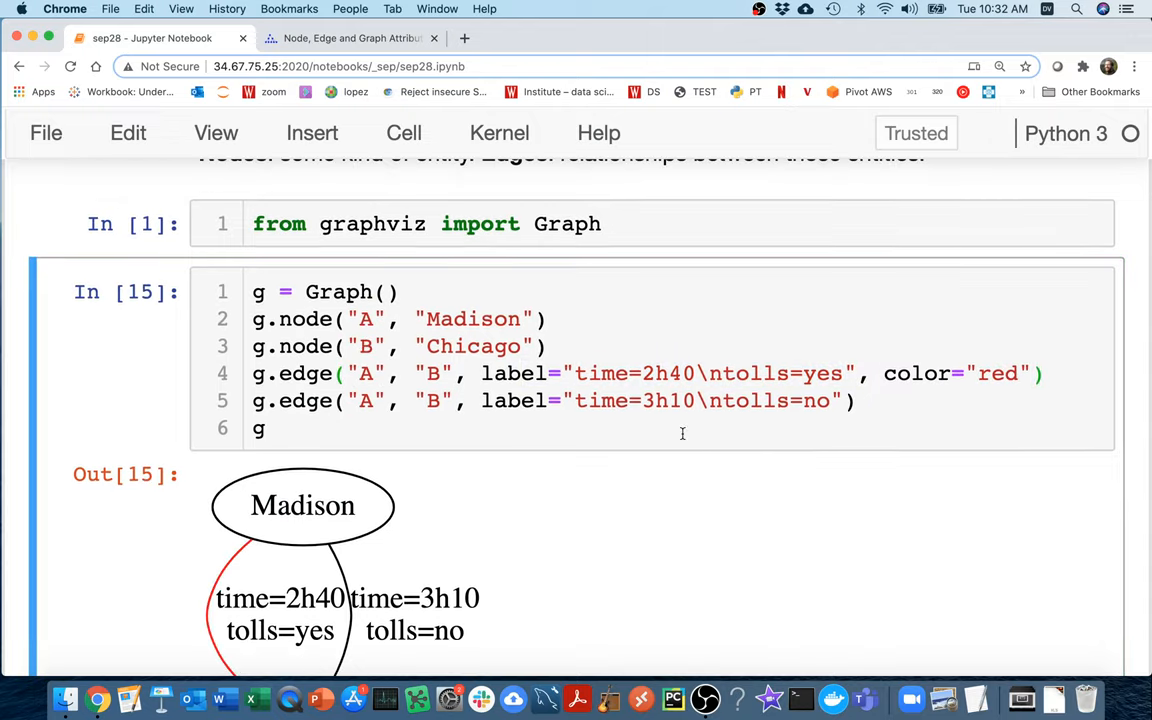
{"action": "scroll", "scroll_direction": "down", "scroll_amount": 3}
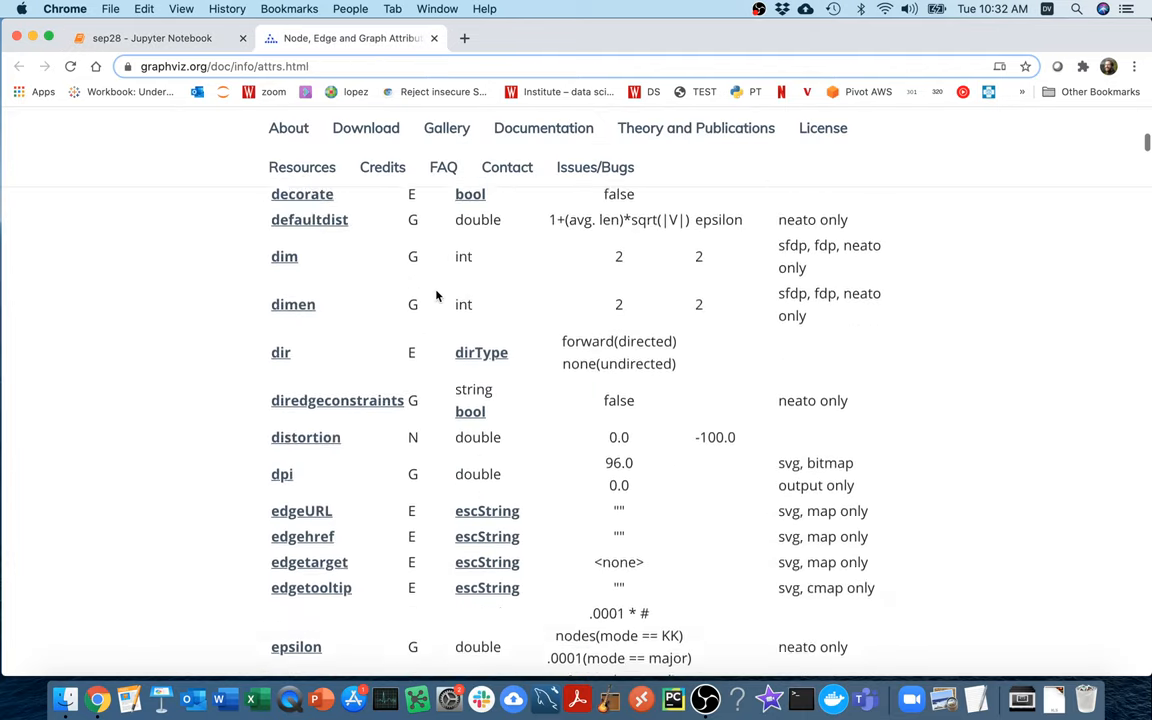
{"action": "scroll", "scroll_direction": "down", "scroll_amount": 3}
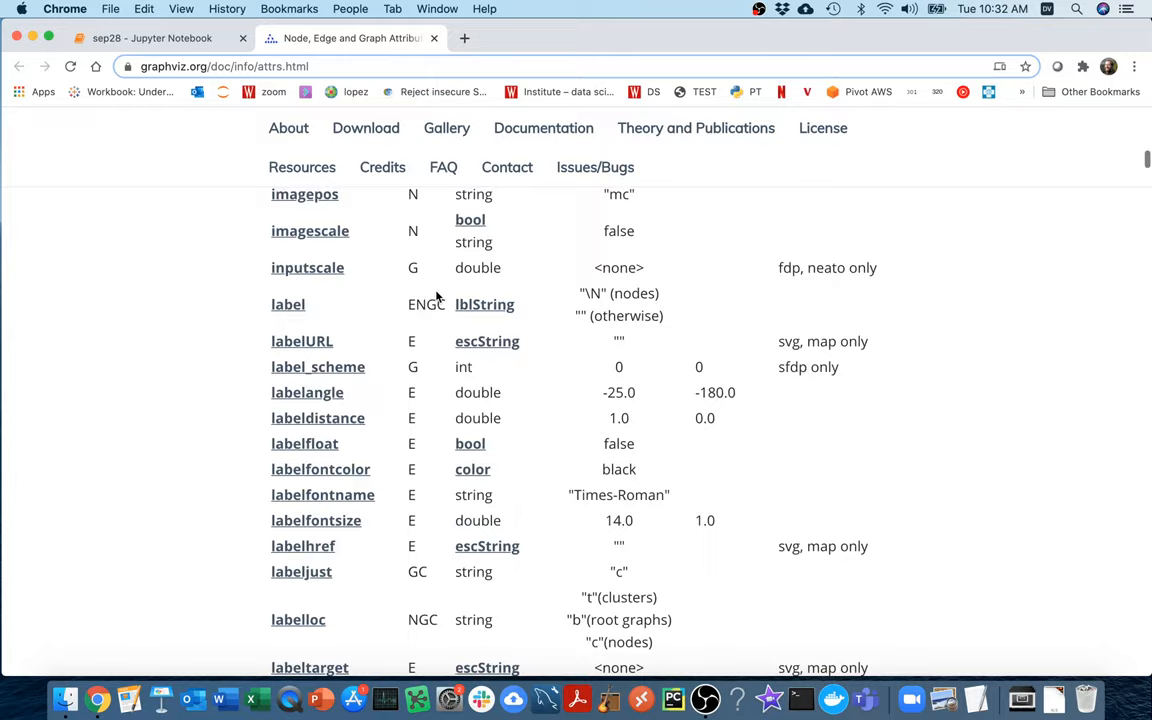
{"action": "type", "text": "penwidth"}
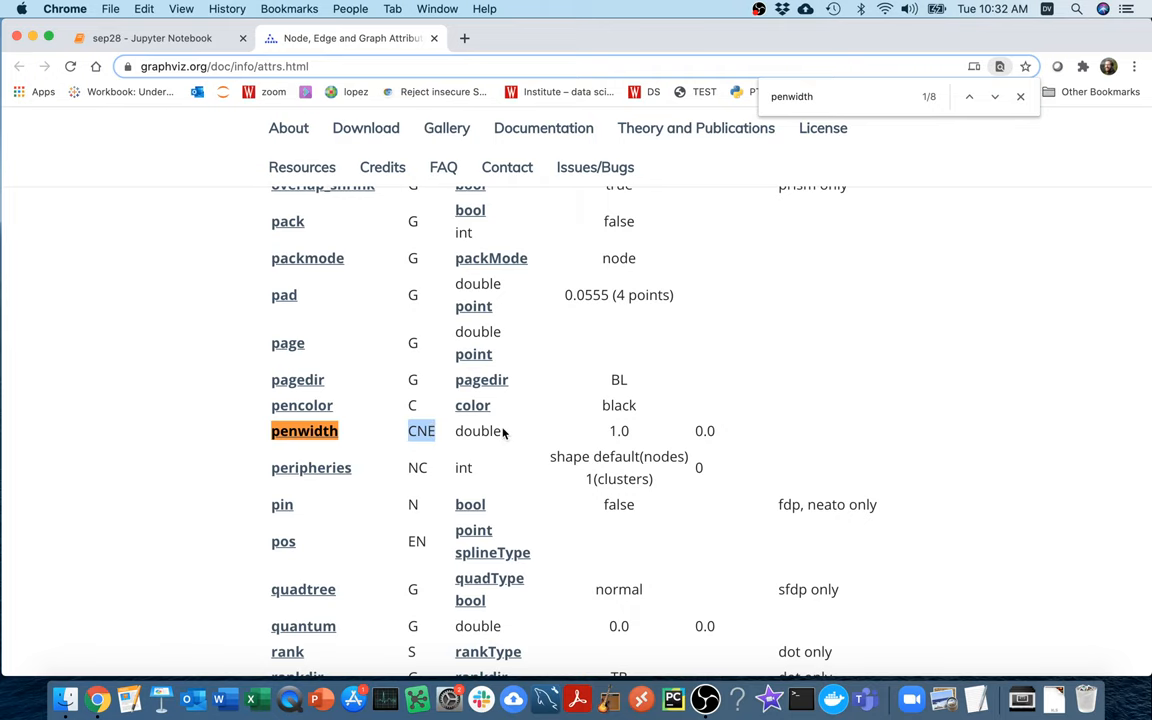
{"action": "left_click", "coordinate": [152, 38]}
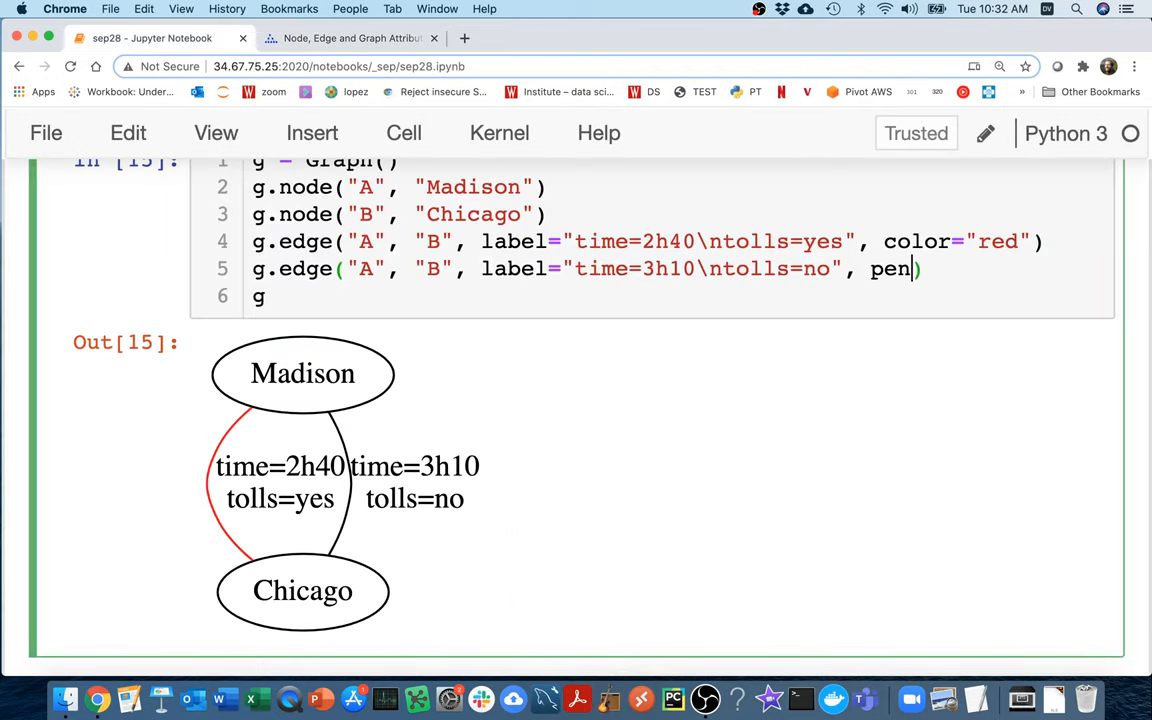
Set penwidth="3" as a string on the tolls=no edge after the unquoted TypeError
{"action": "type", "text": "width="}
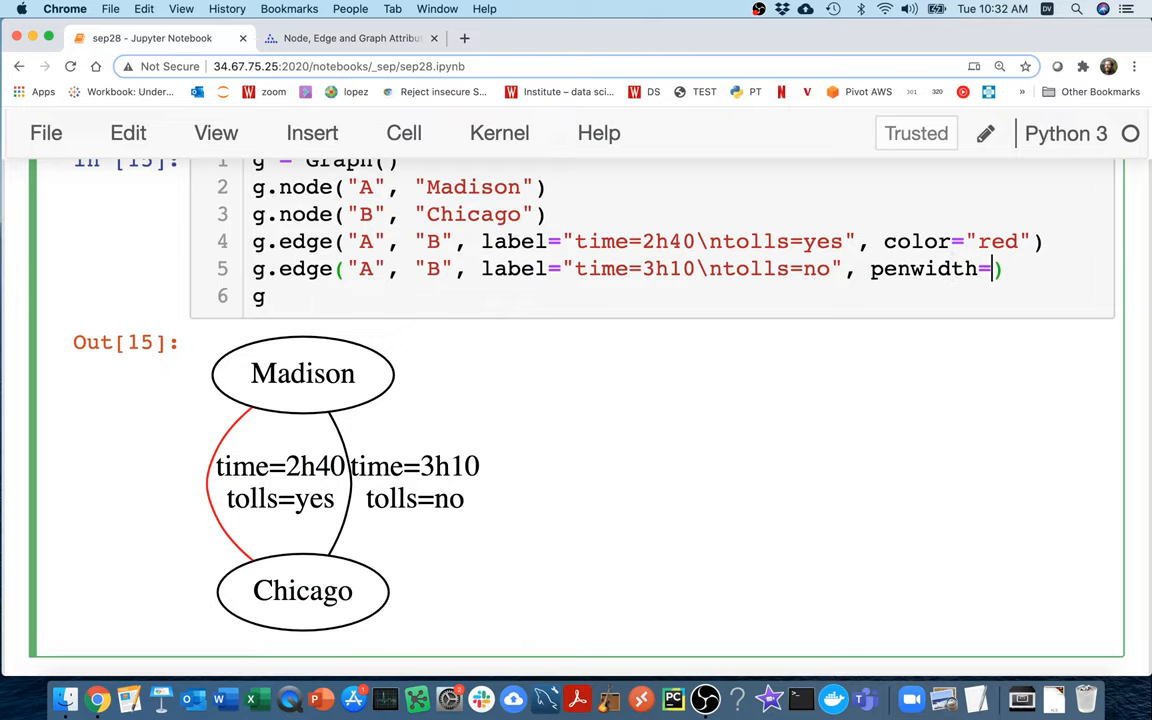
{"action": "type", "text": "\"3\""}
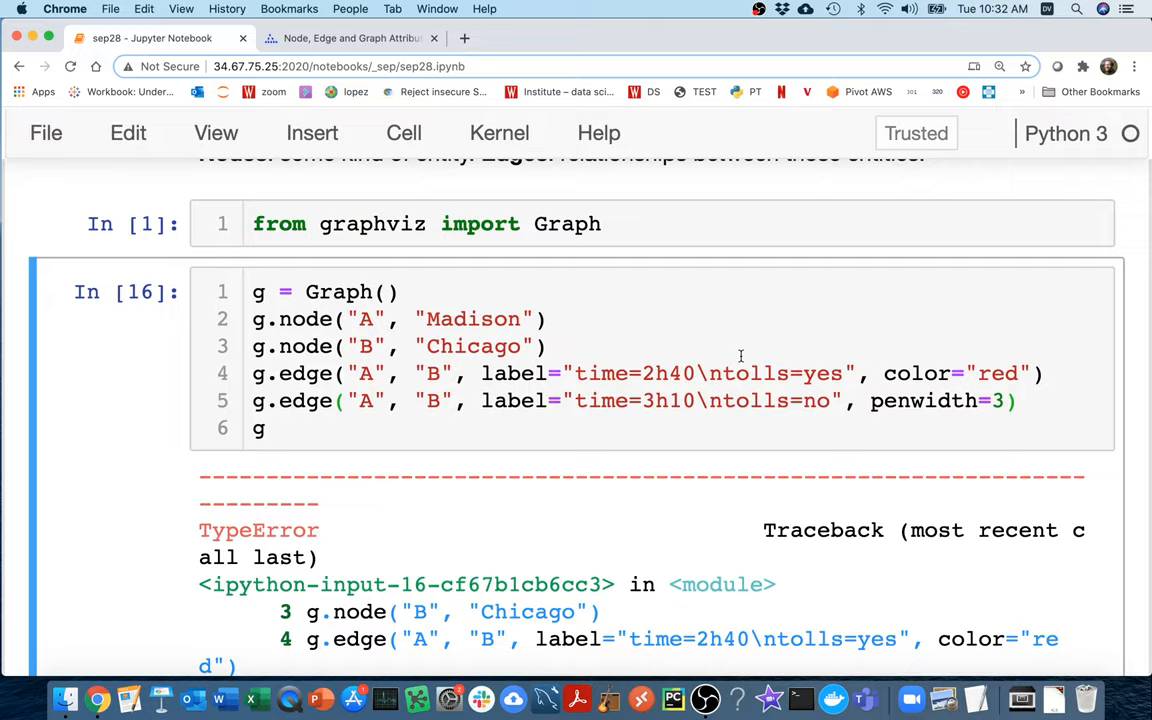
{"action": "scroll", "scroll_direction": "down", "scroll_amount": 3}
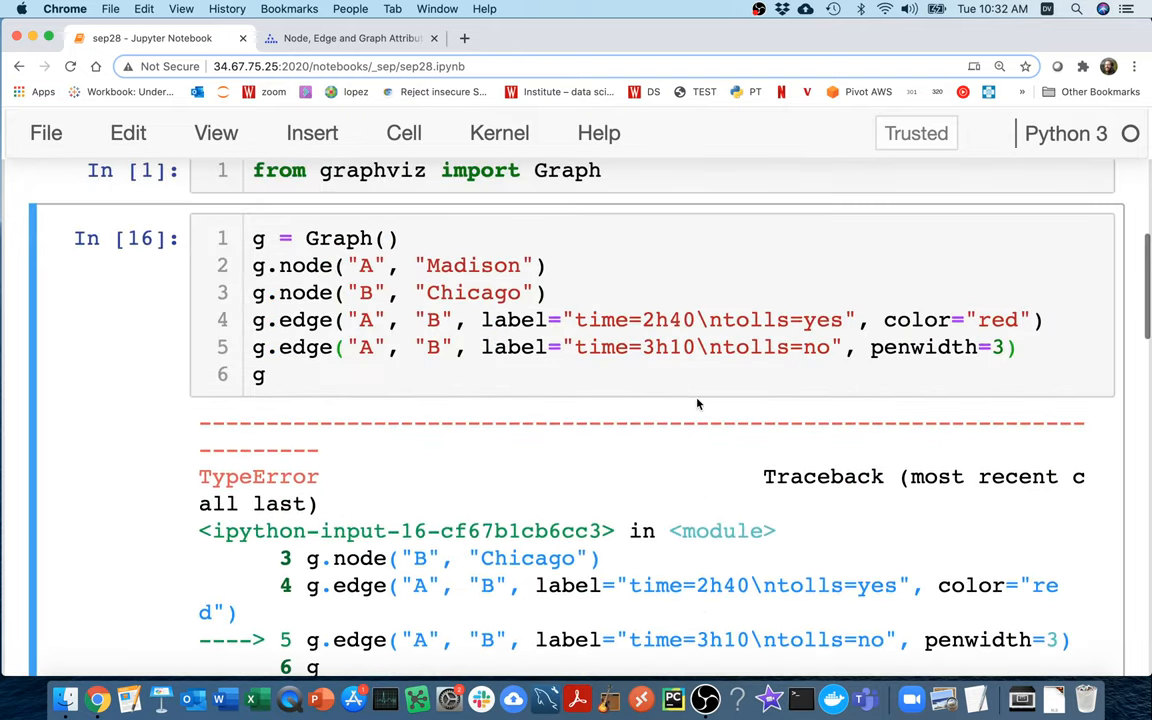
{"action": "scroll", "scroll_direction": "down", "scroll_amount": 3}
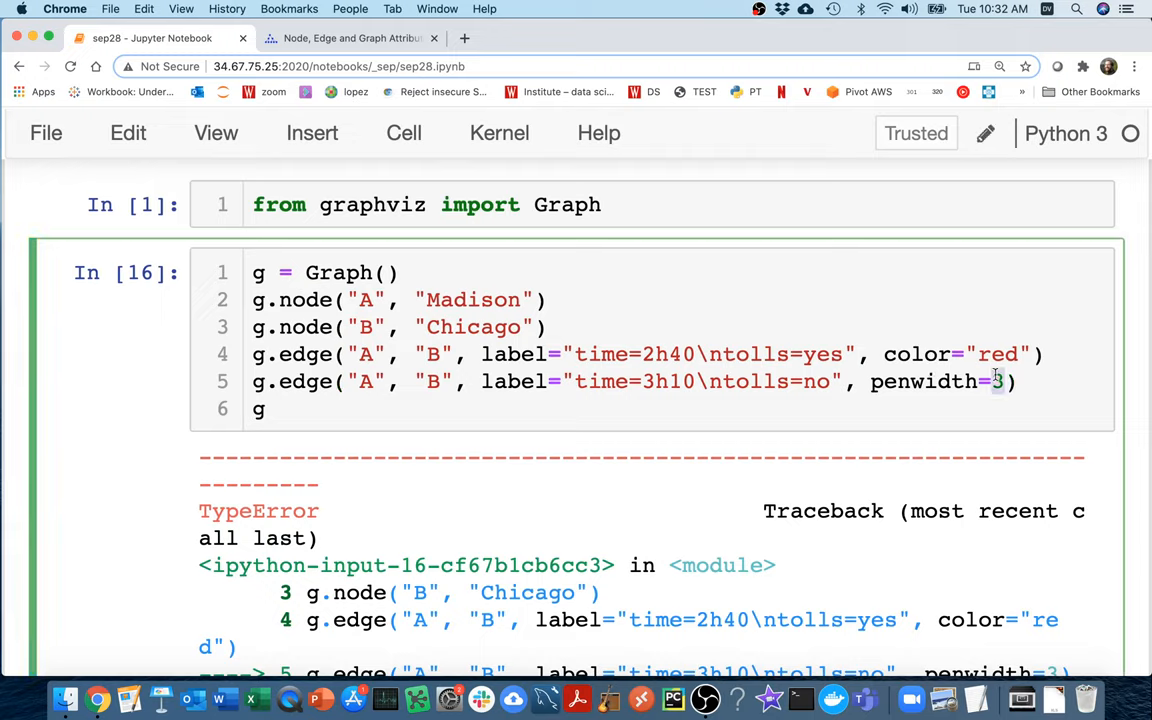
{"action": "type", "text": "\"3\""}
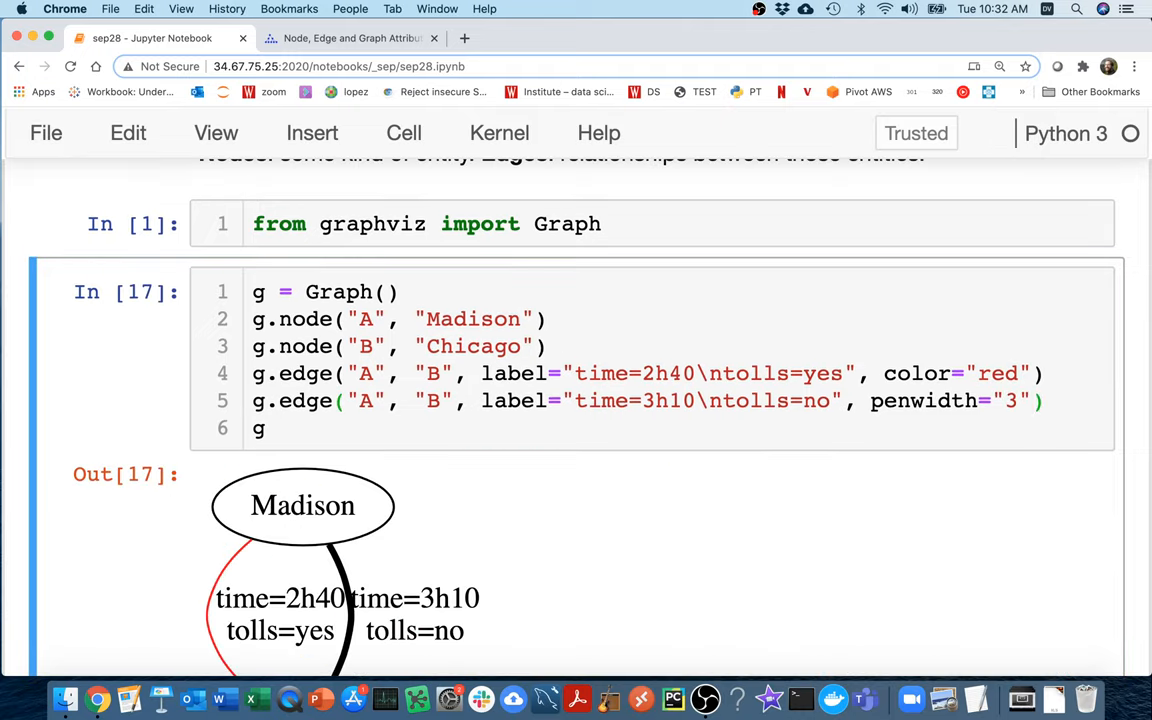
{"action": "scroll", "scroll_direction": "down", "scroll_amount": 3}
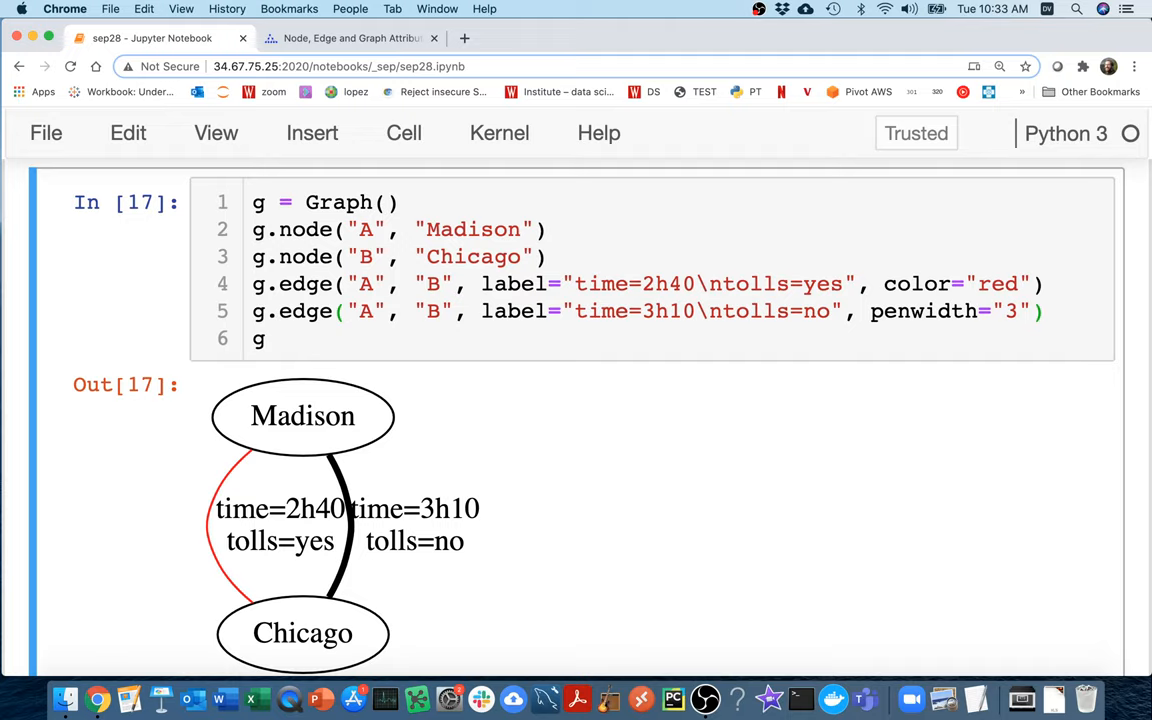
{"action": "left_click", "coordinate": [305, 229]}
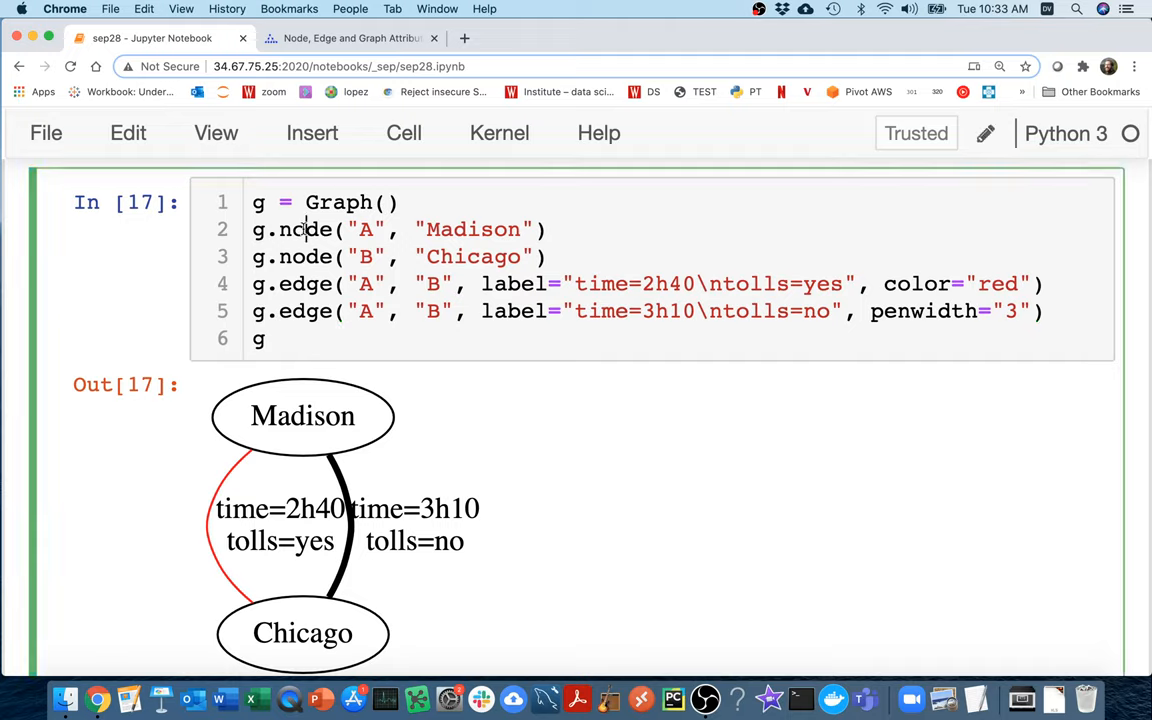
{"action": "double_click", "coordinate": [305, 283]}
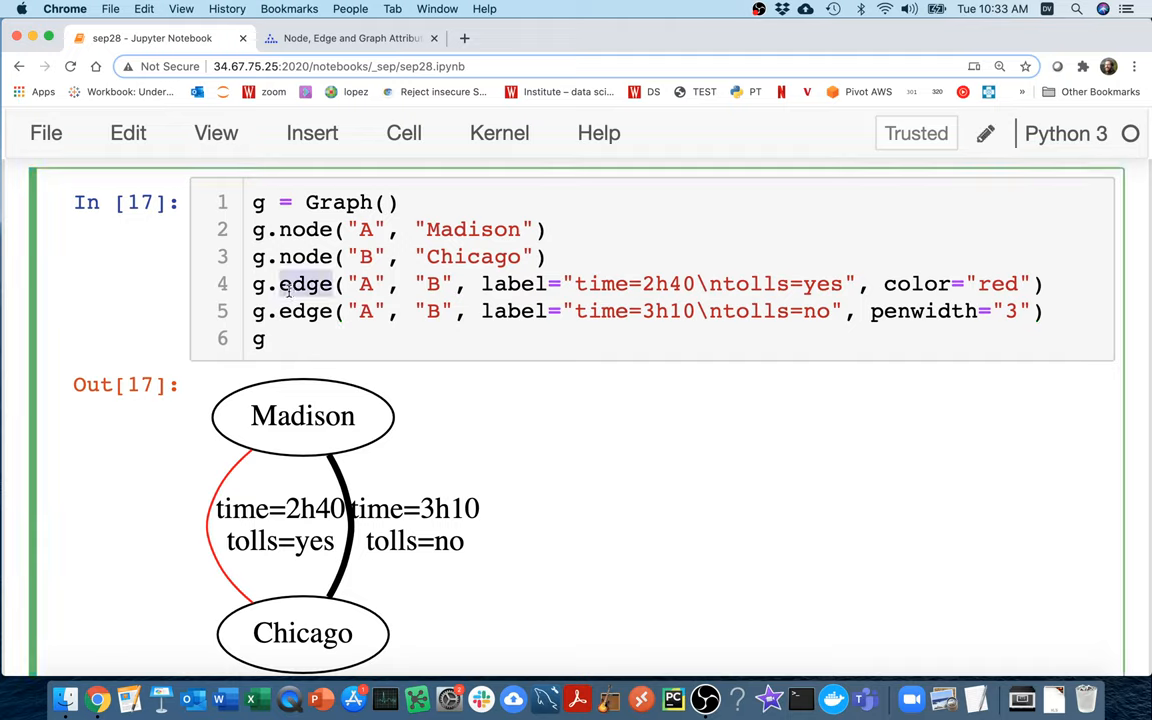